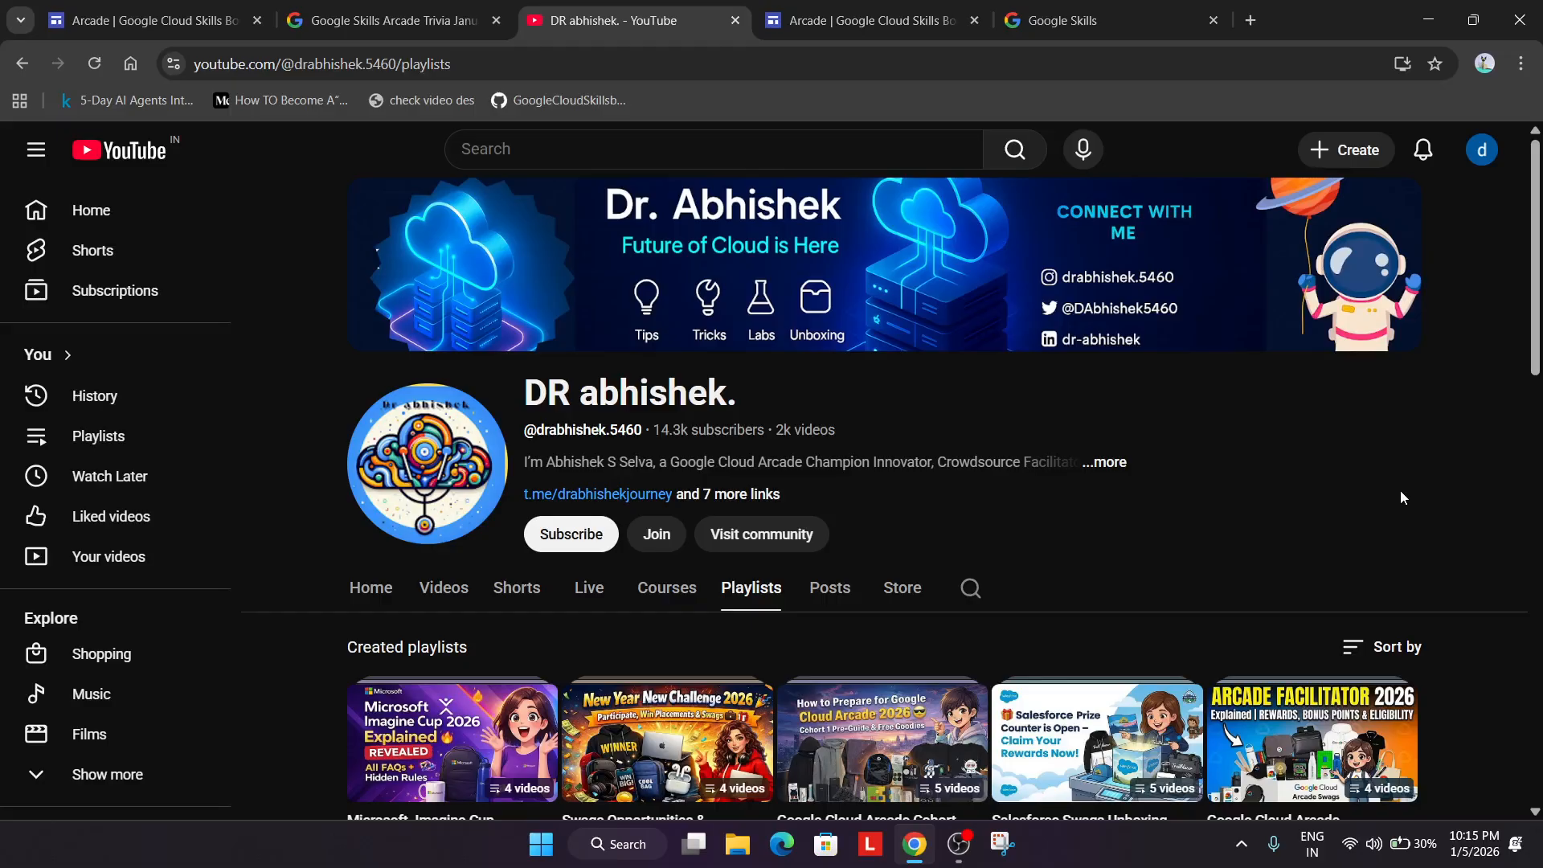
Step: Switch from the YouTube channel playlists tab to the Google Skills home page
left_click(1088, 19)
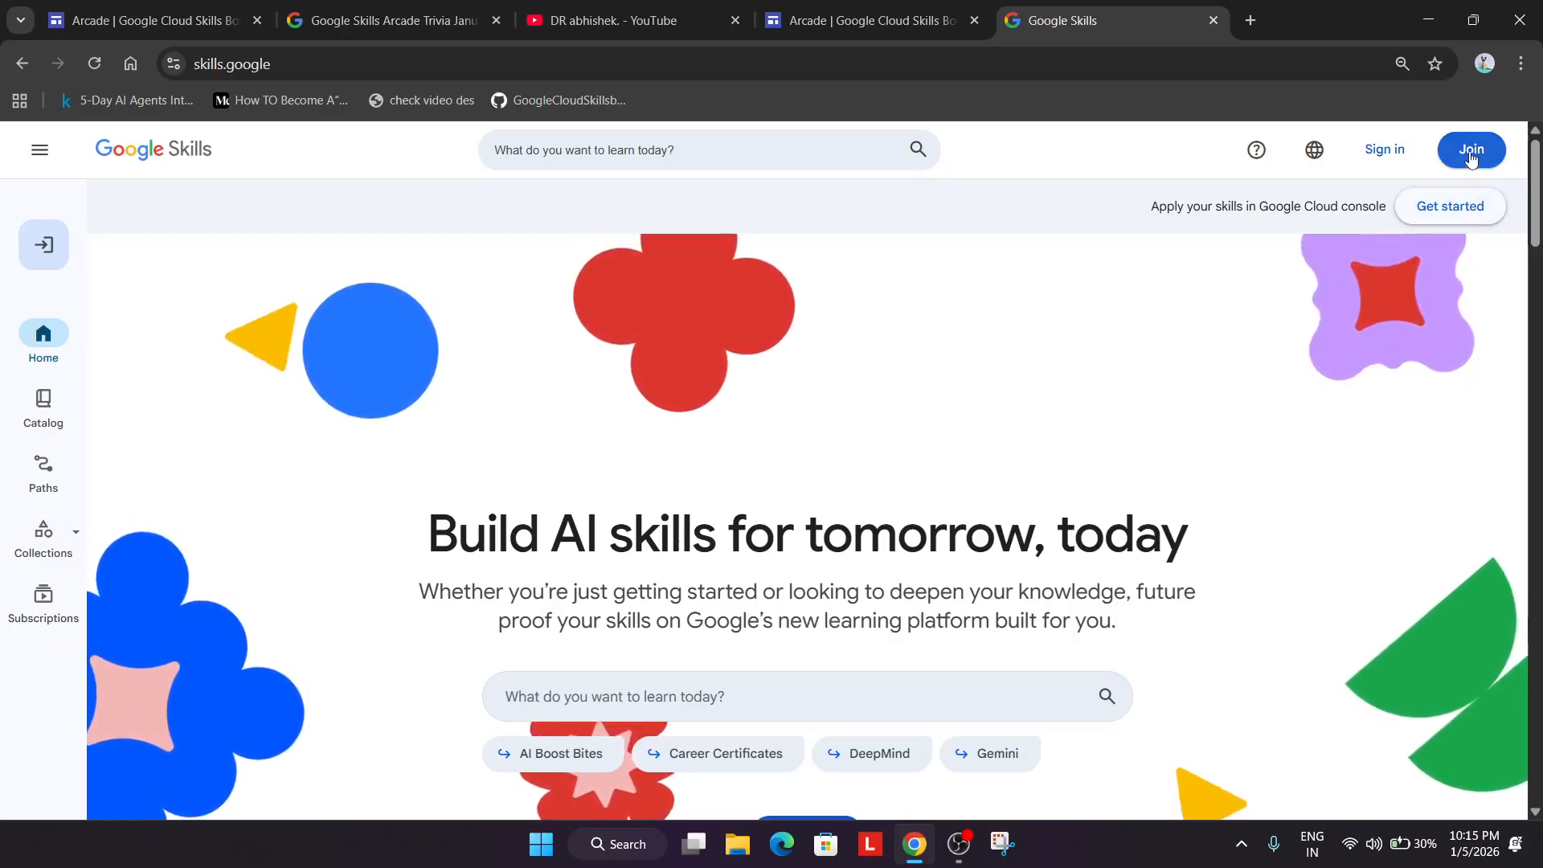
Step: Preview the email-and-password sign-up form, then reopen the Create account page
left_click(1470, 149)
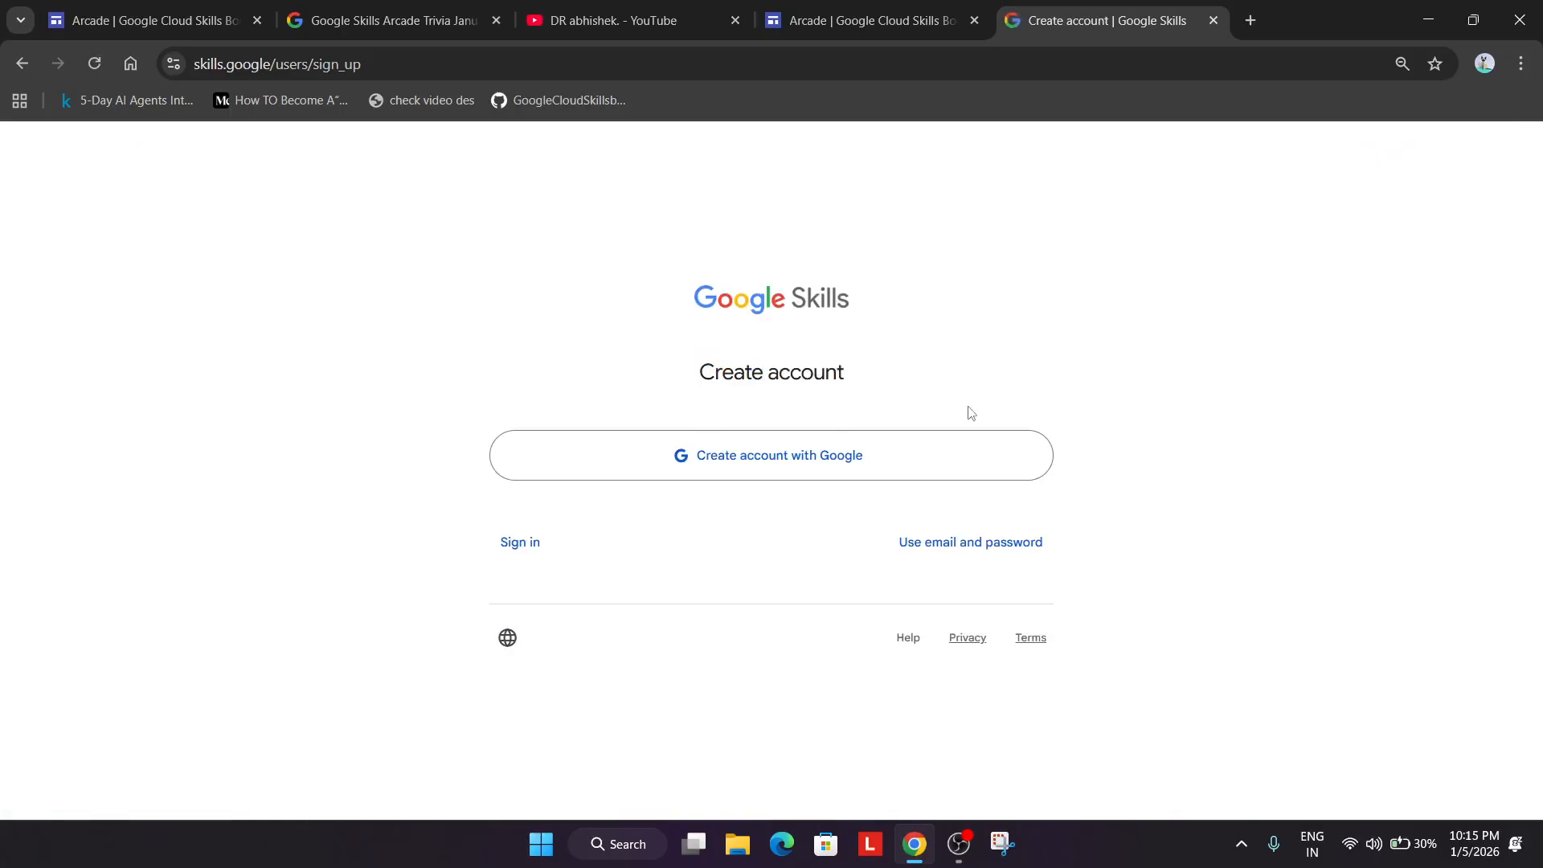
mouse_move(1035, 499)
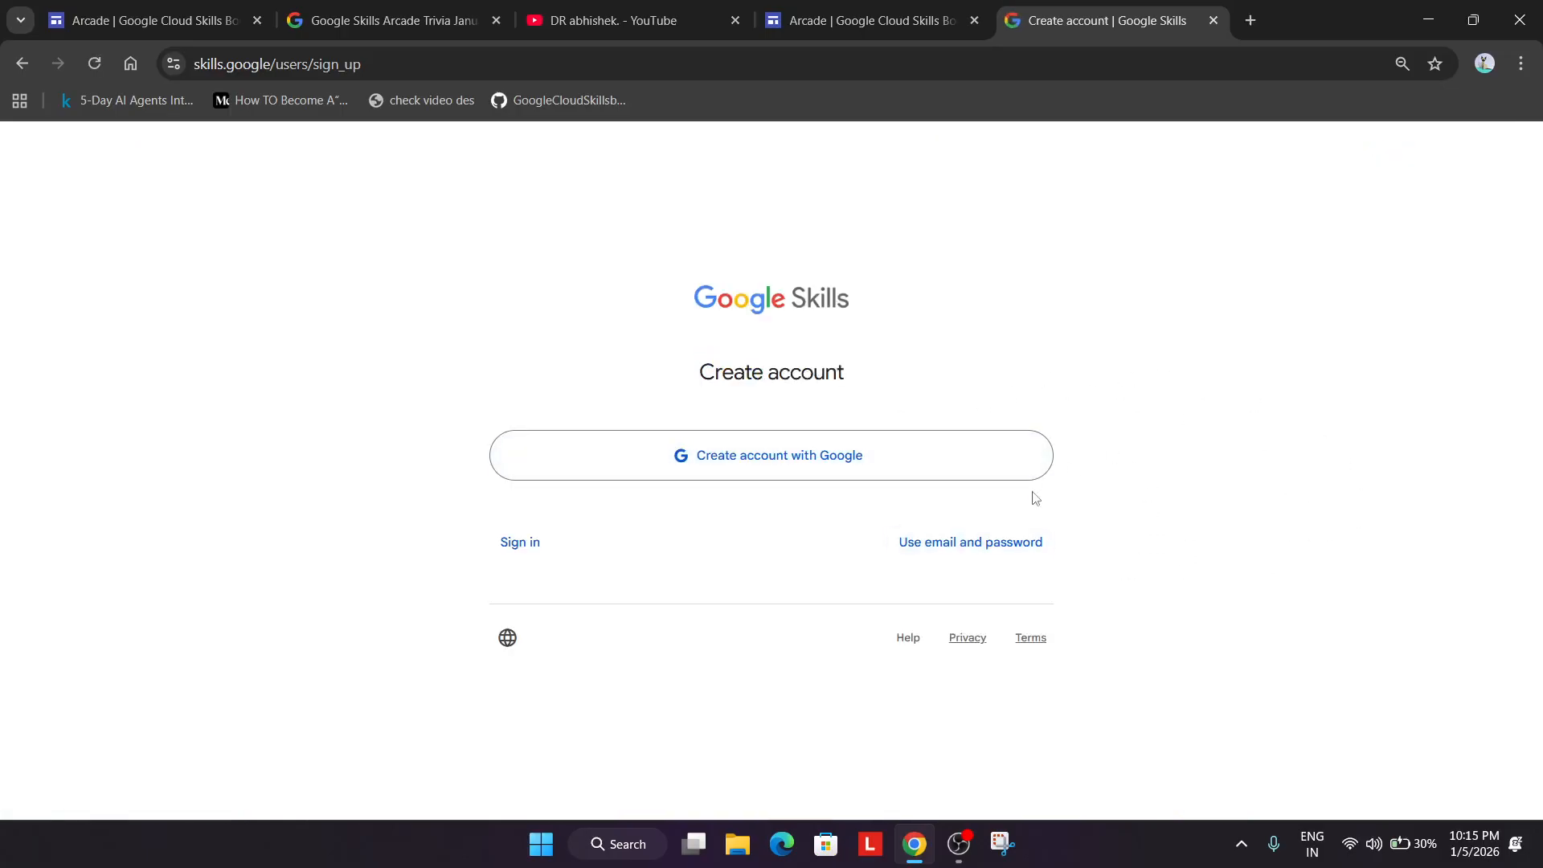
mouse_move(1316, 479)
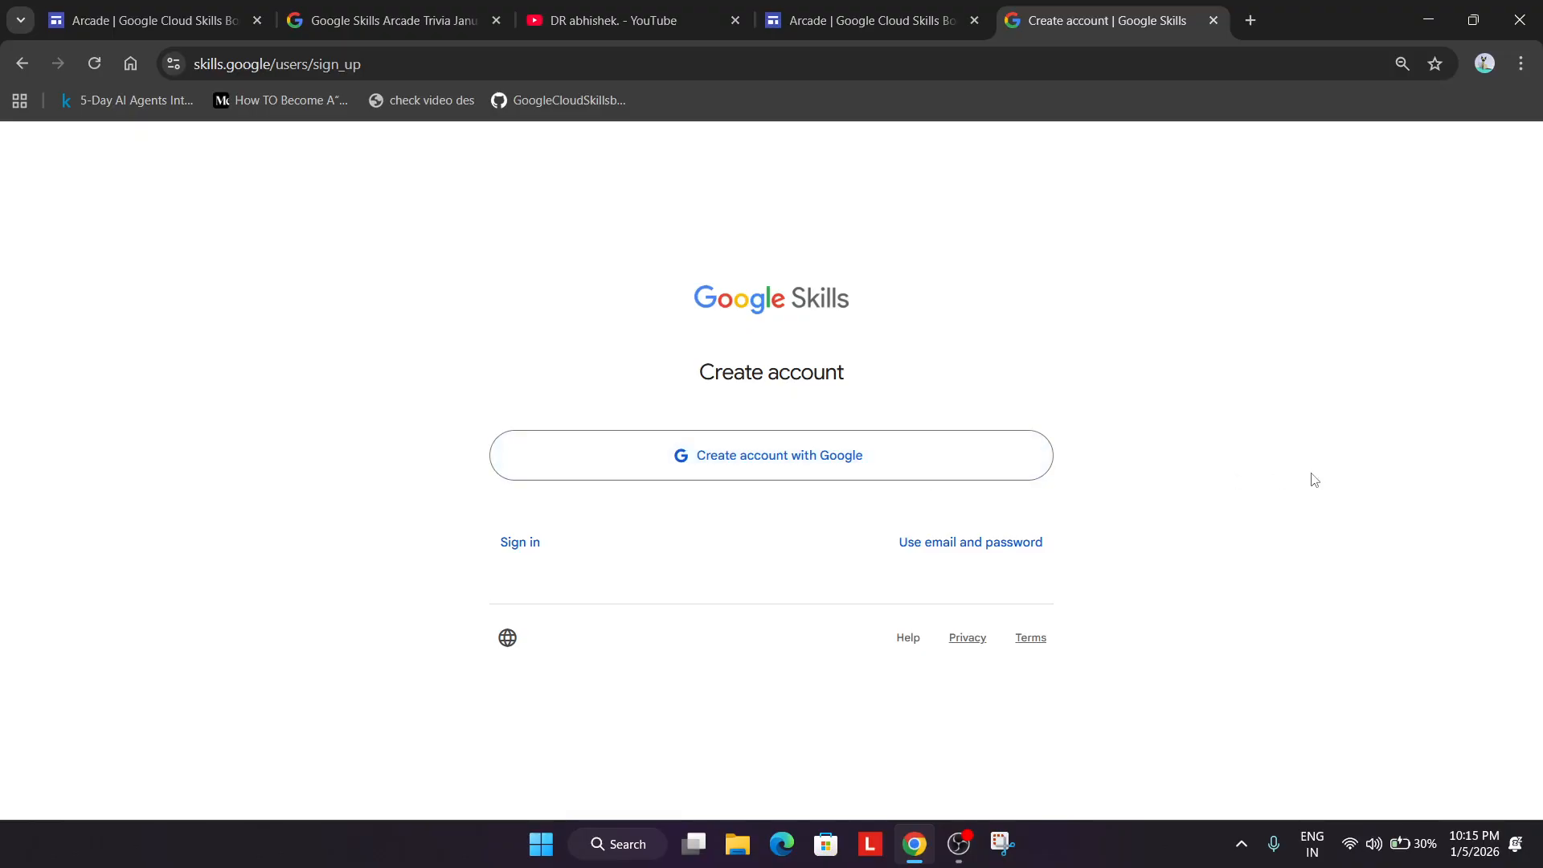
mouse_move(1288, 523)
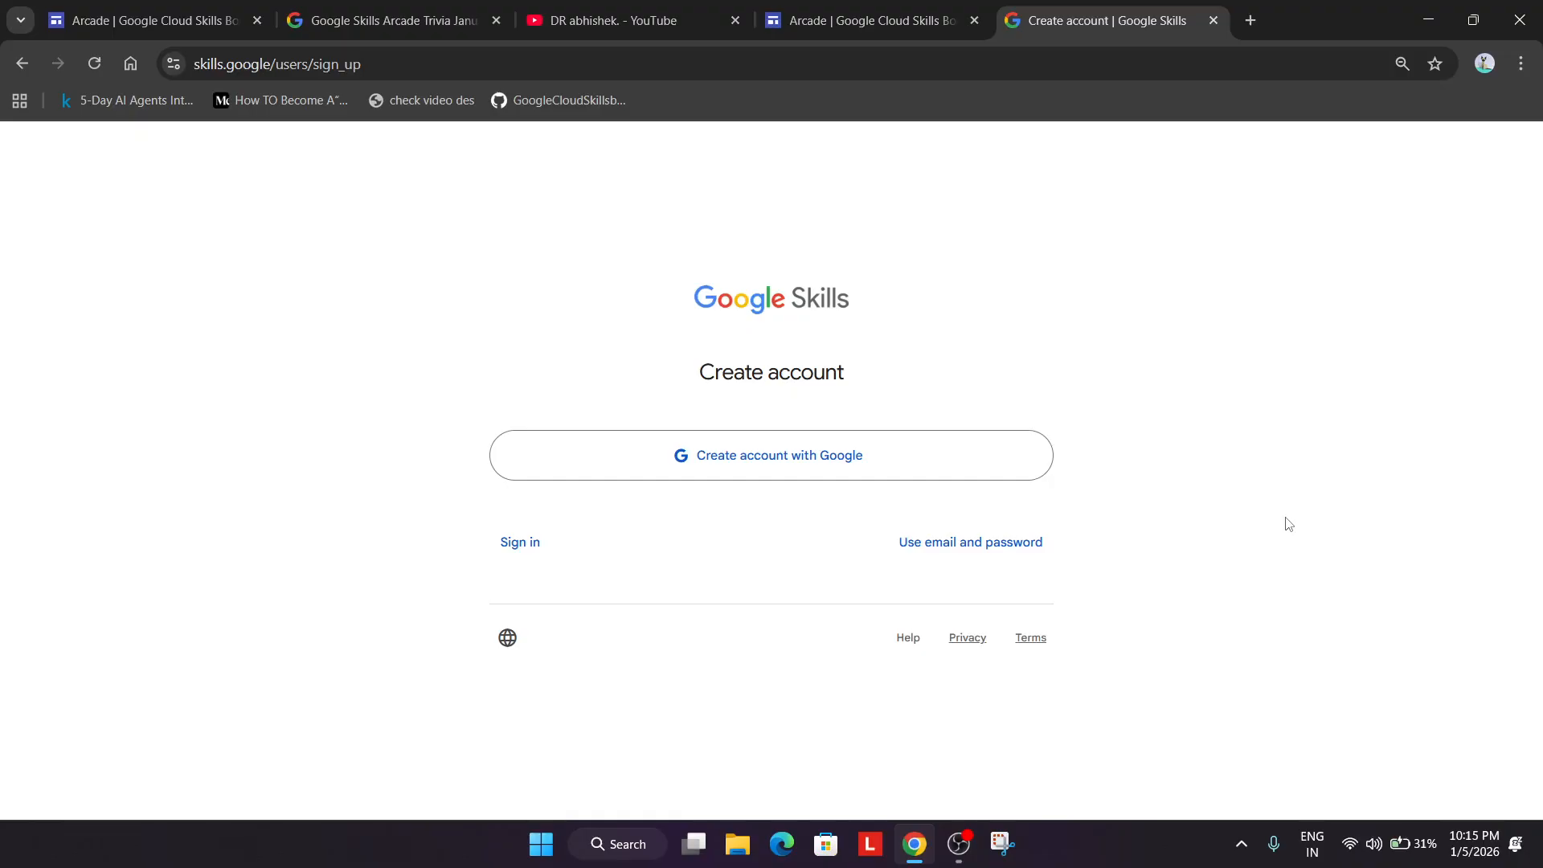
left_click(970, 541)
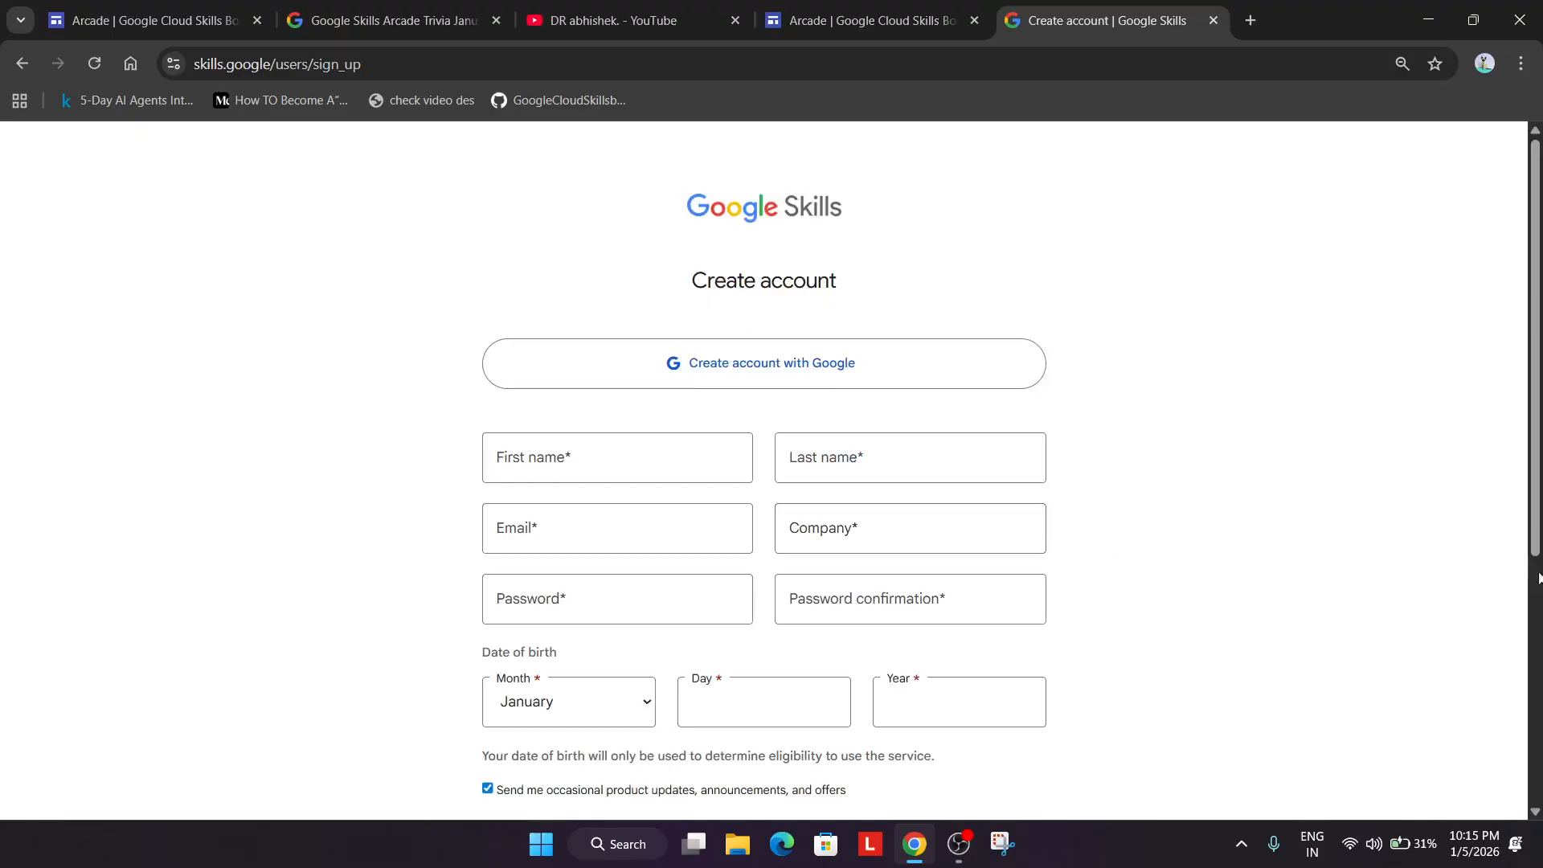
scroll("down", 3)
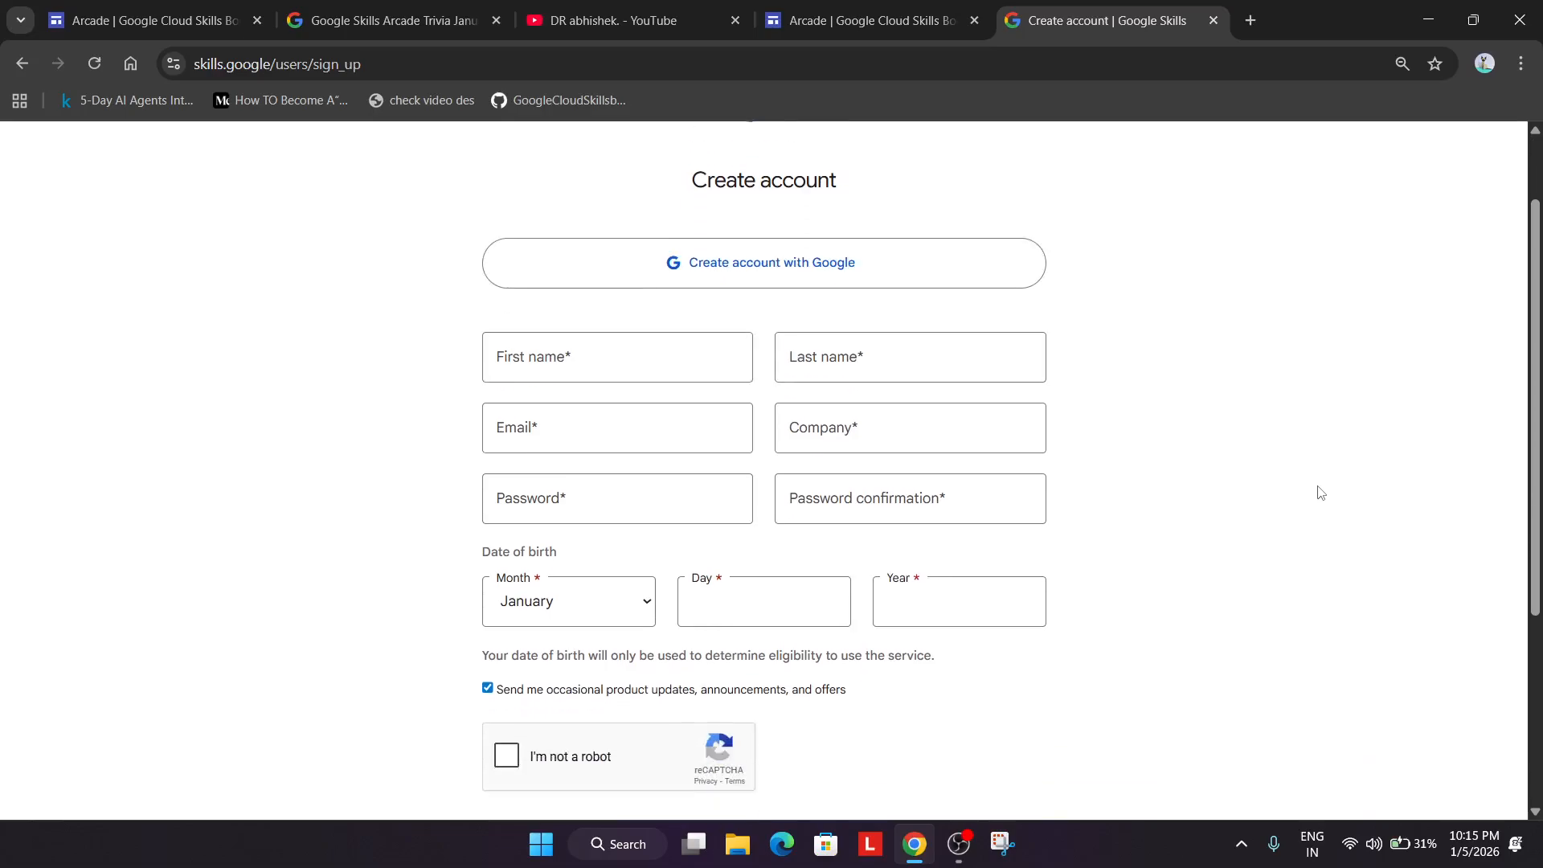
scroll("down", 3)
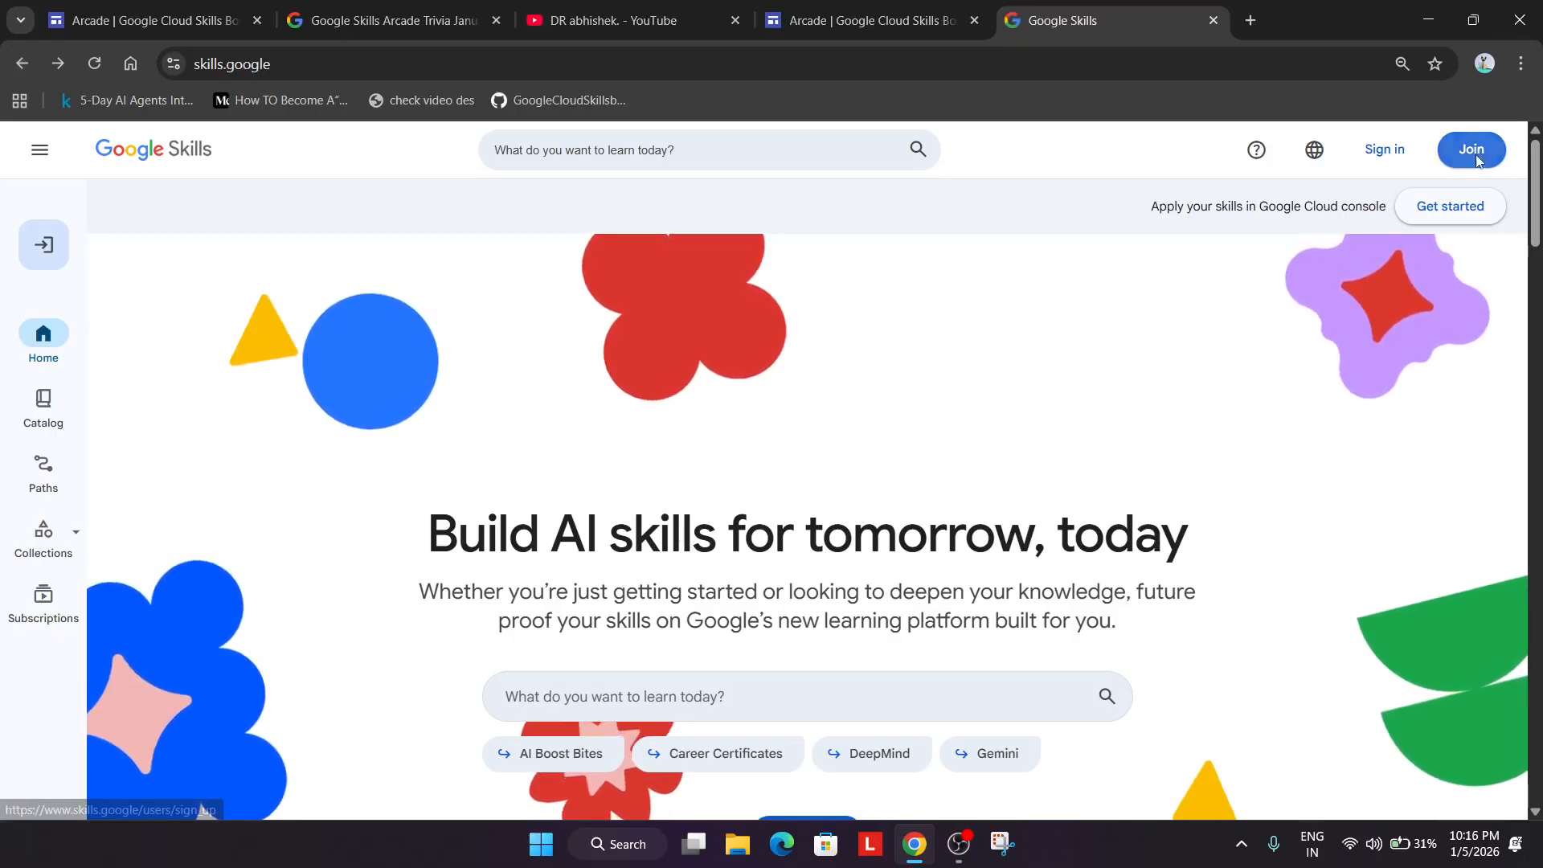
left_click(1470, 149)
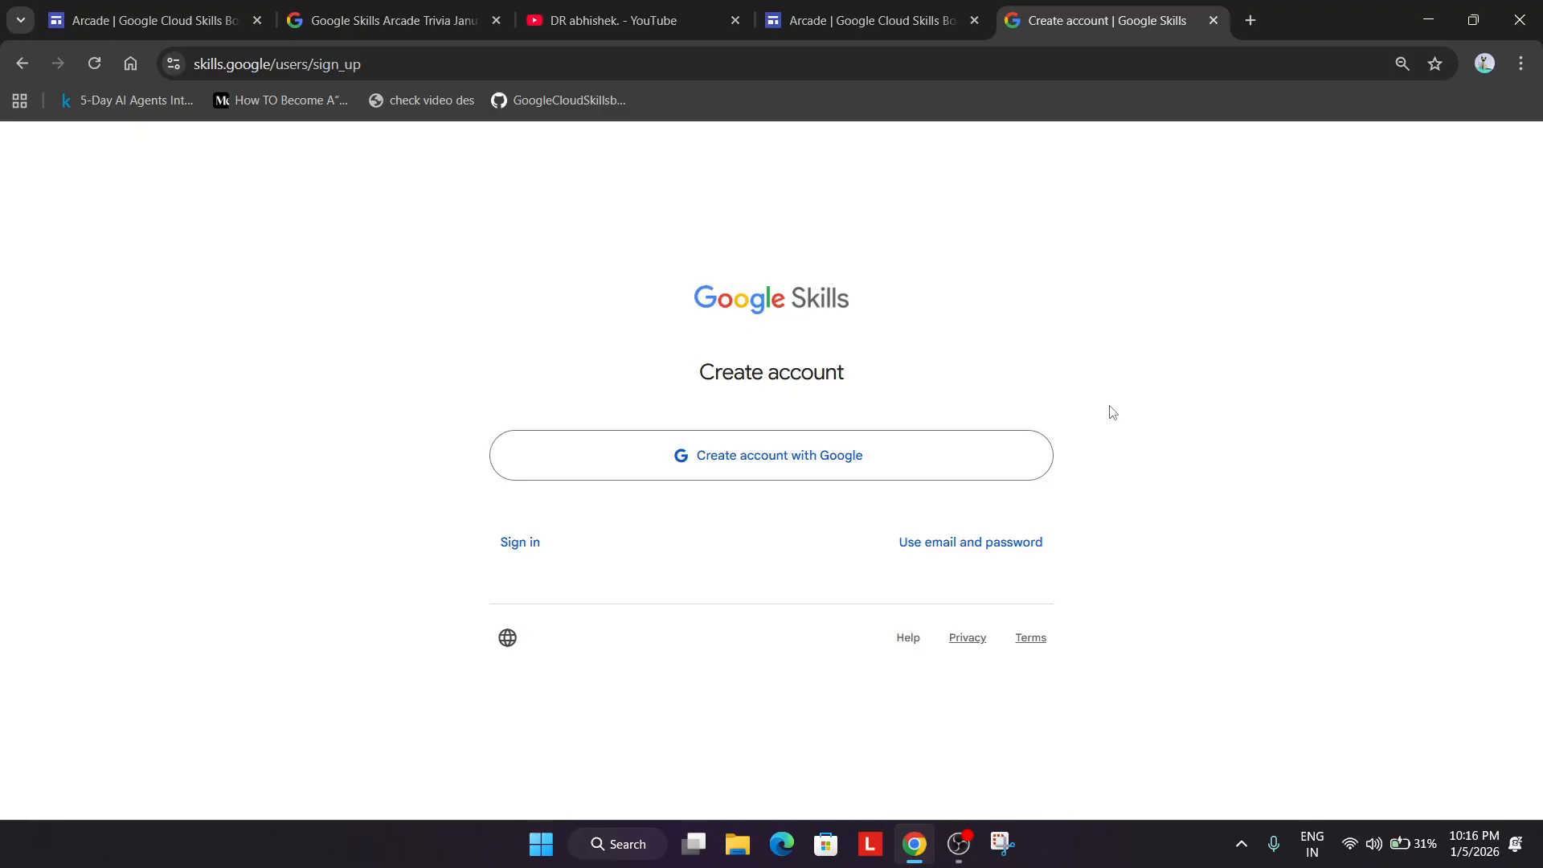
mouse_move(929, 462)
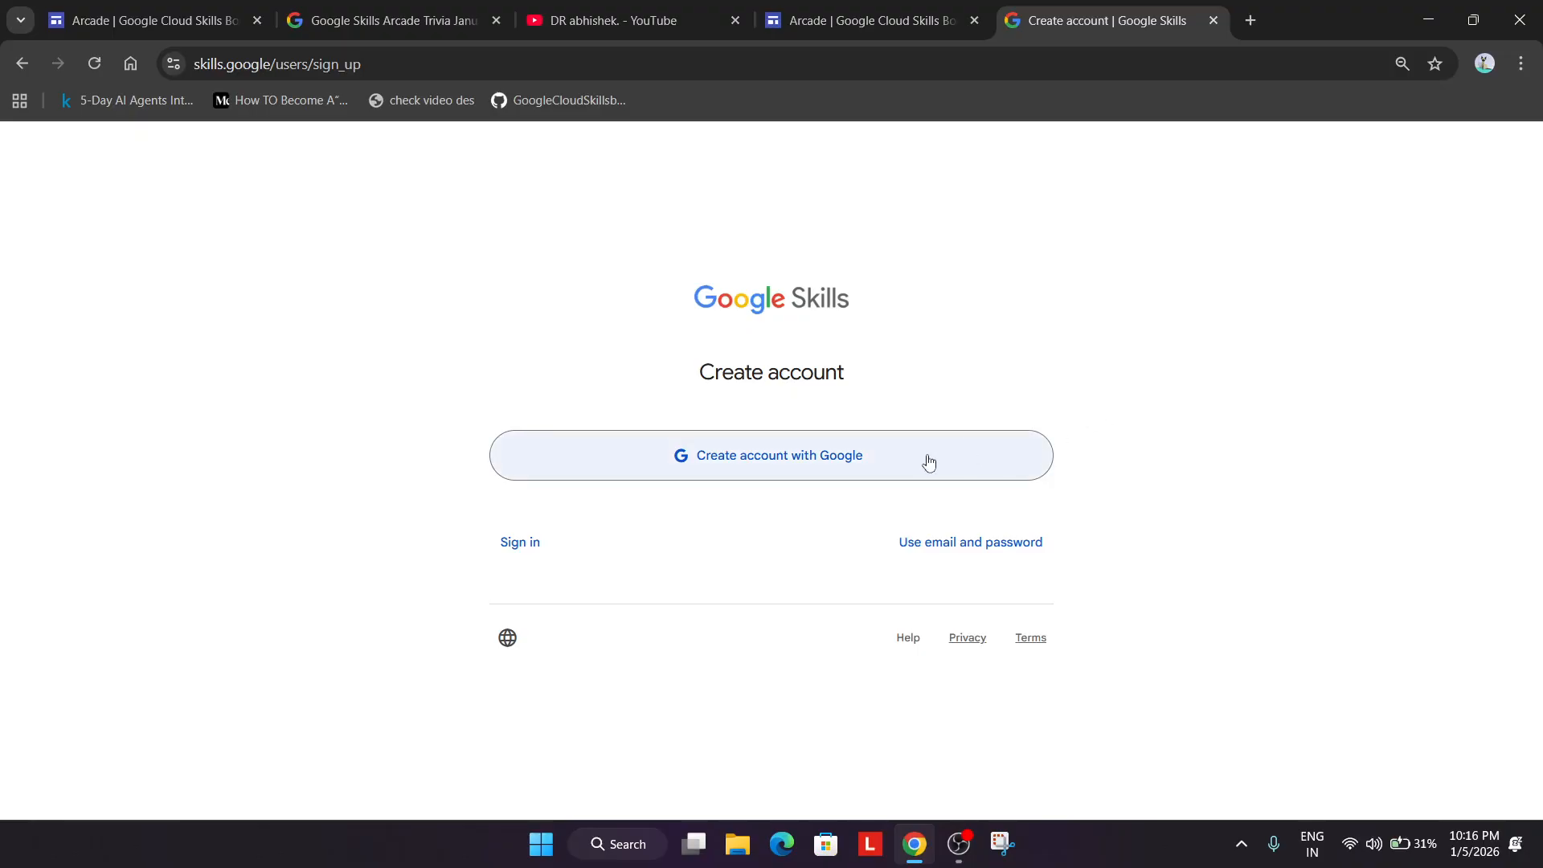
Step: Sign in with the Google account and open the avatar menu on the dashboard
left_click(520, 542)
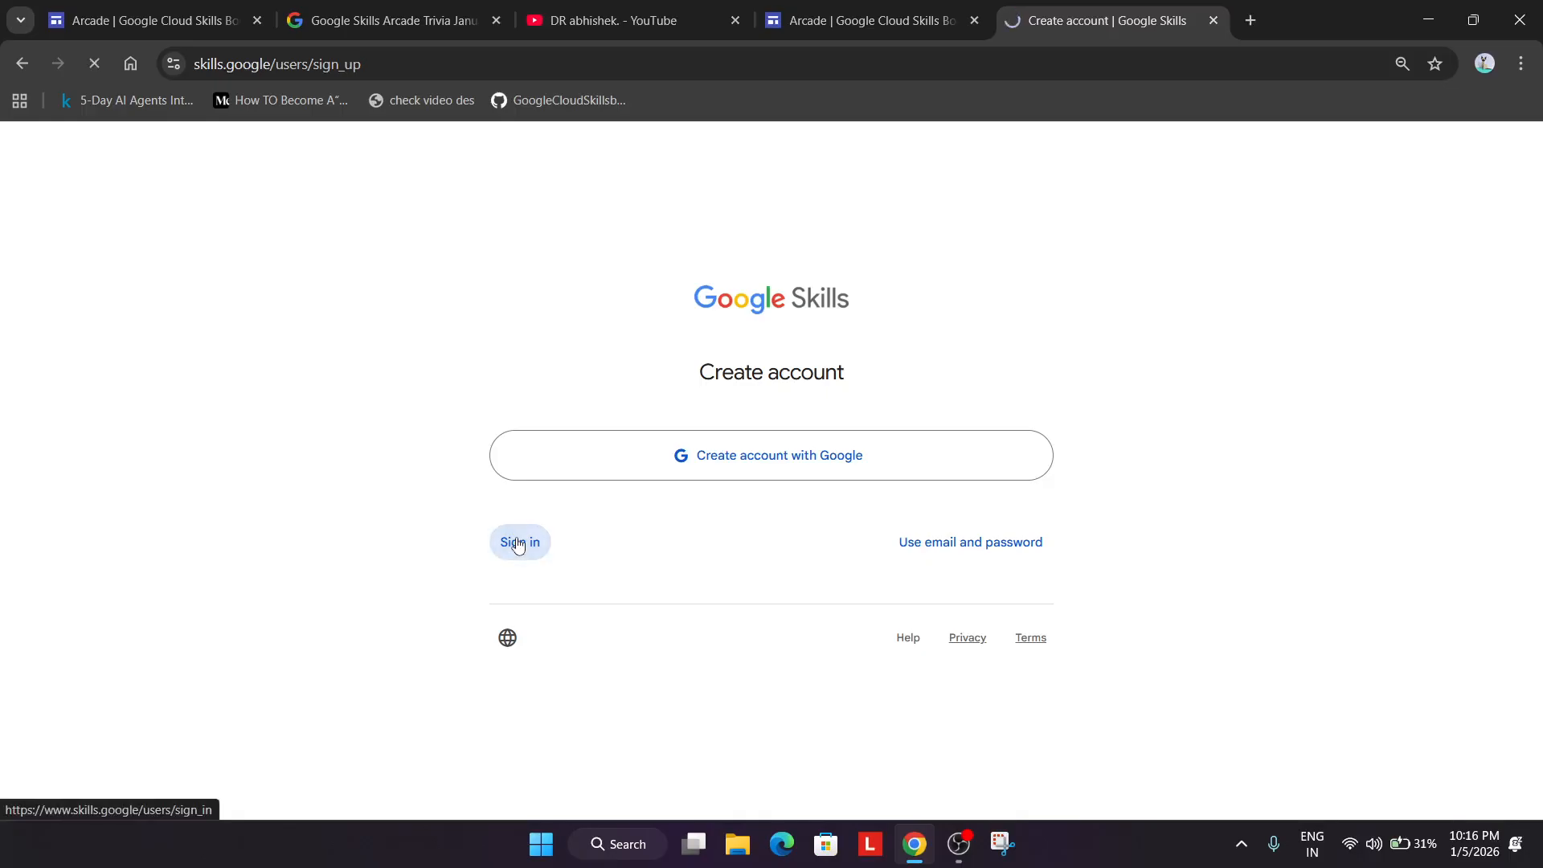
left_click(518, 543)
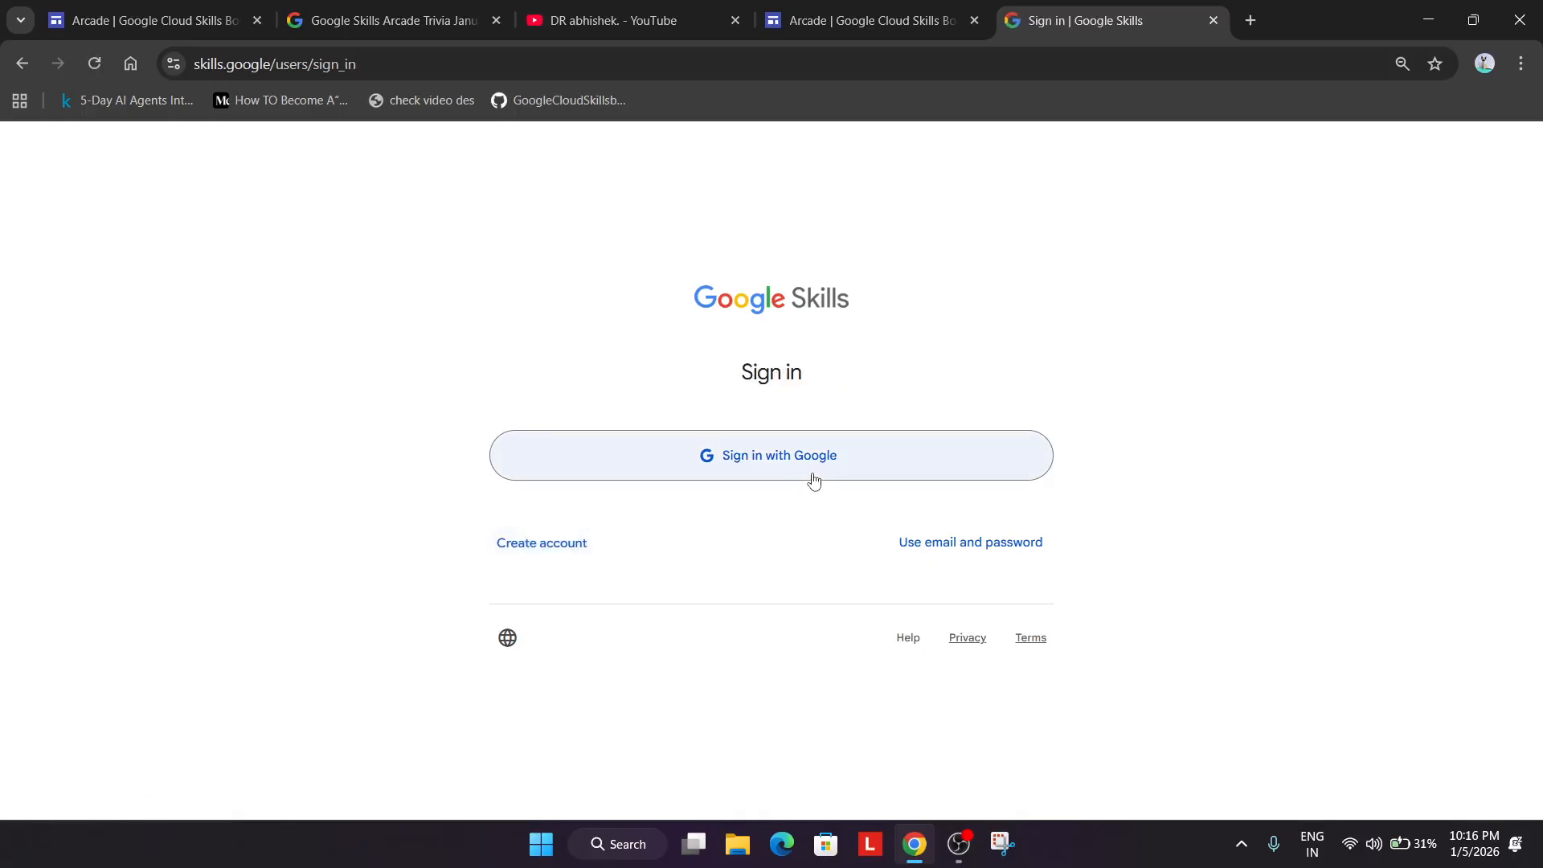
mouse_move(832, 471)
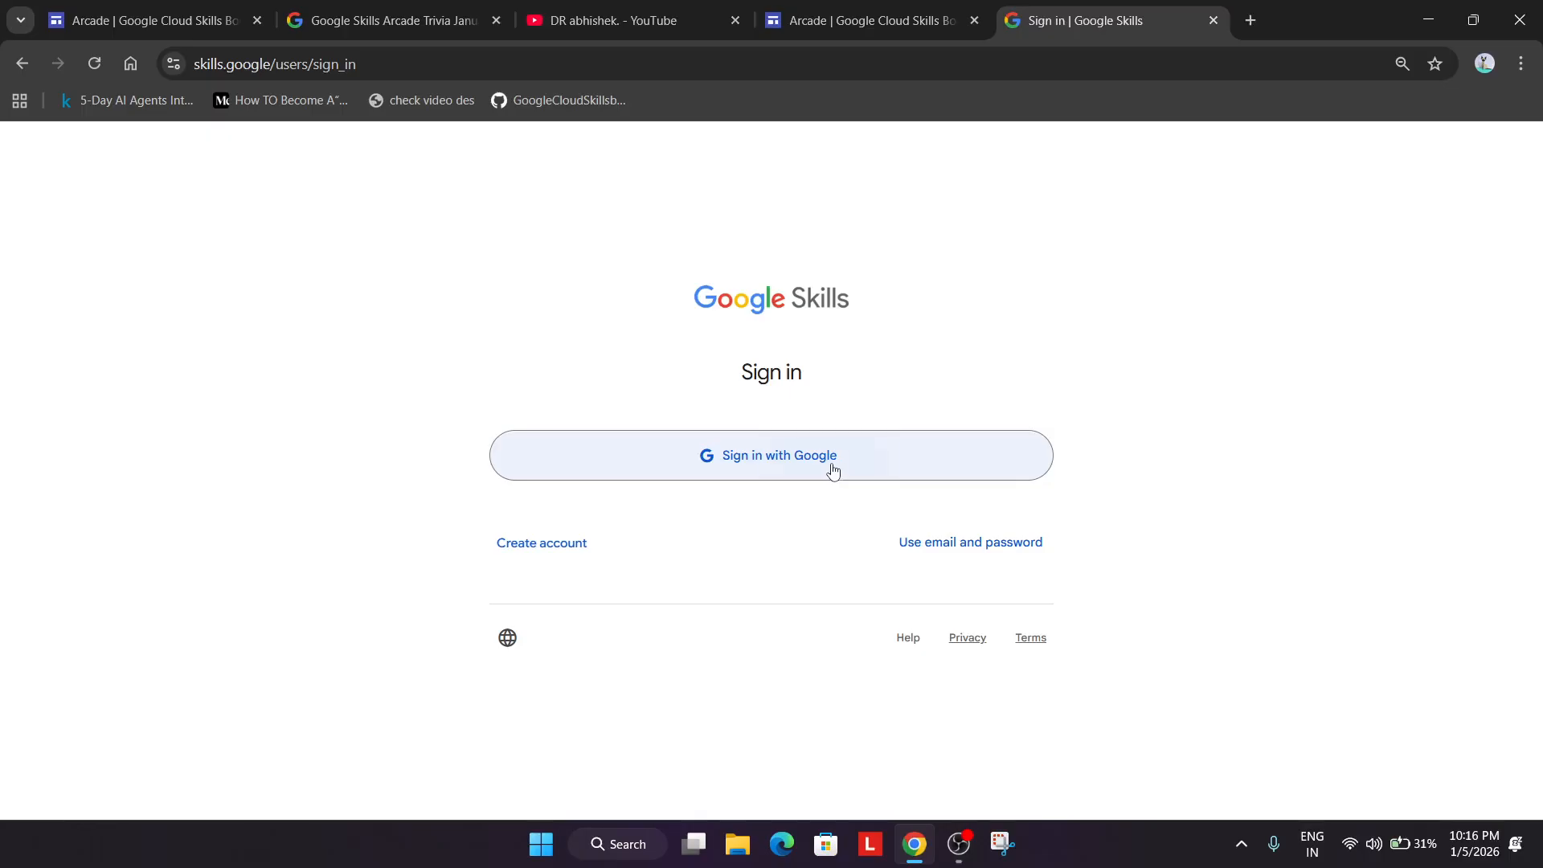
left_click(772, 455)
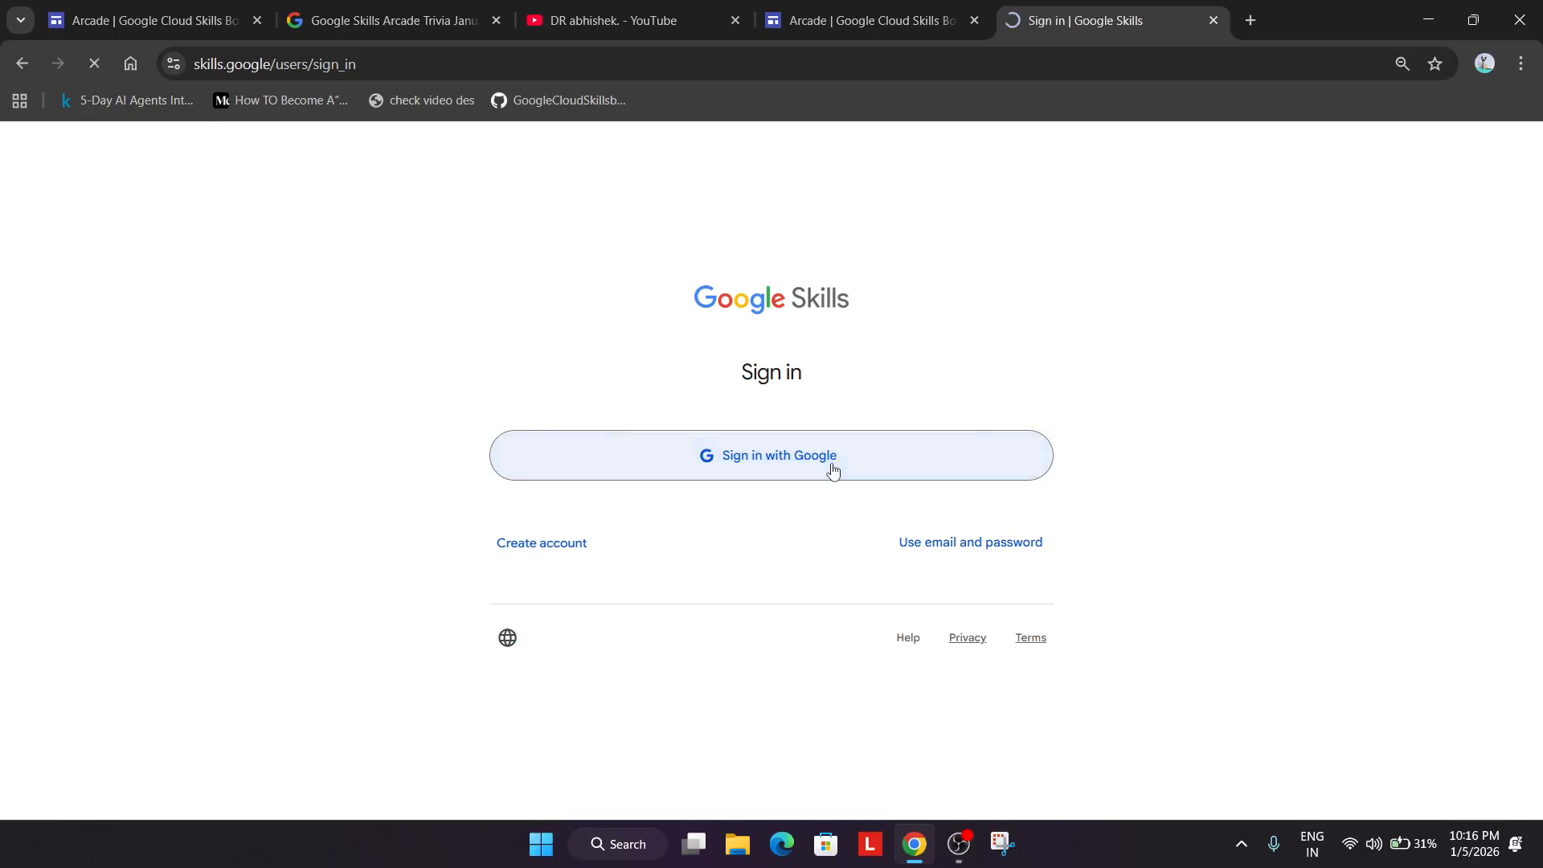
left_click(771, 455)
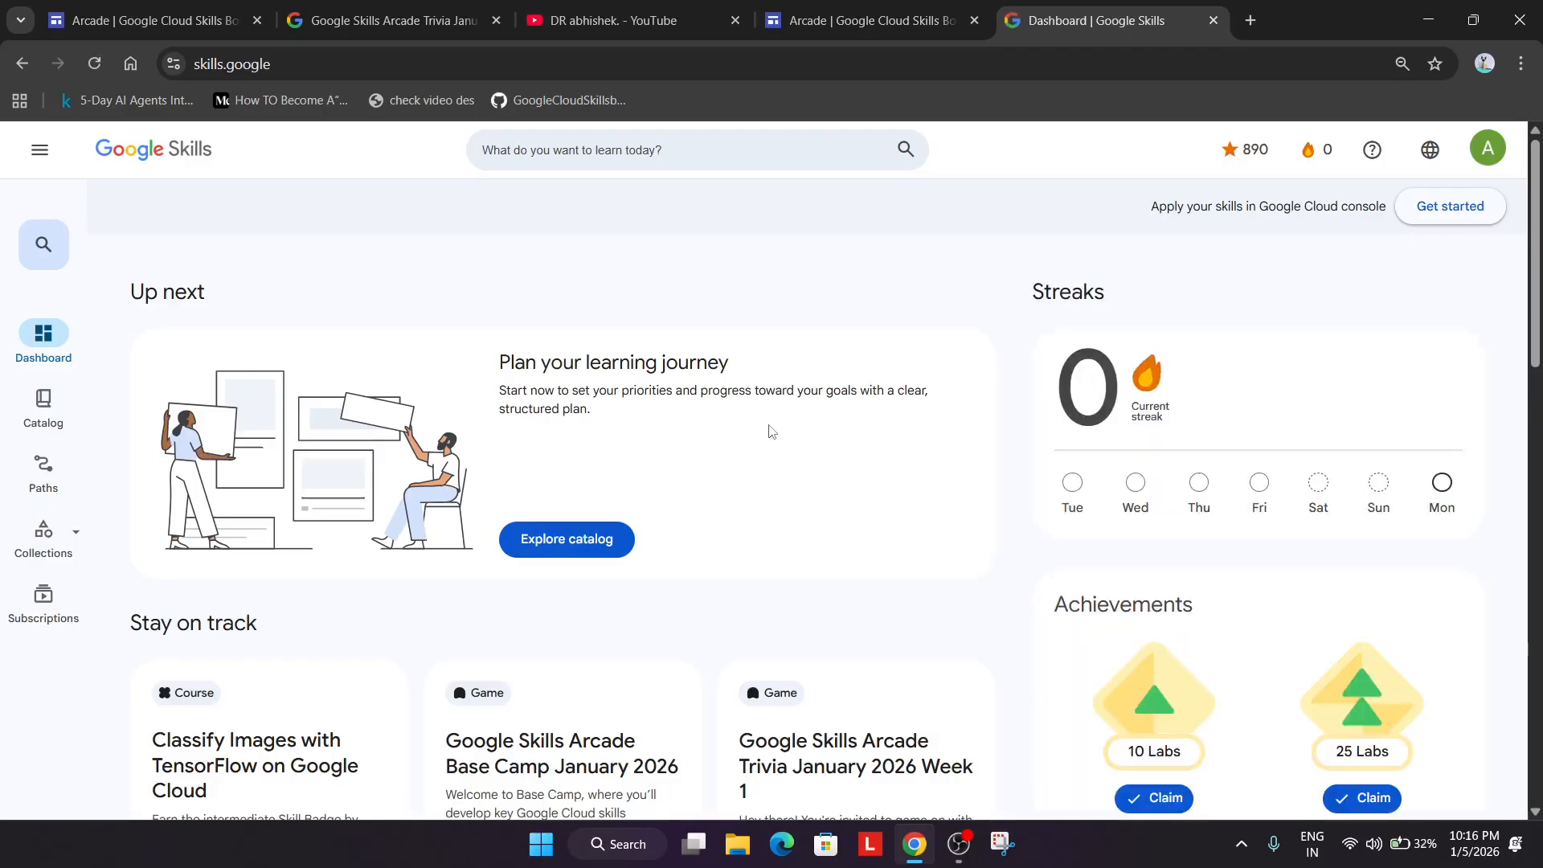
left_click(1487, 149)
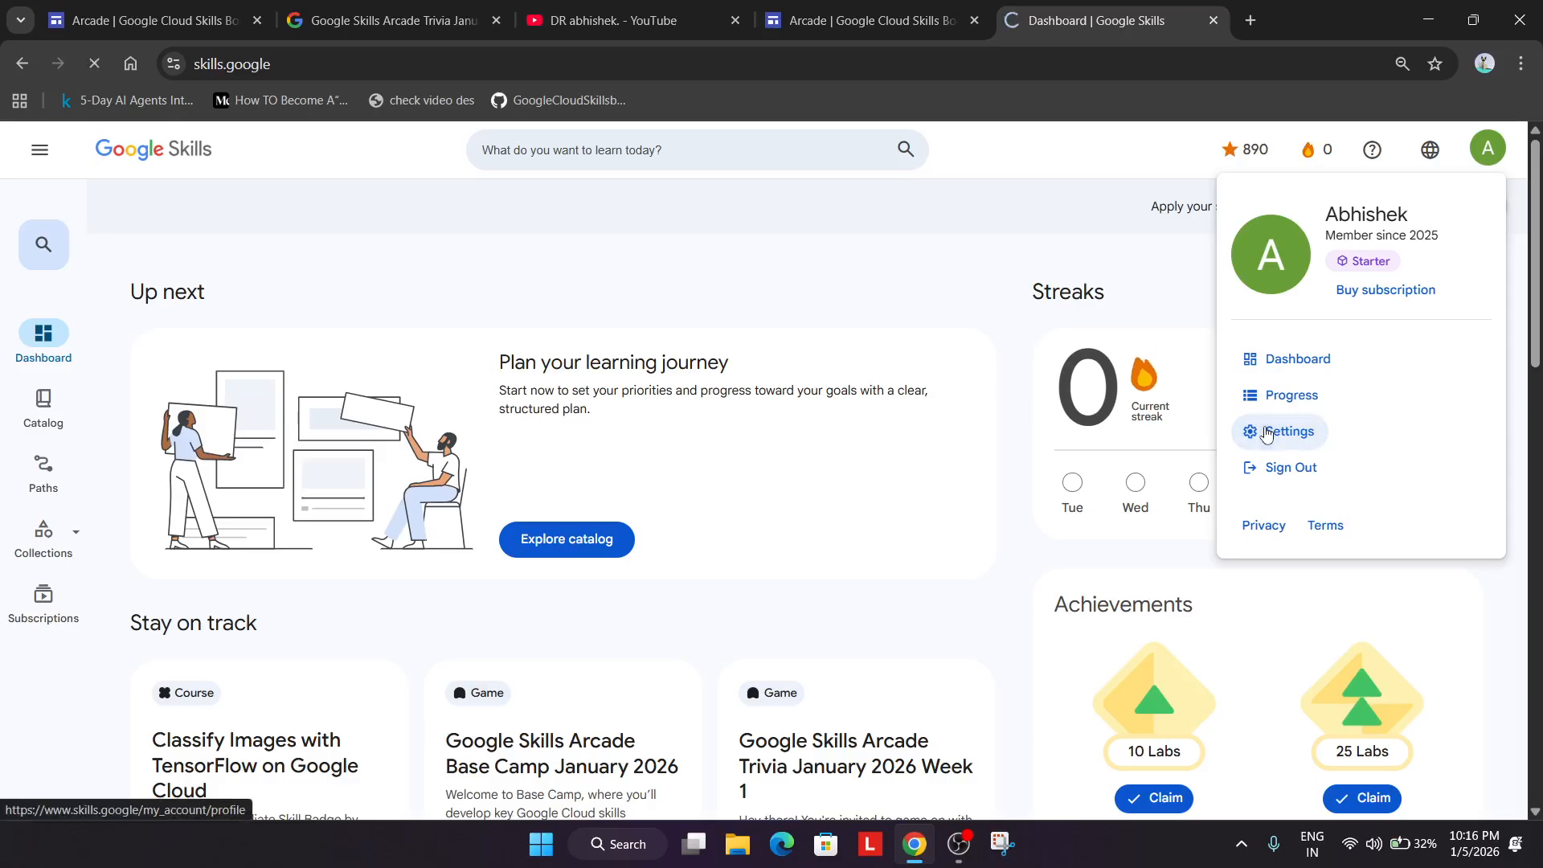
Step: Update the general account settings so the profile is public
left_click(1289, 431)
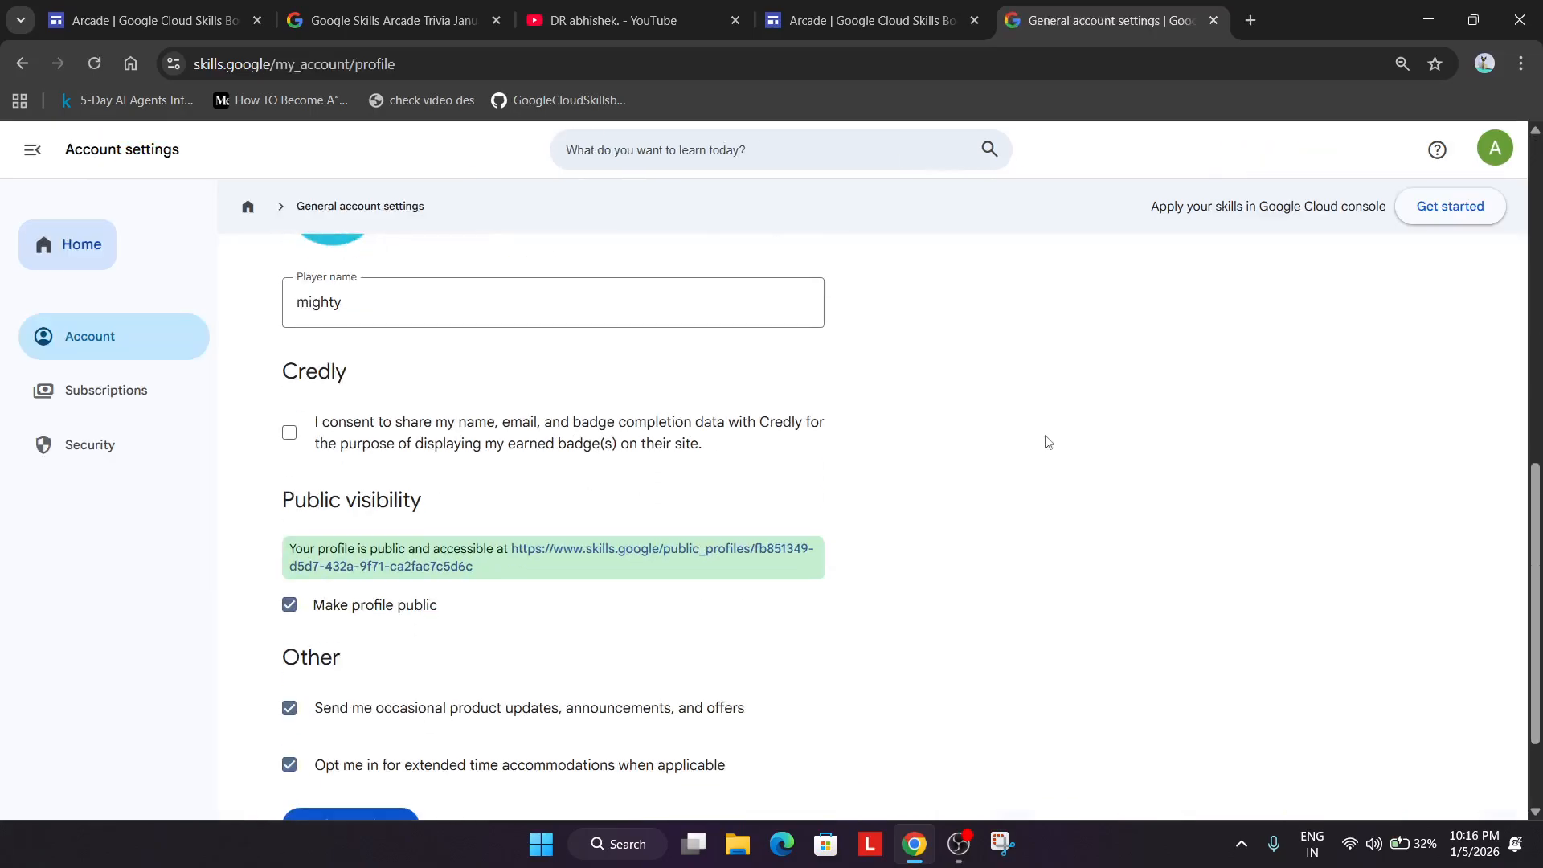
scroll("down", 3)
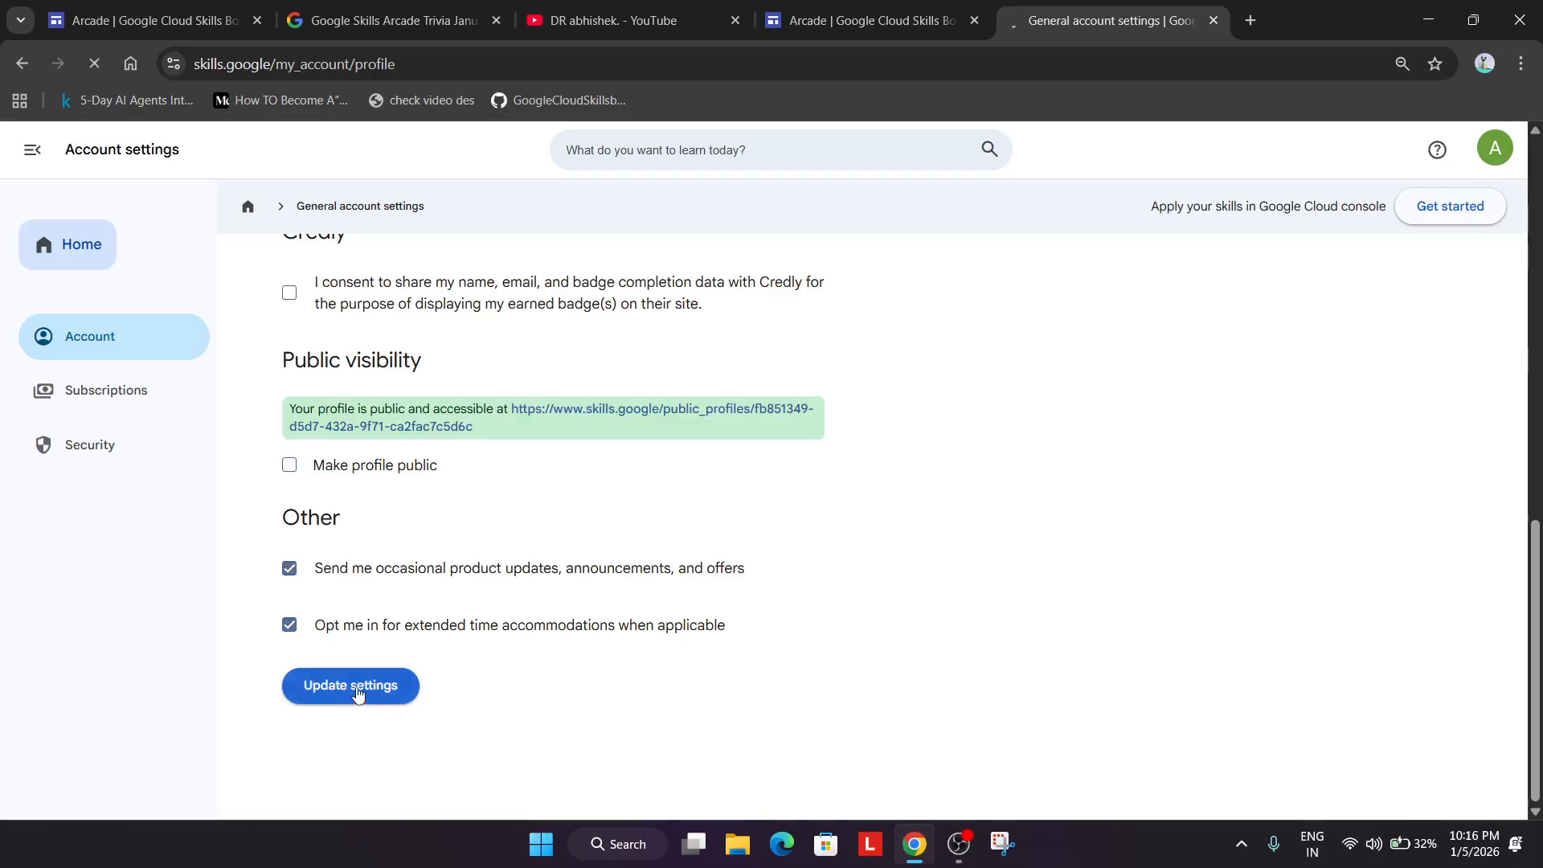
left_click(350, 686)
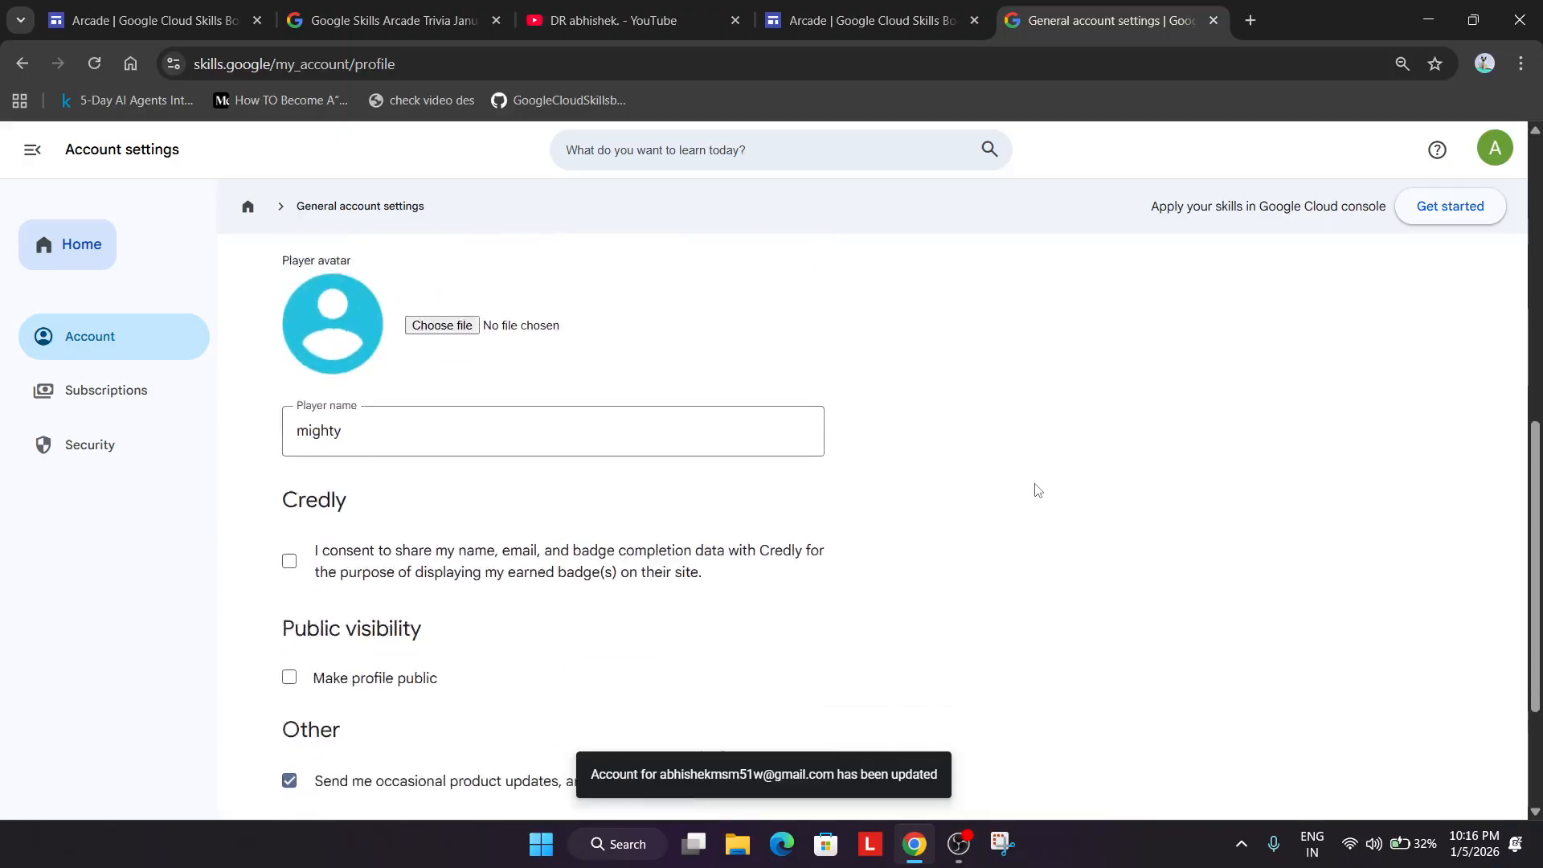
scroll("down", 3)
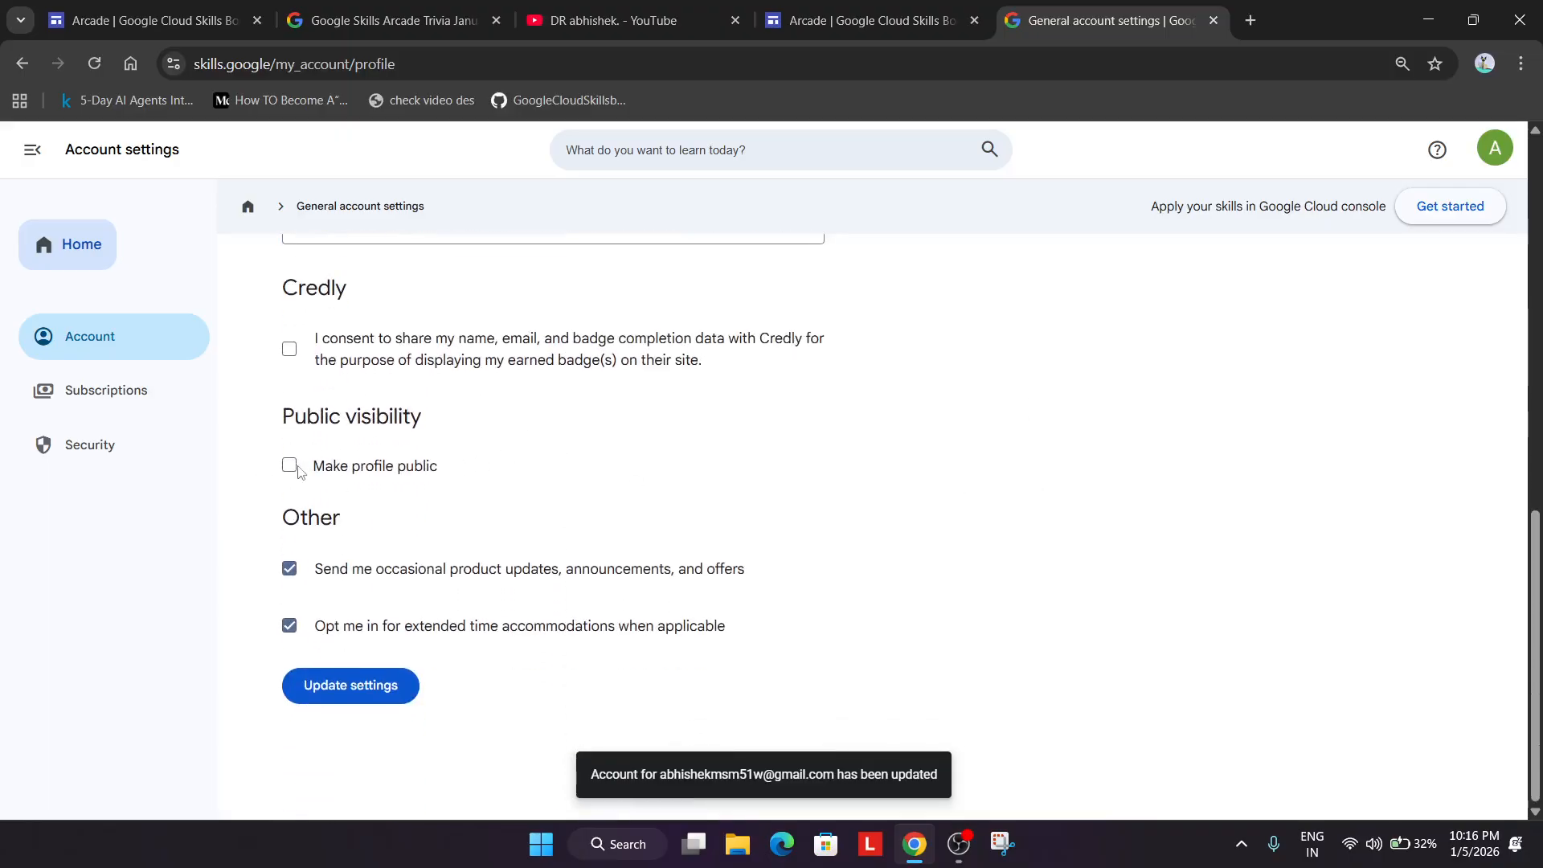
left_click(289, 465)
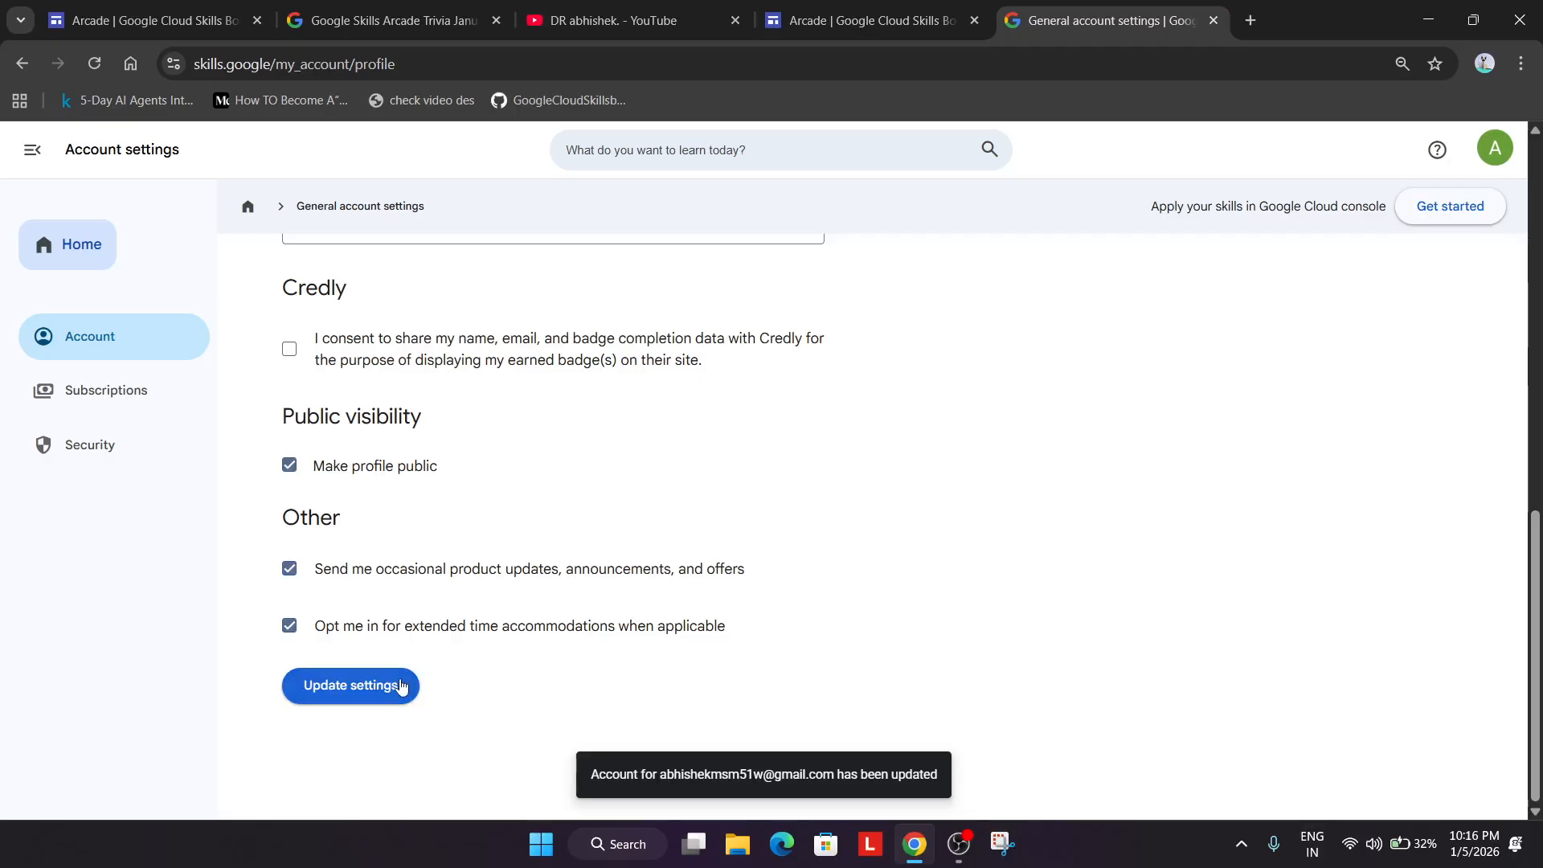
scroll("up", 3)
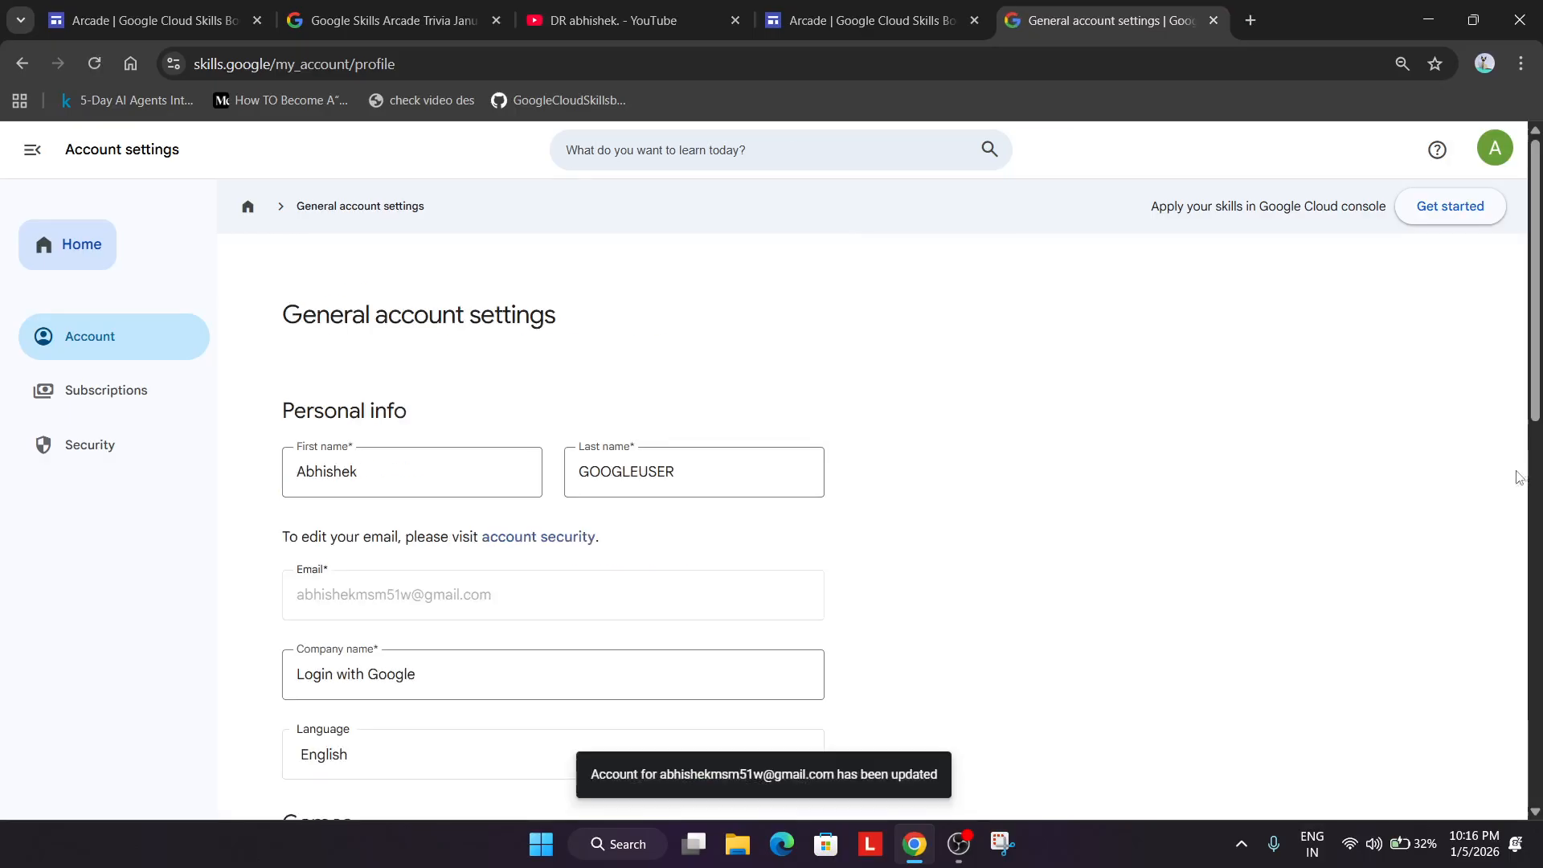
scroll("down", 3)
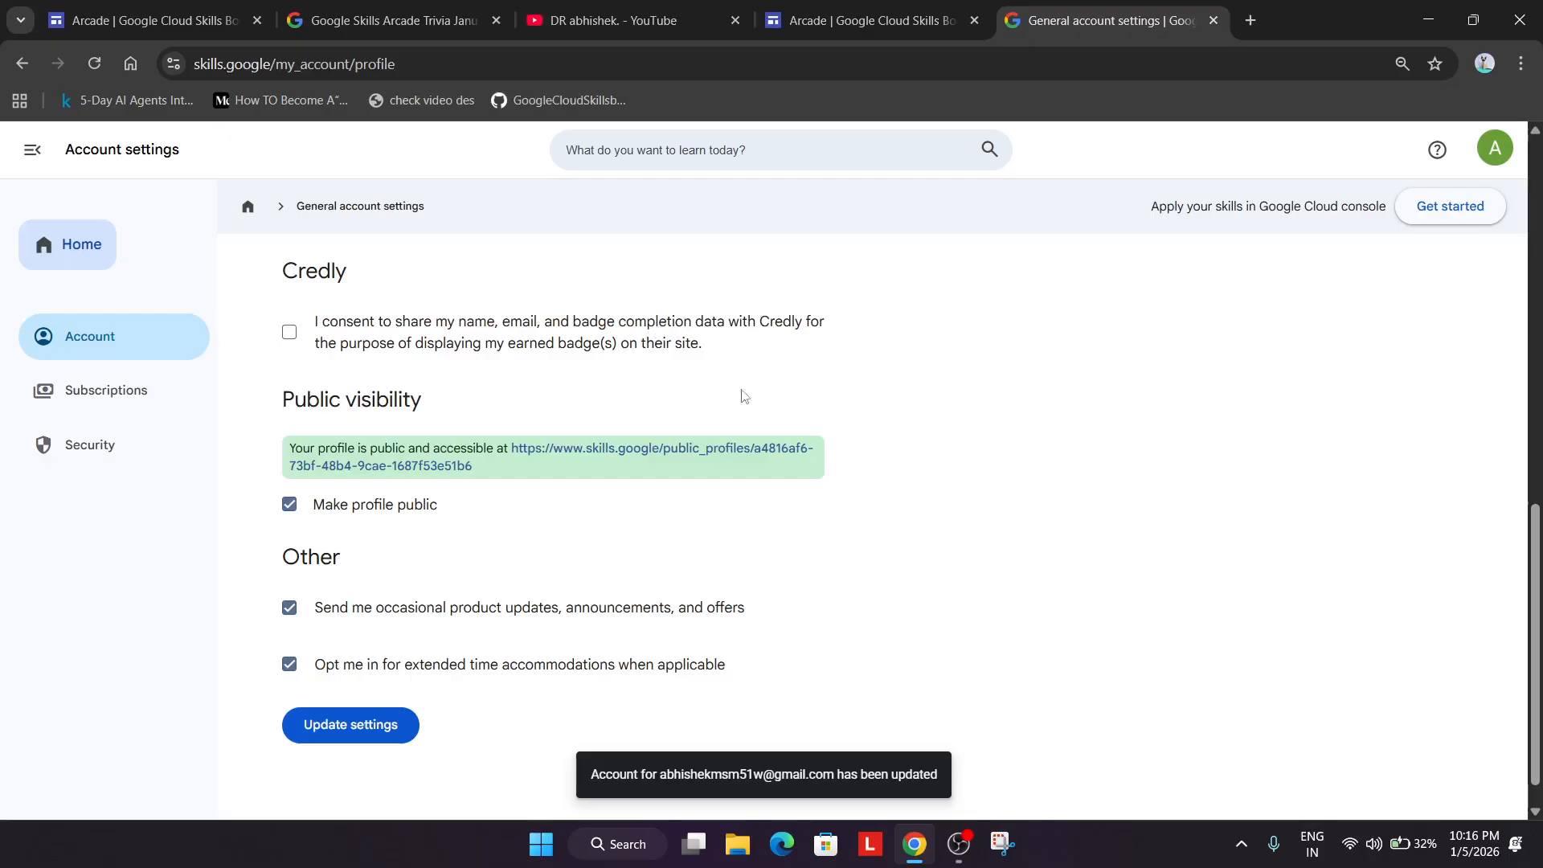
mouse_move(956, 571)
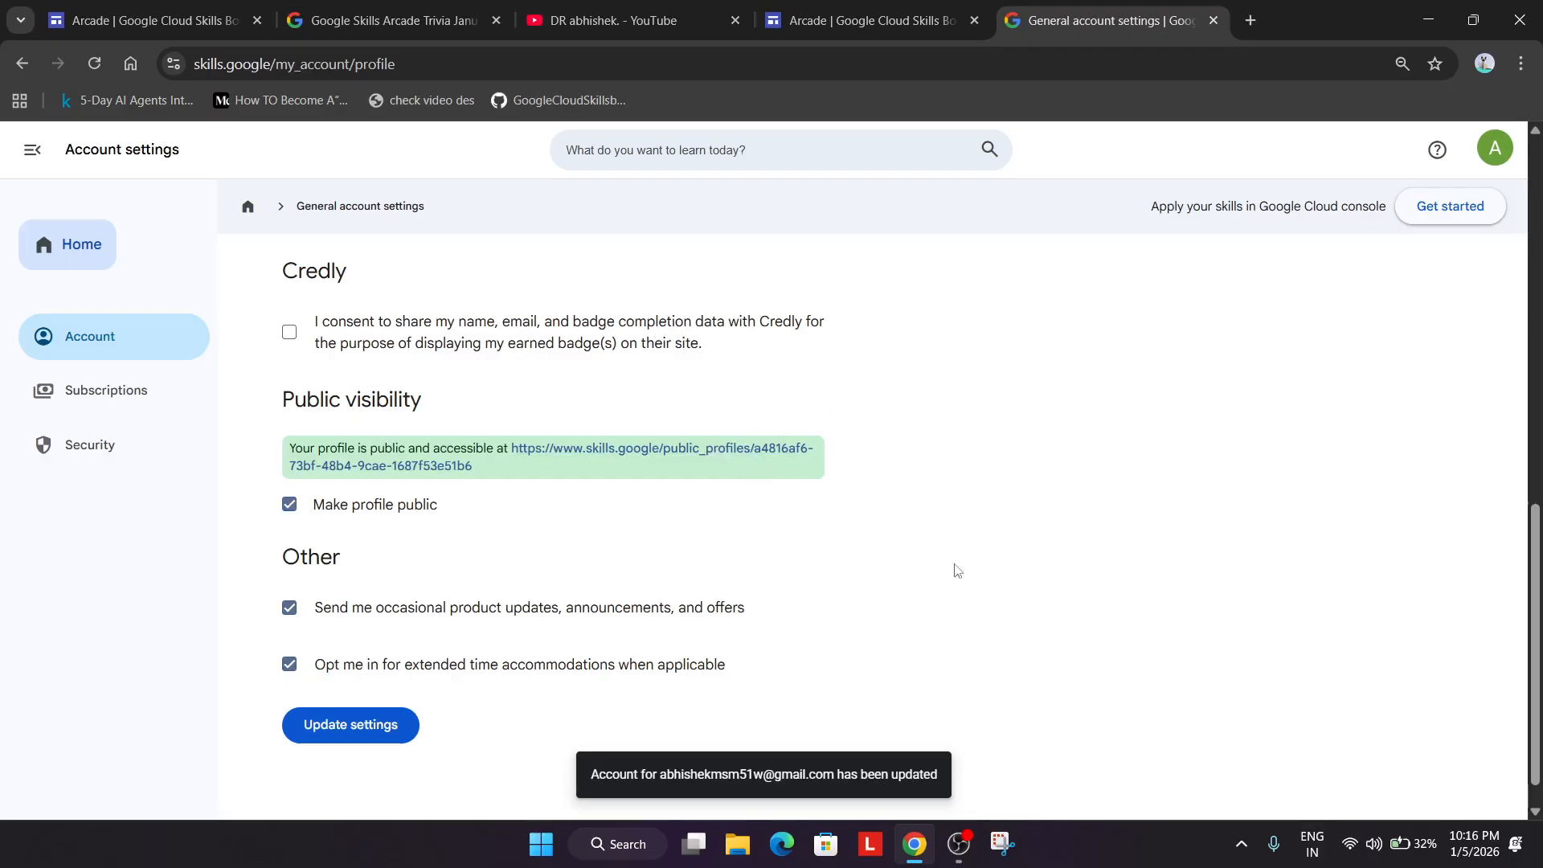
Step: Open the Arcade Program Subscription Form from the Arcade page
left_click(869, 19)
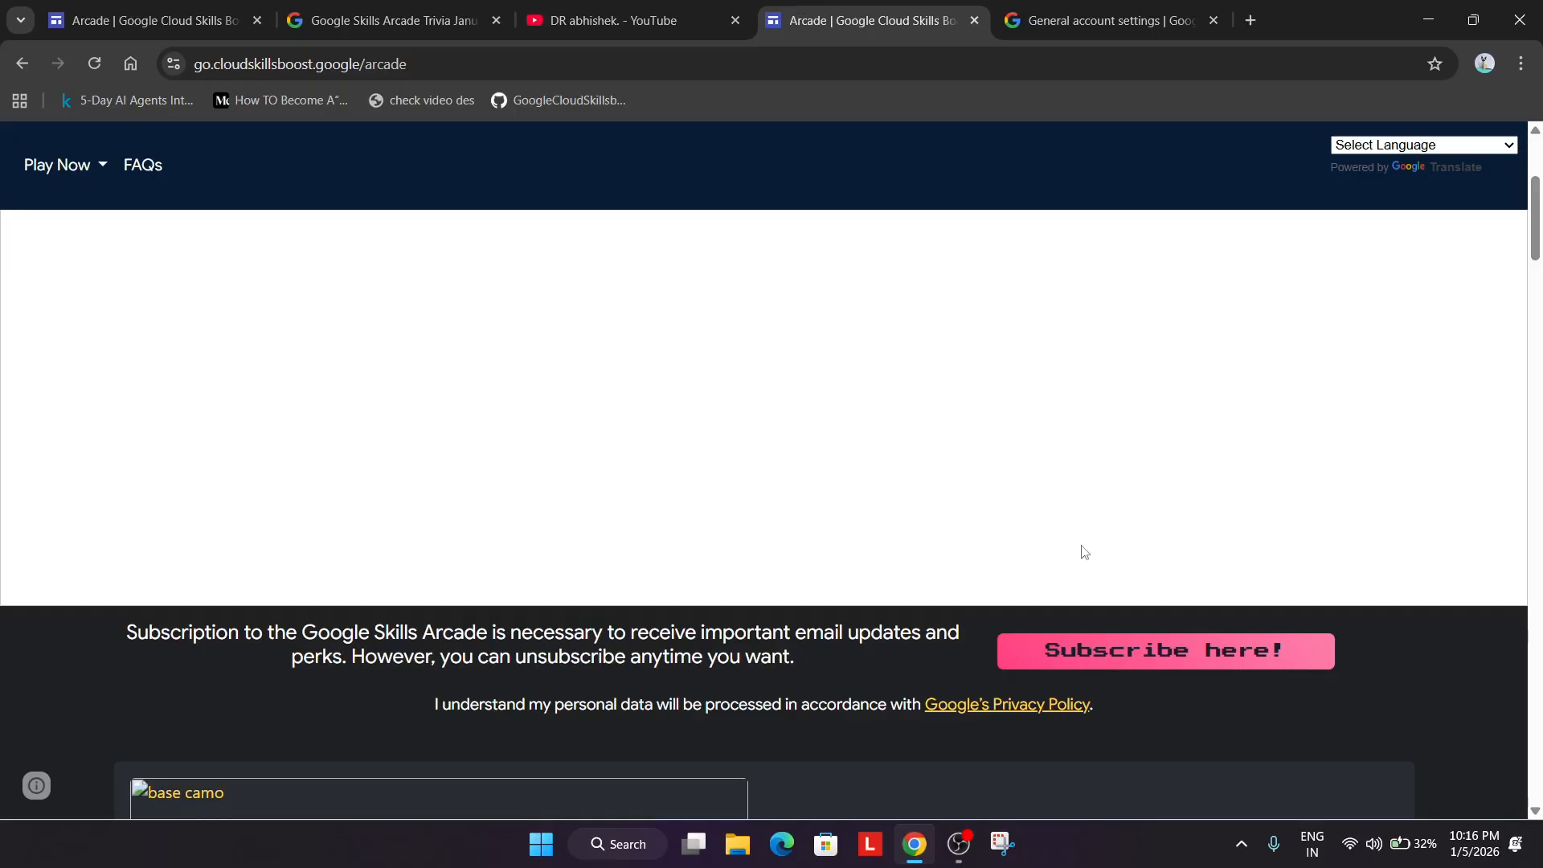
mouse_move(1093, 671)
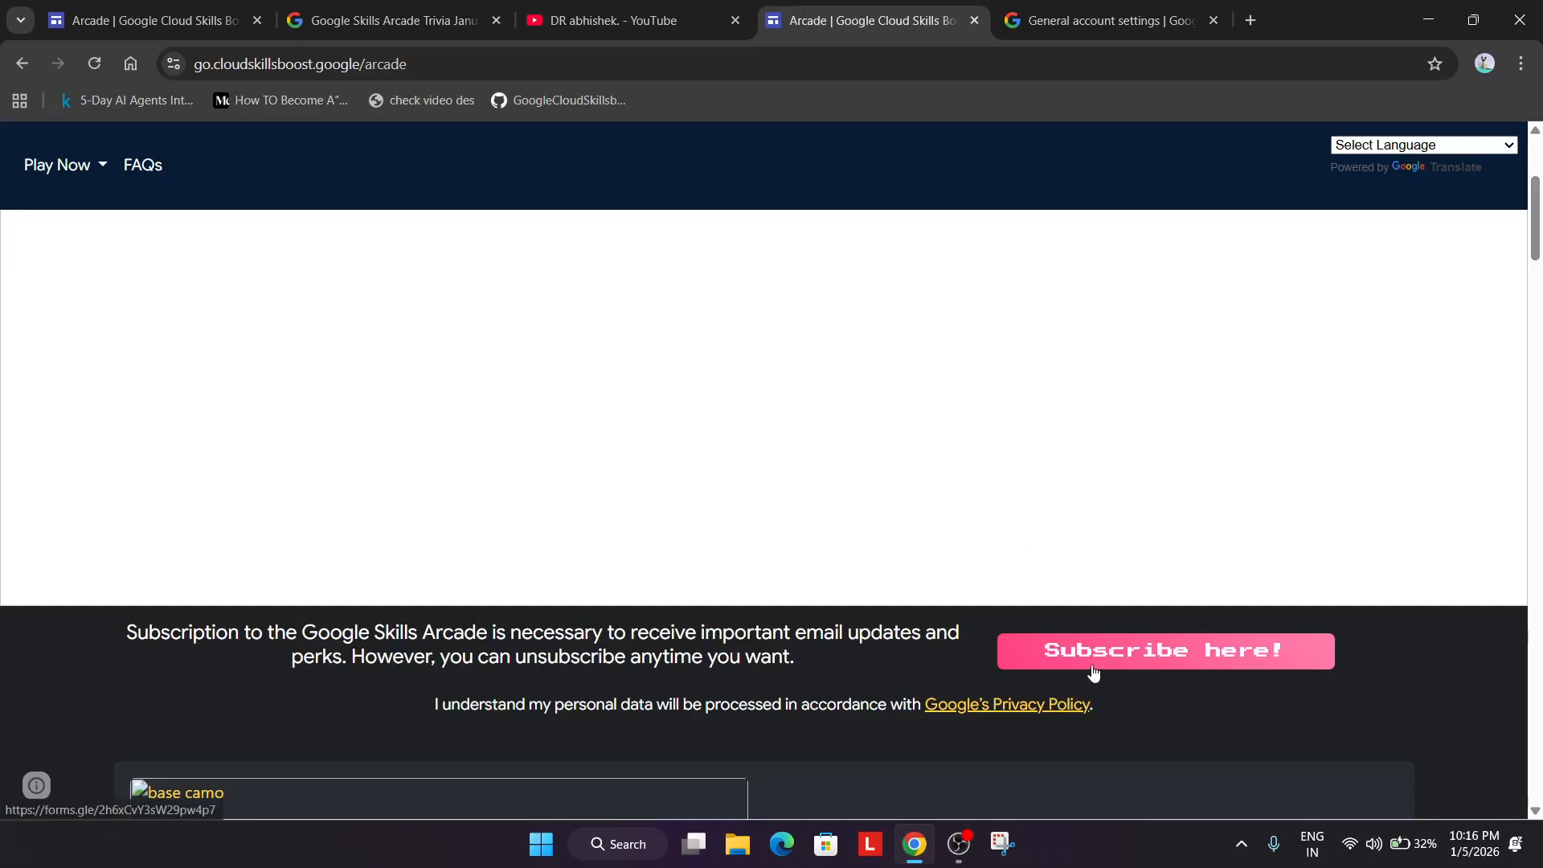
left_click(1165, 650)
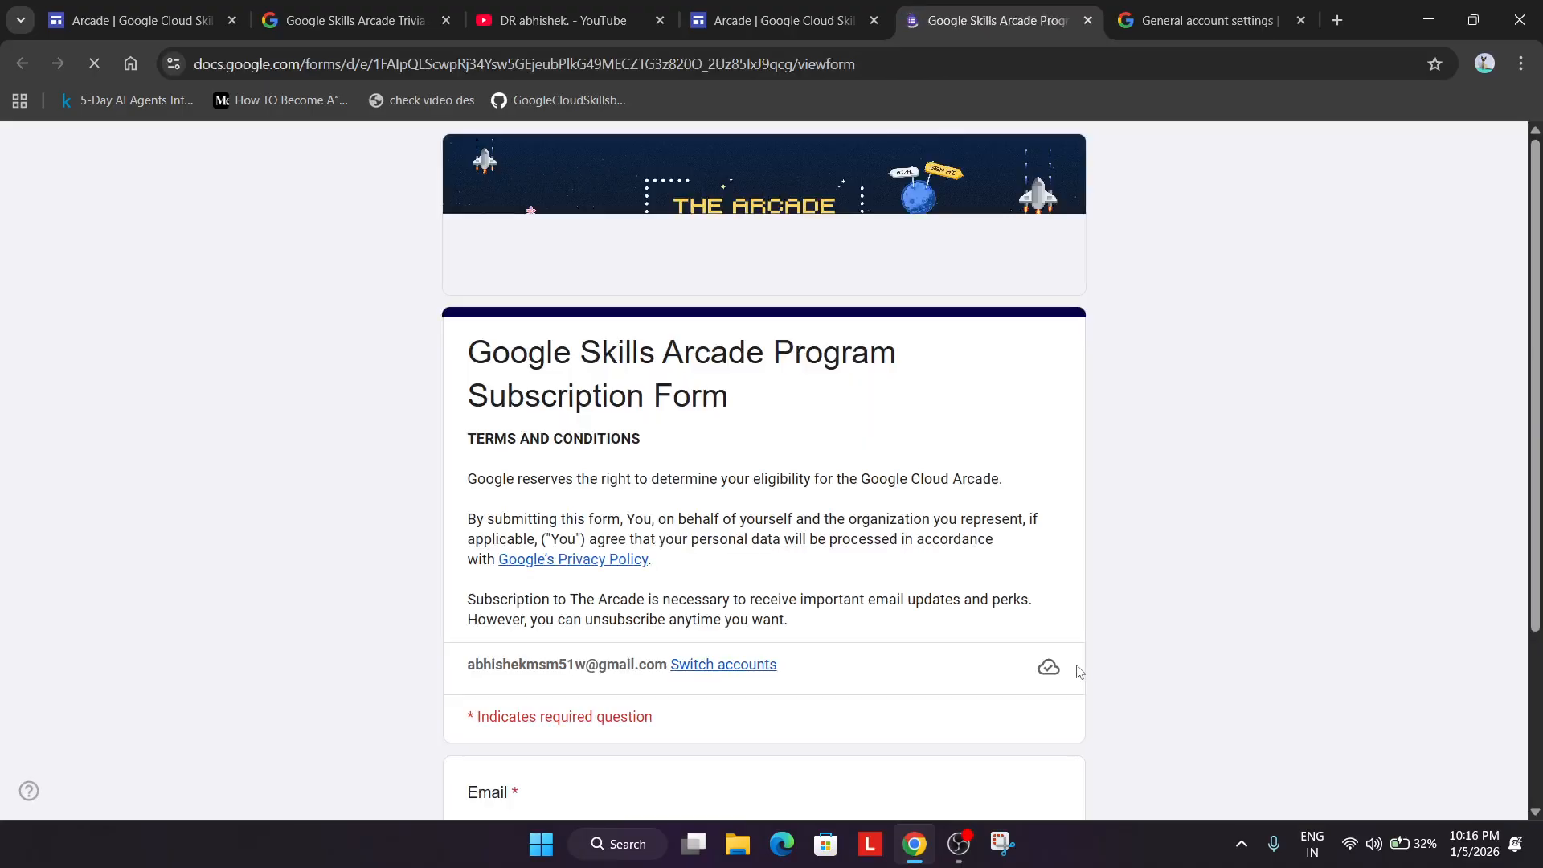
scroll("down", 3)
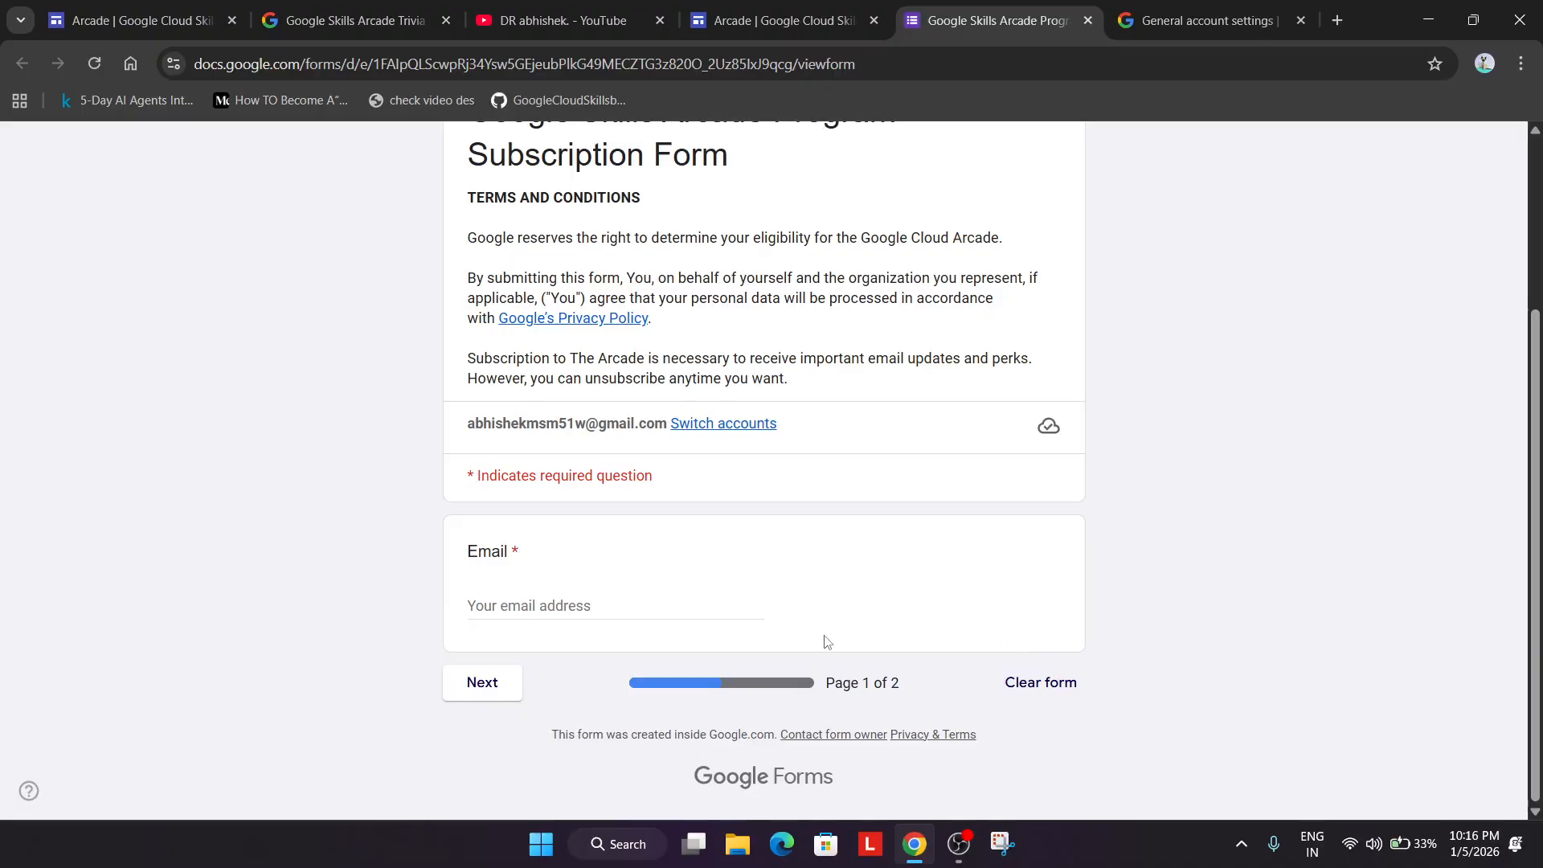
Step: Enter the account email from settings into the form and continue to page two
left_click(1206, 20)
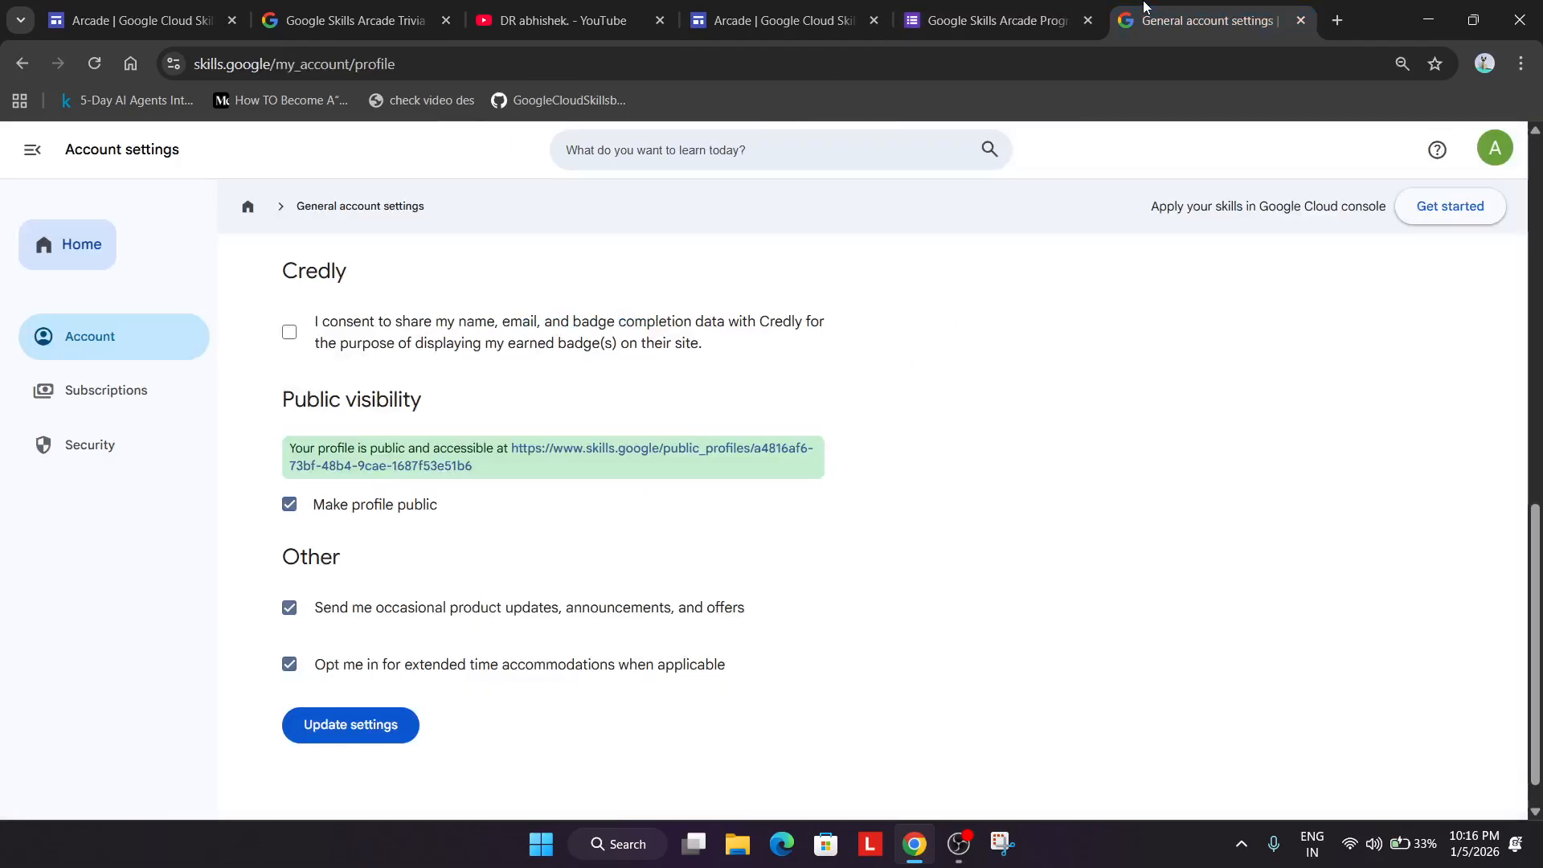
scroll("up", 3)
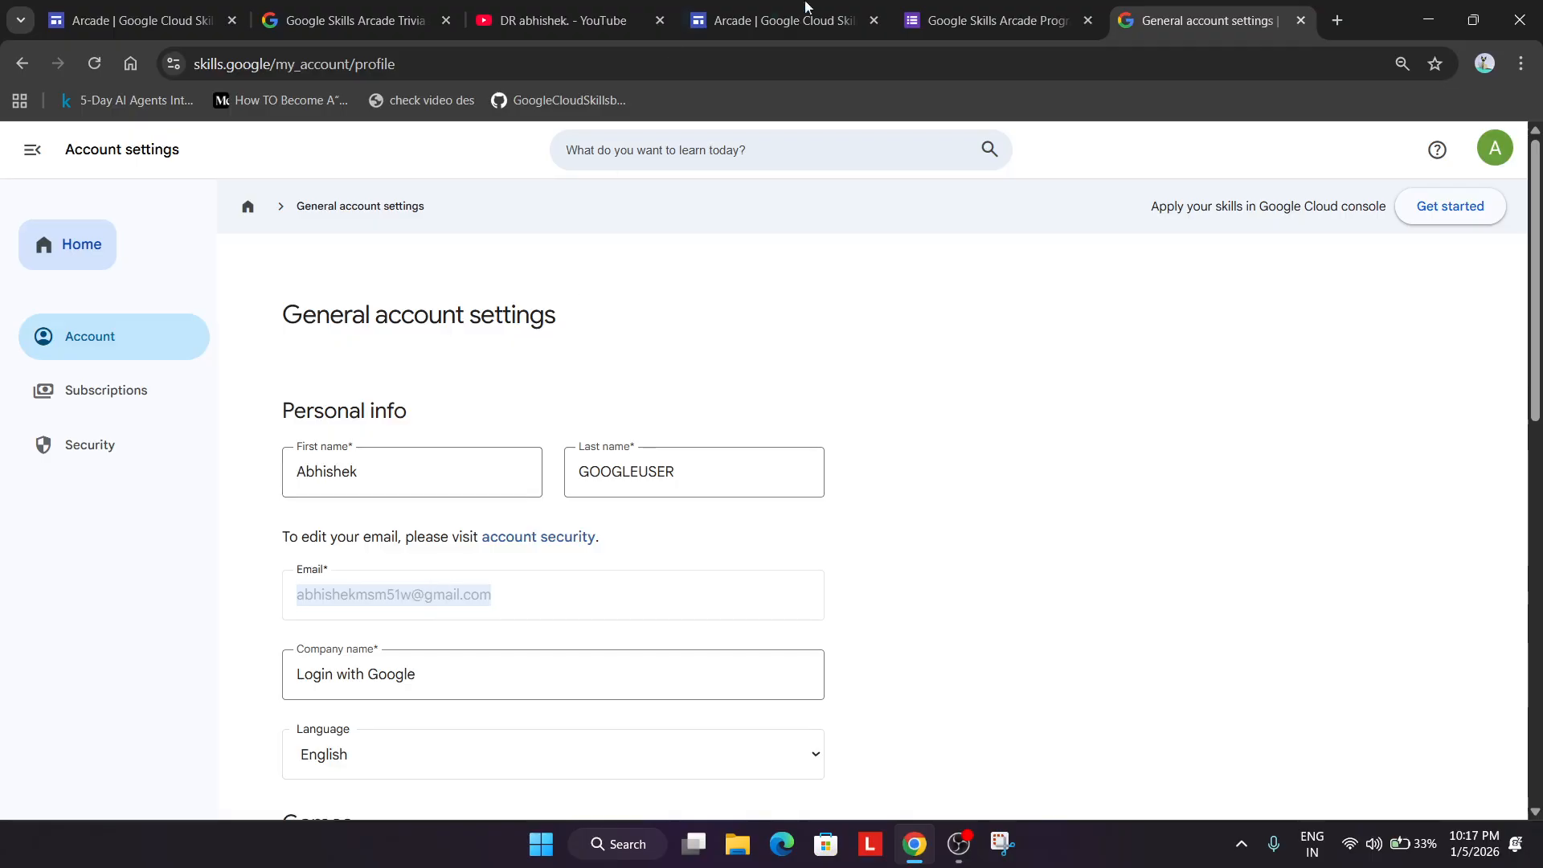
left_click(994, 20)
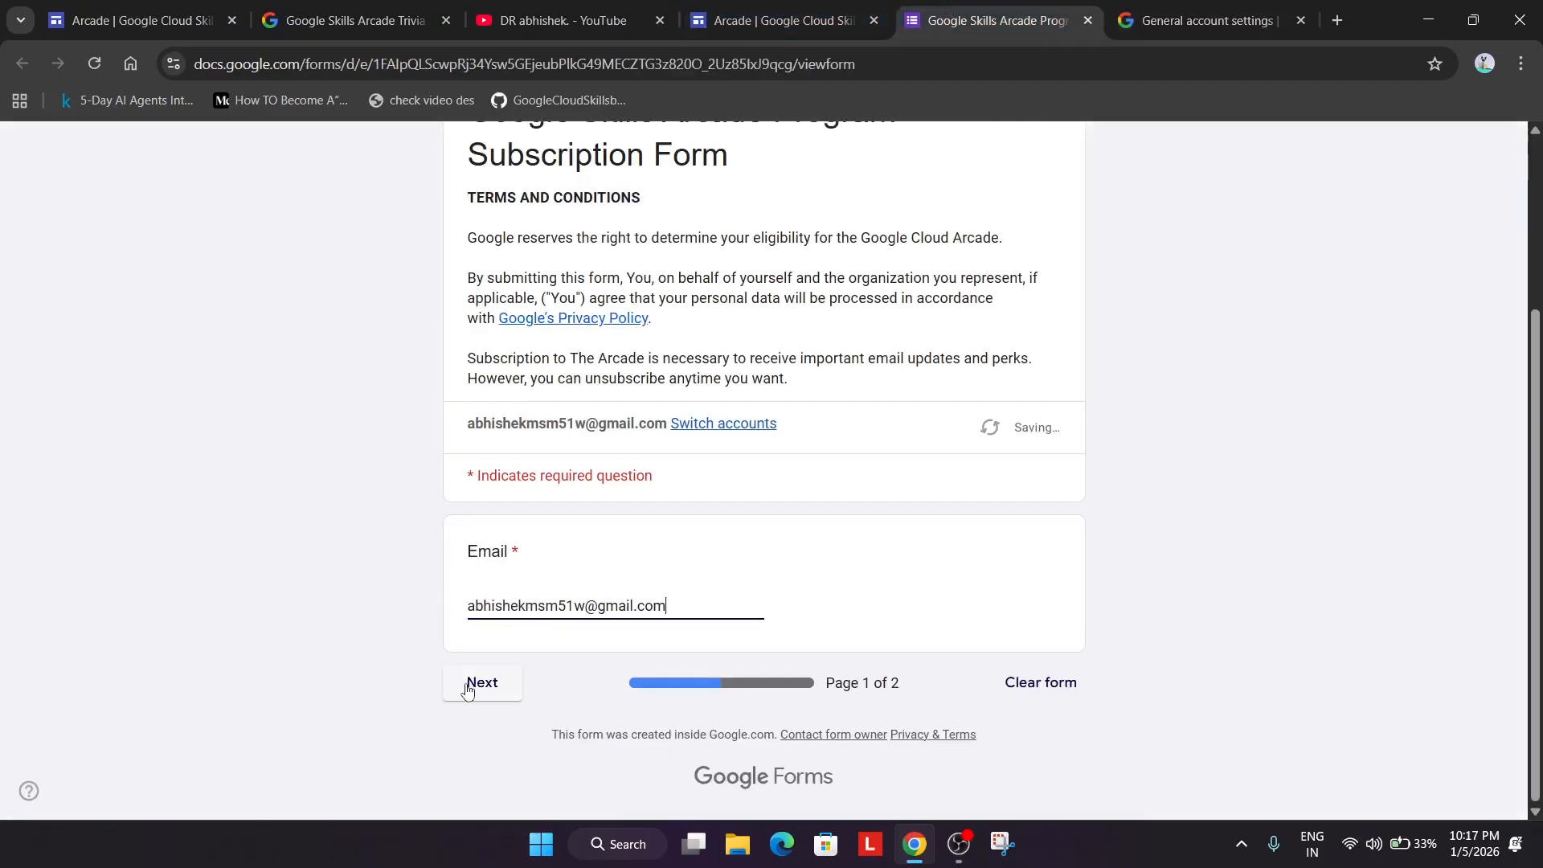
left_click(481, 683)
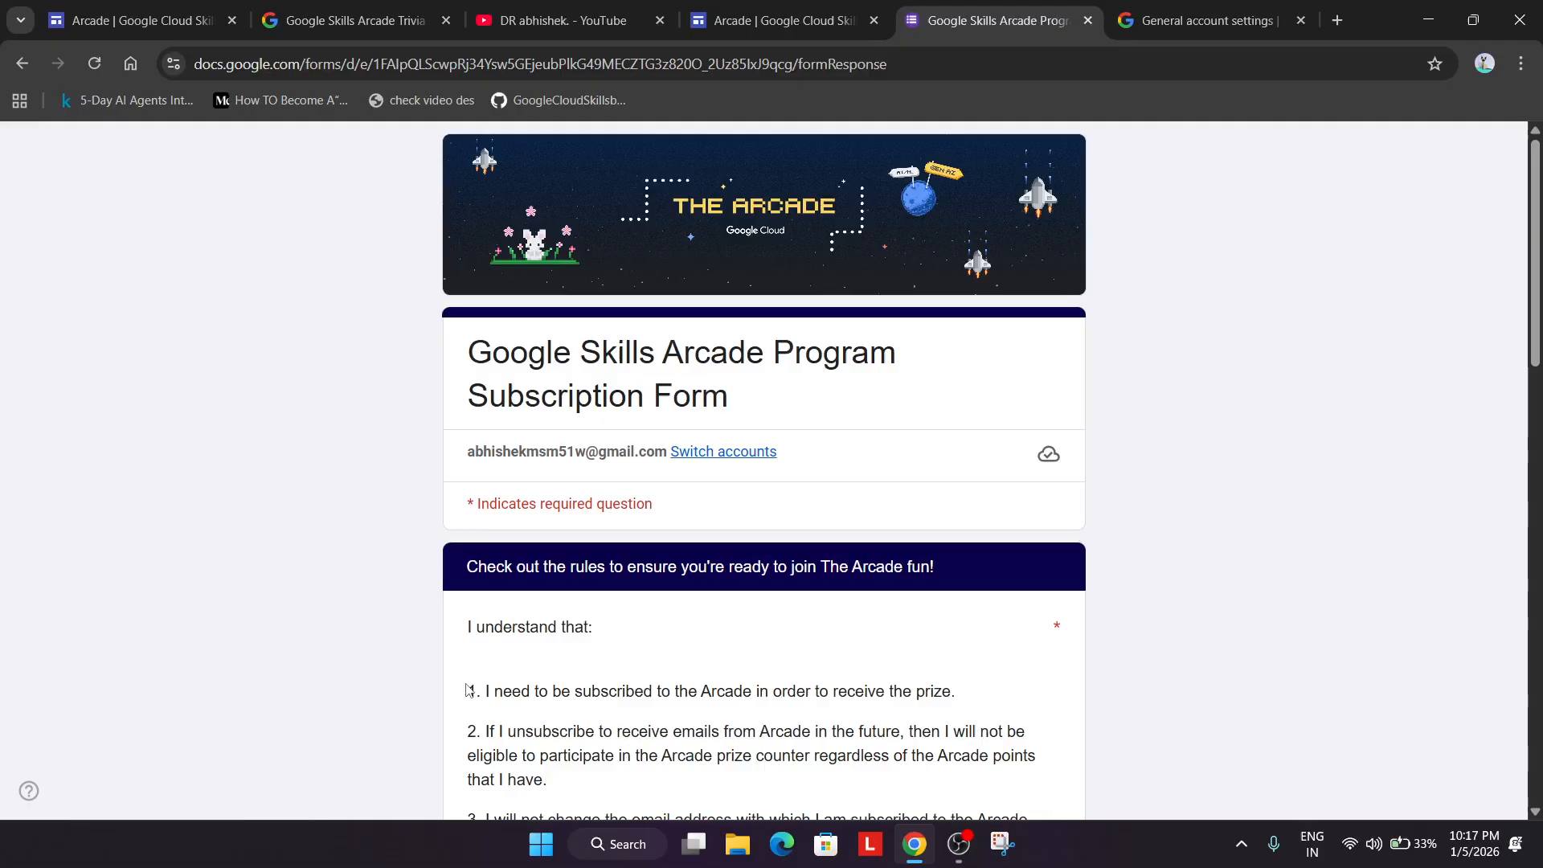
scroll("down", 3)
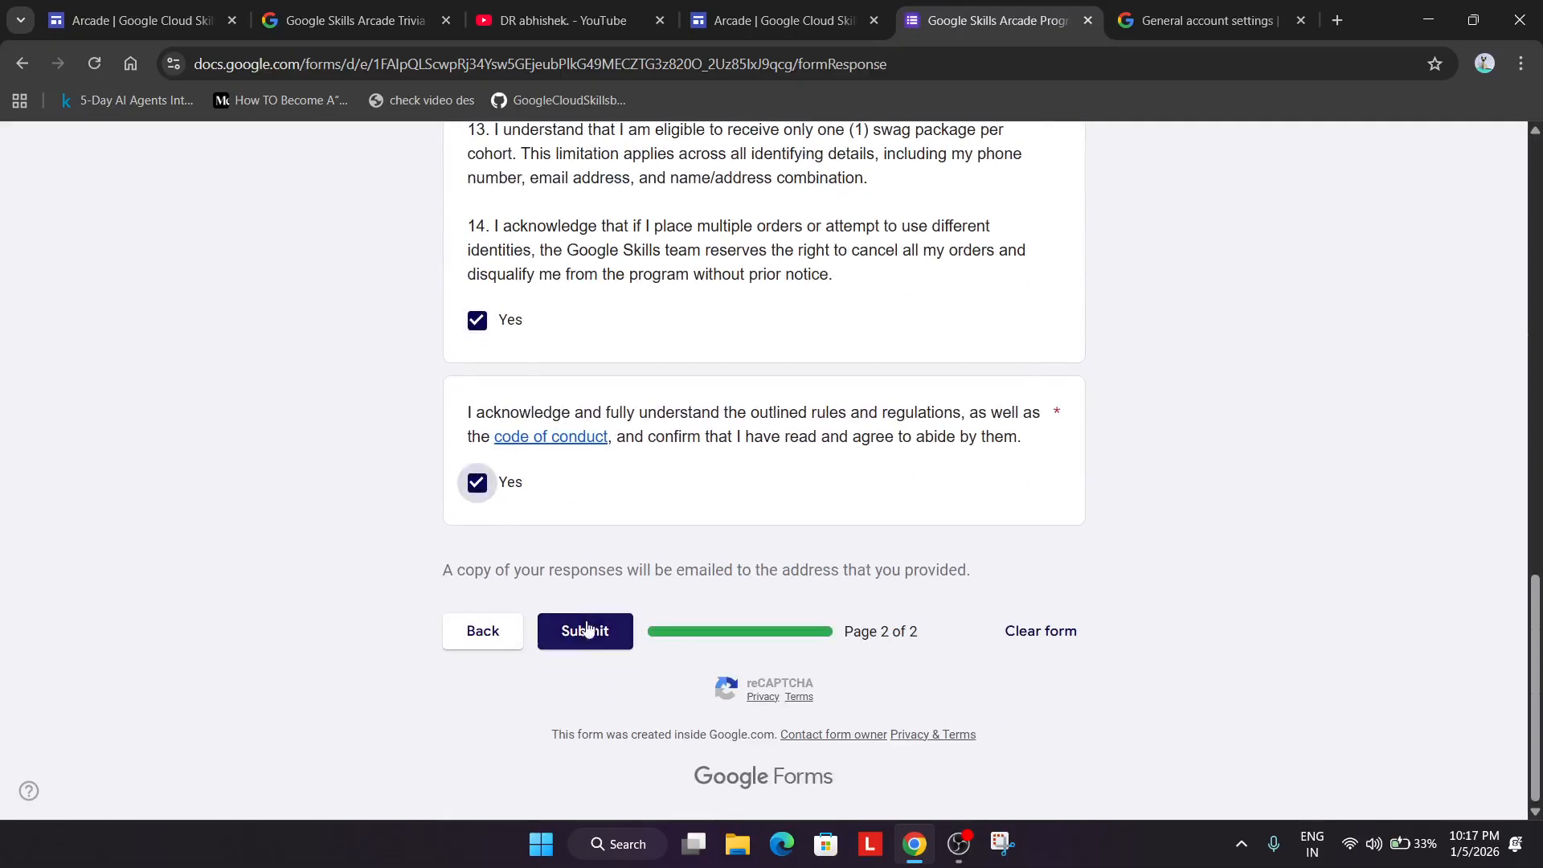
Step: Acknowledge all rules with Yes and submit the Arcade subscription form
left_click(584, 631)
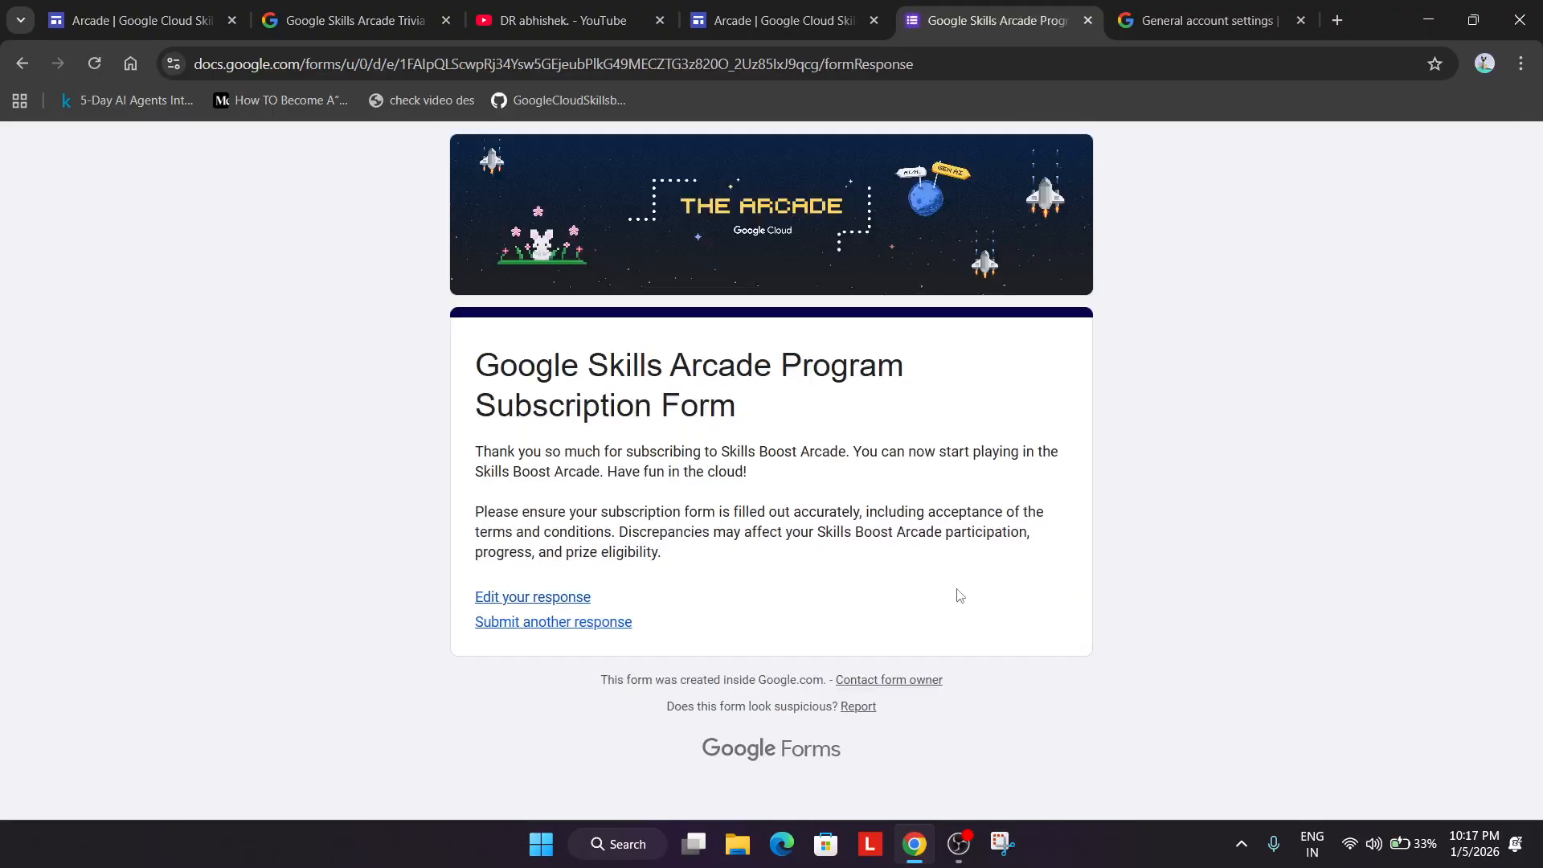
mouse_move(940, 601)
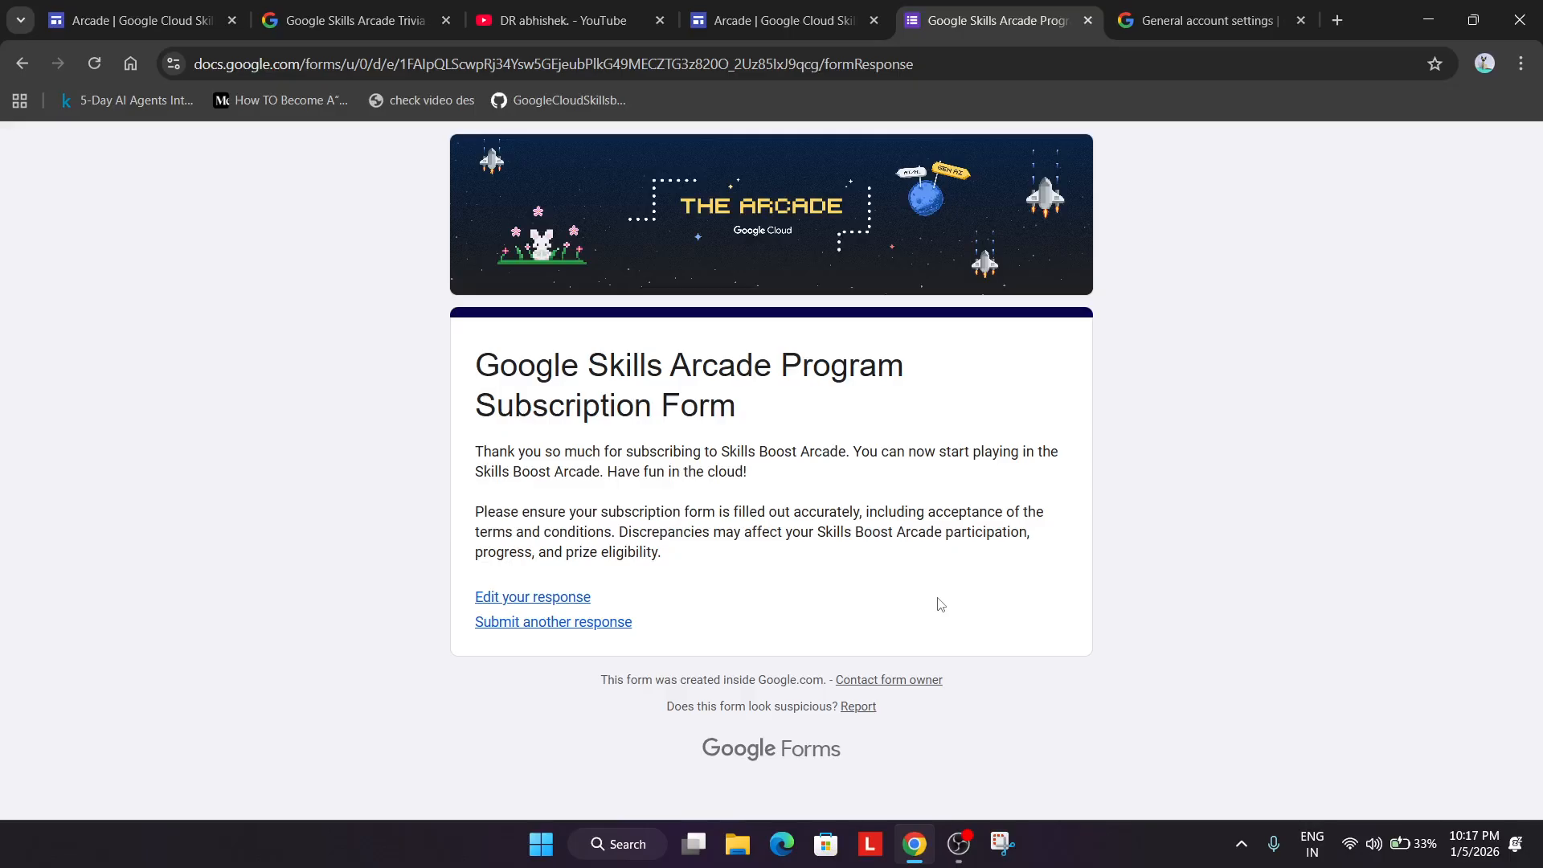
mouse_move(466, 475)
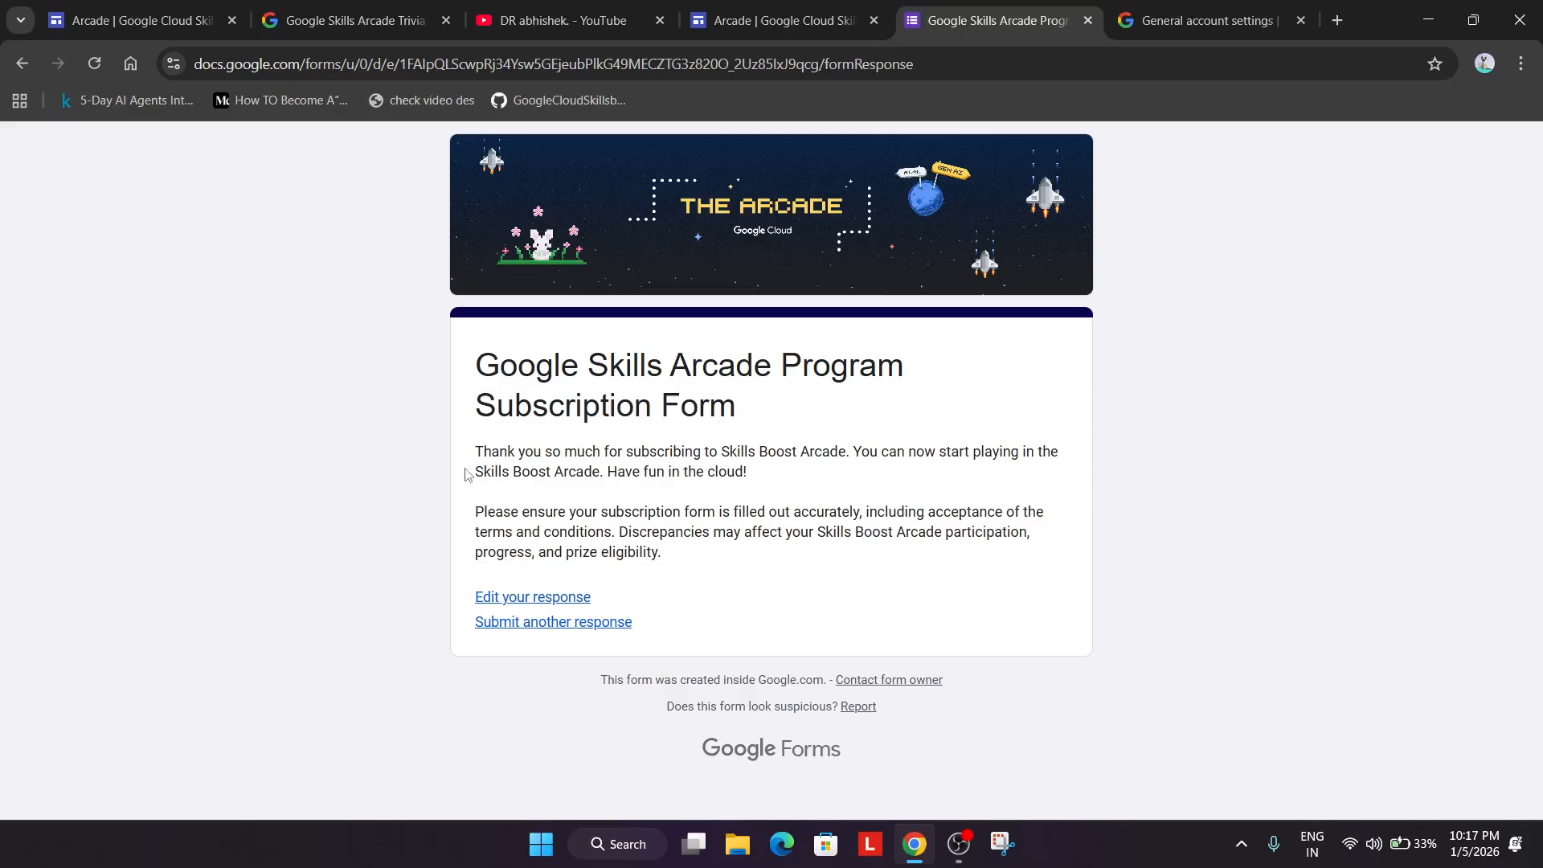
mouse_move(742, 372)
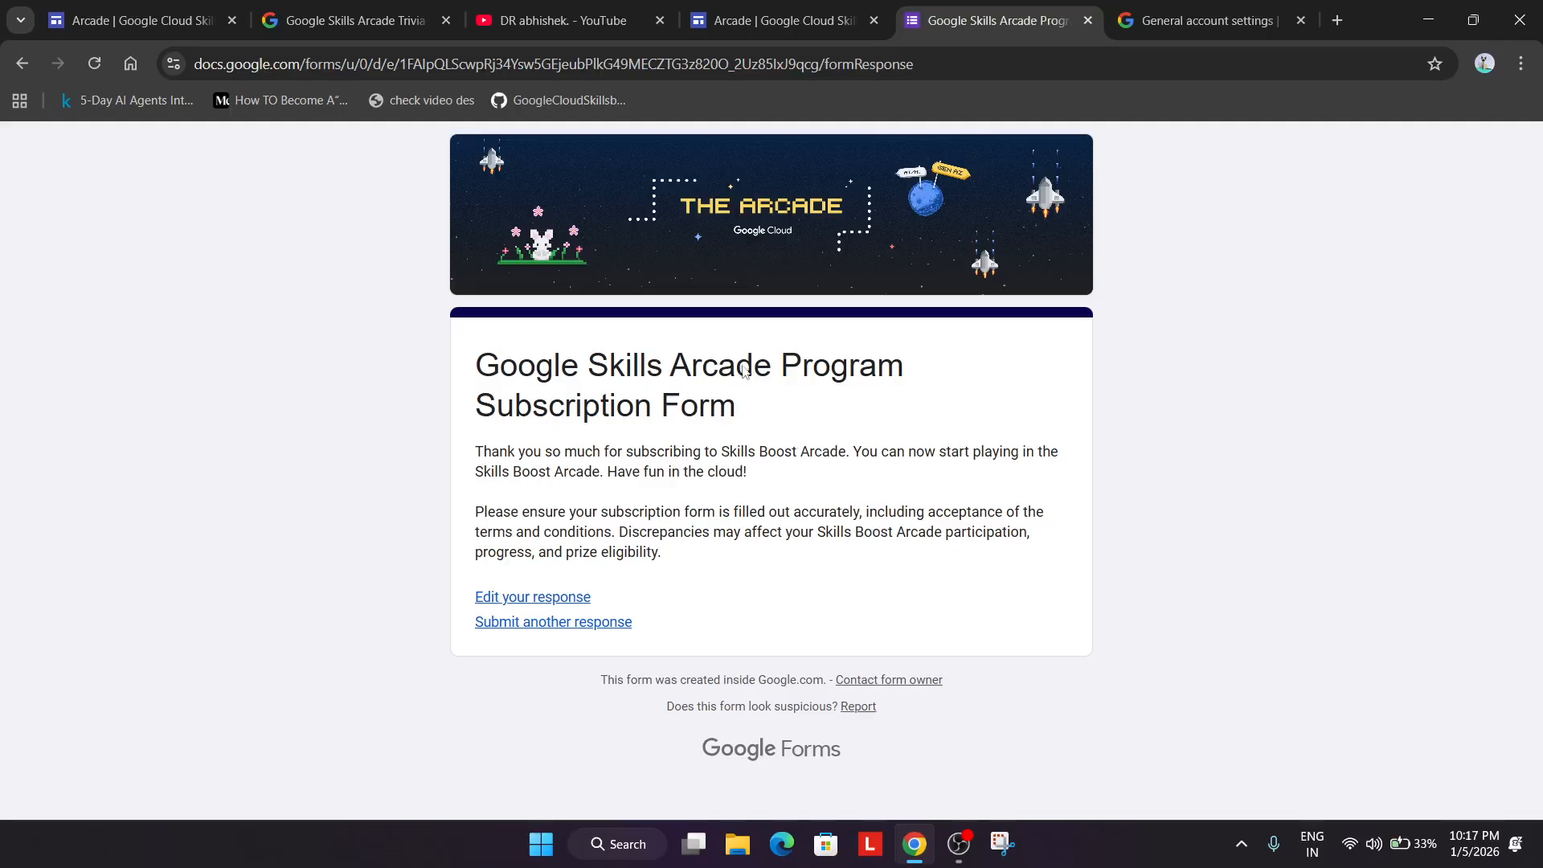
left_click(778, 20)
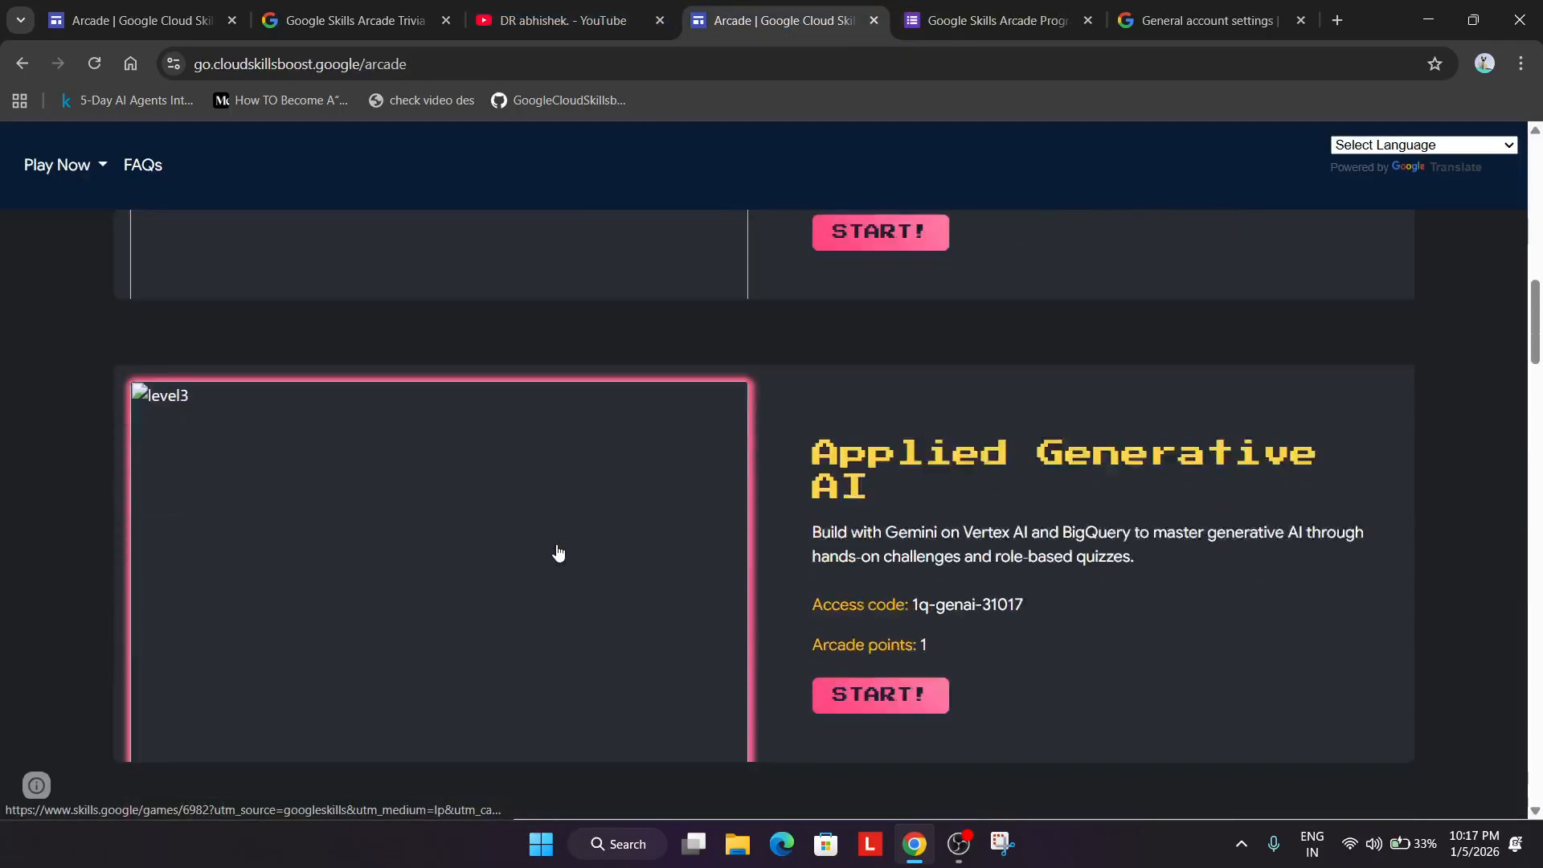
scroll("down", 3)
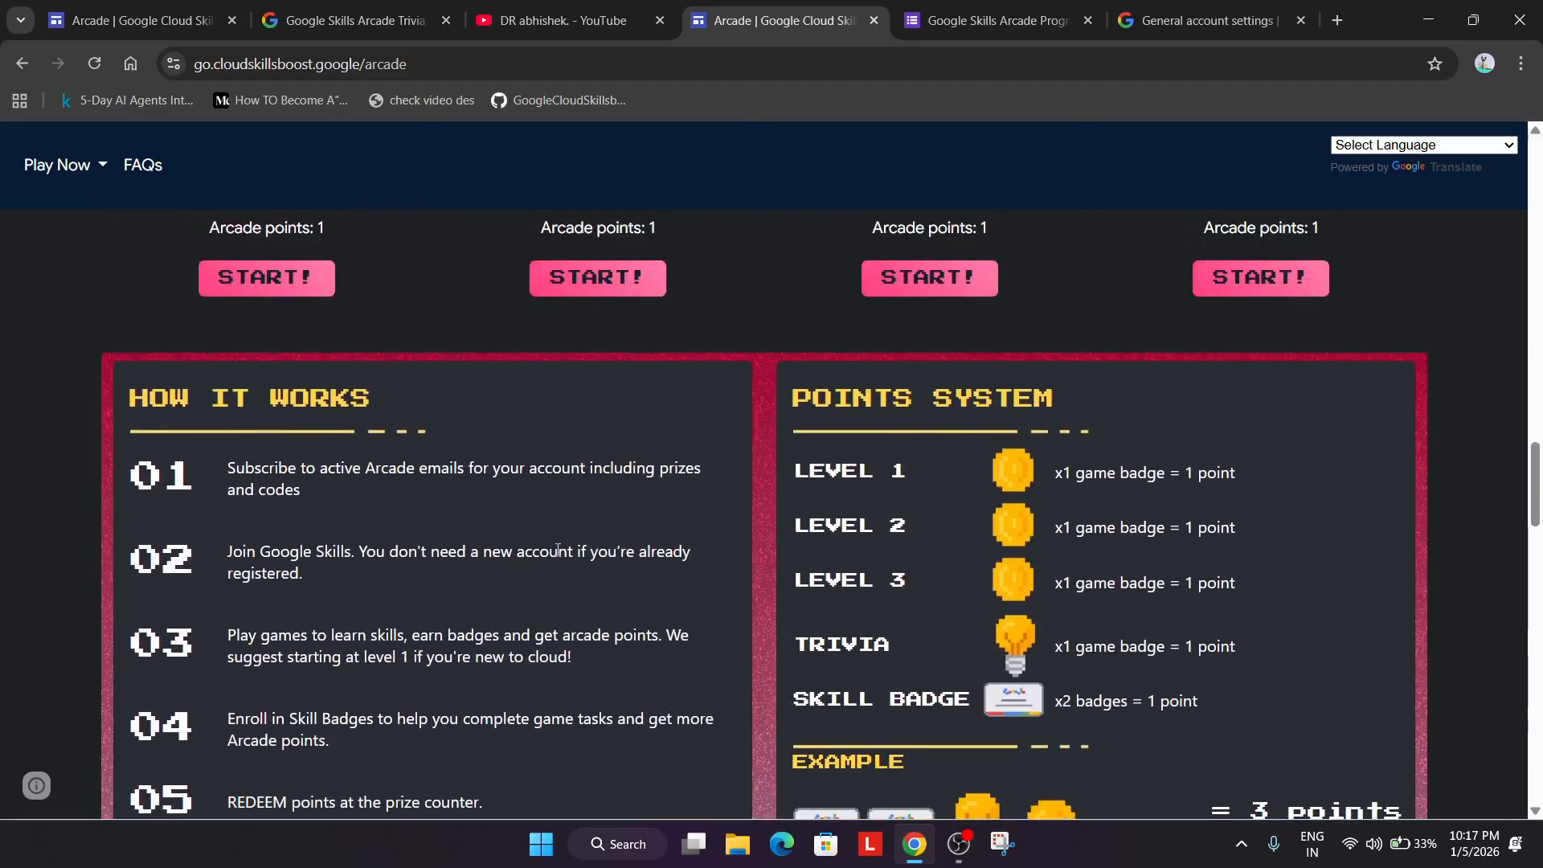
scroll("up", 3)
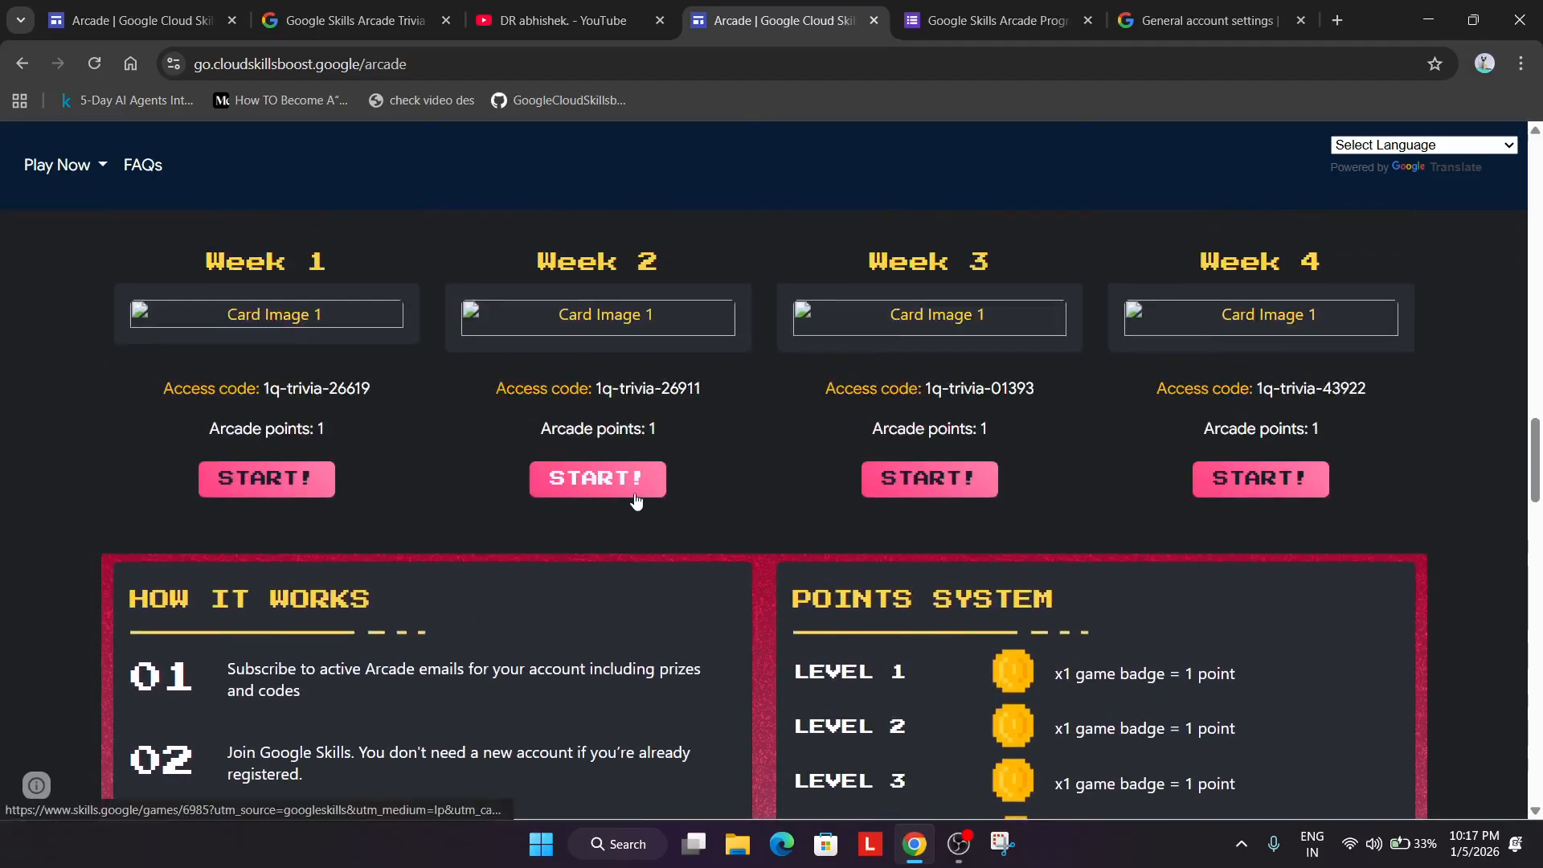
left_click(597, 479)
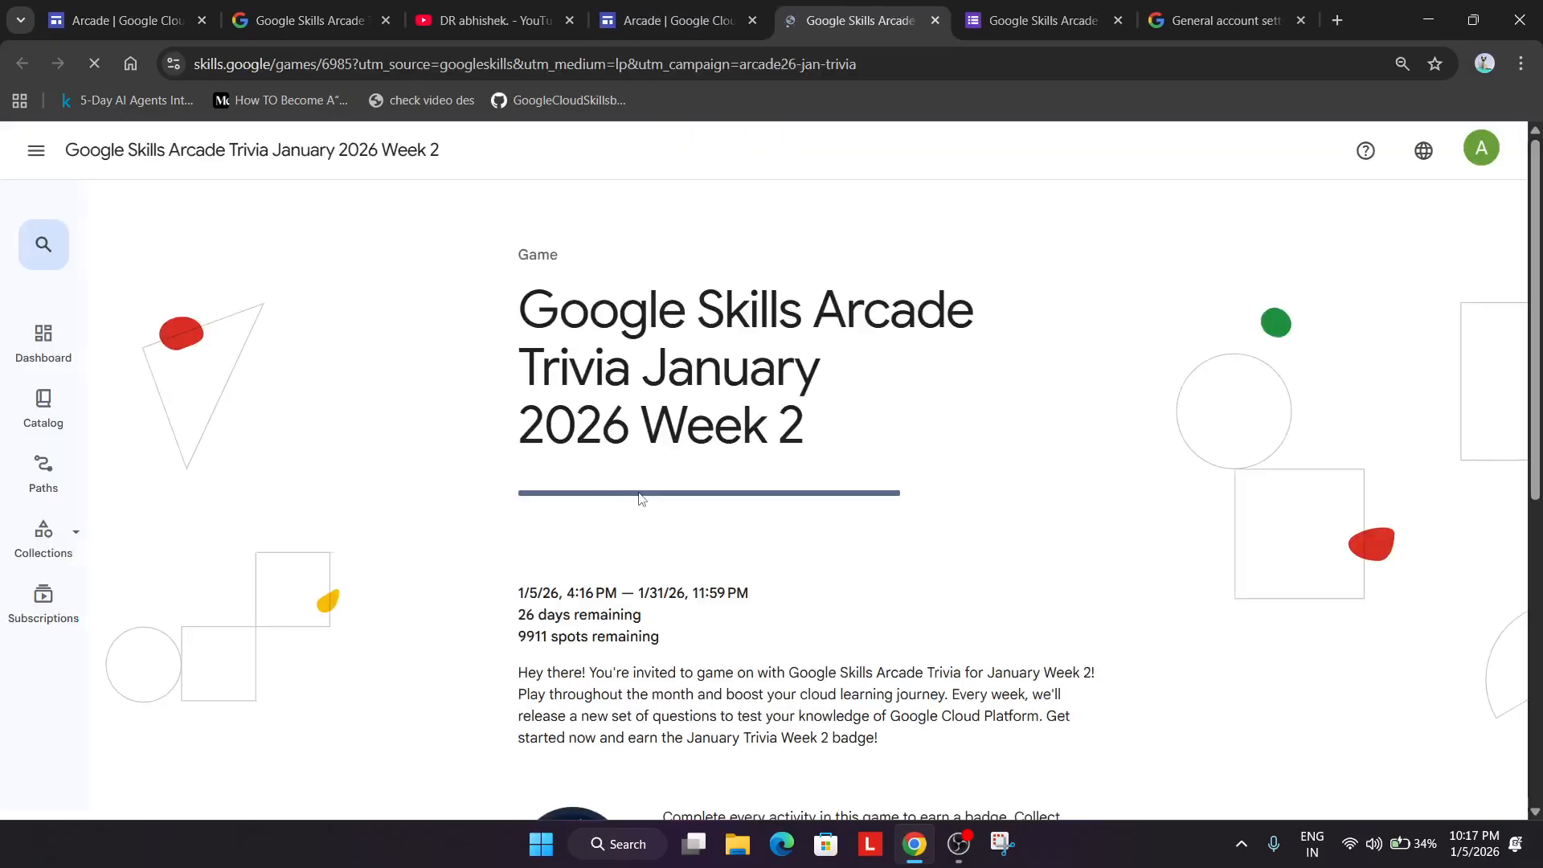
left_click(677, 20)
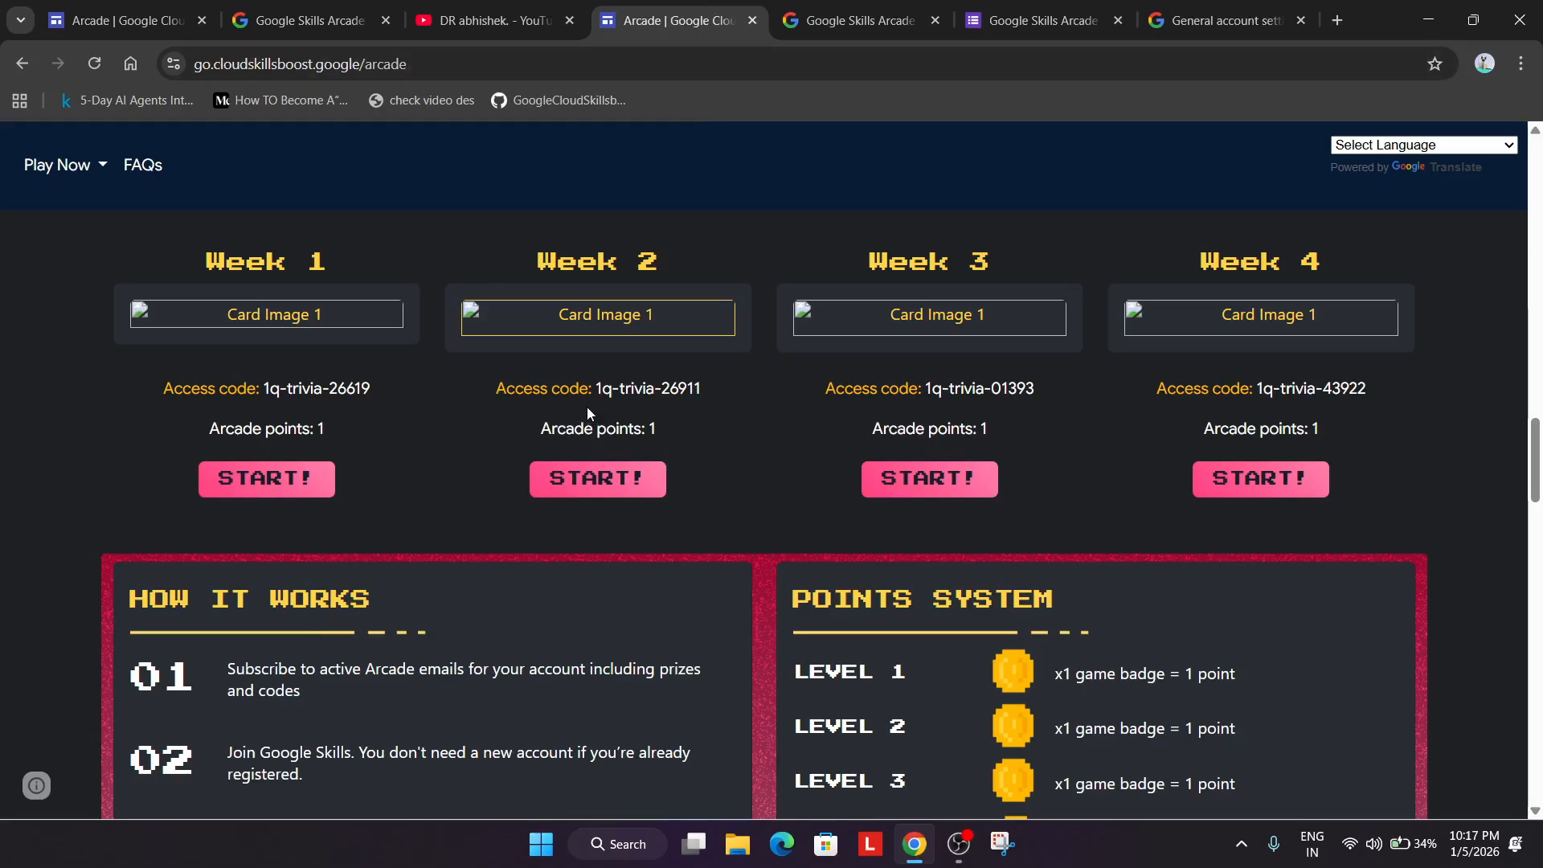
double_click(648, 388)
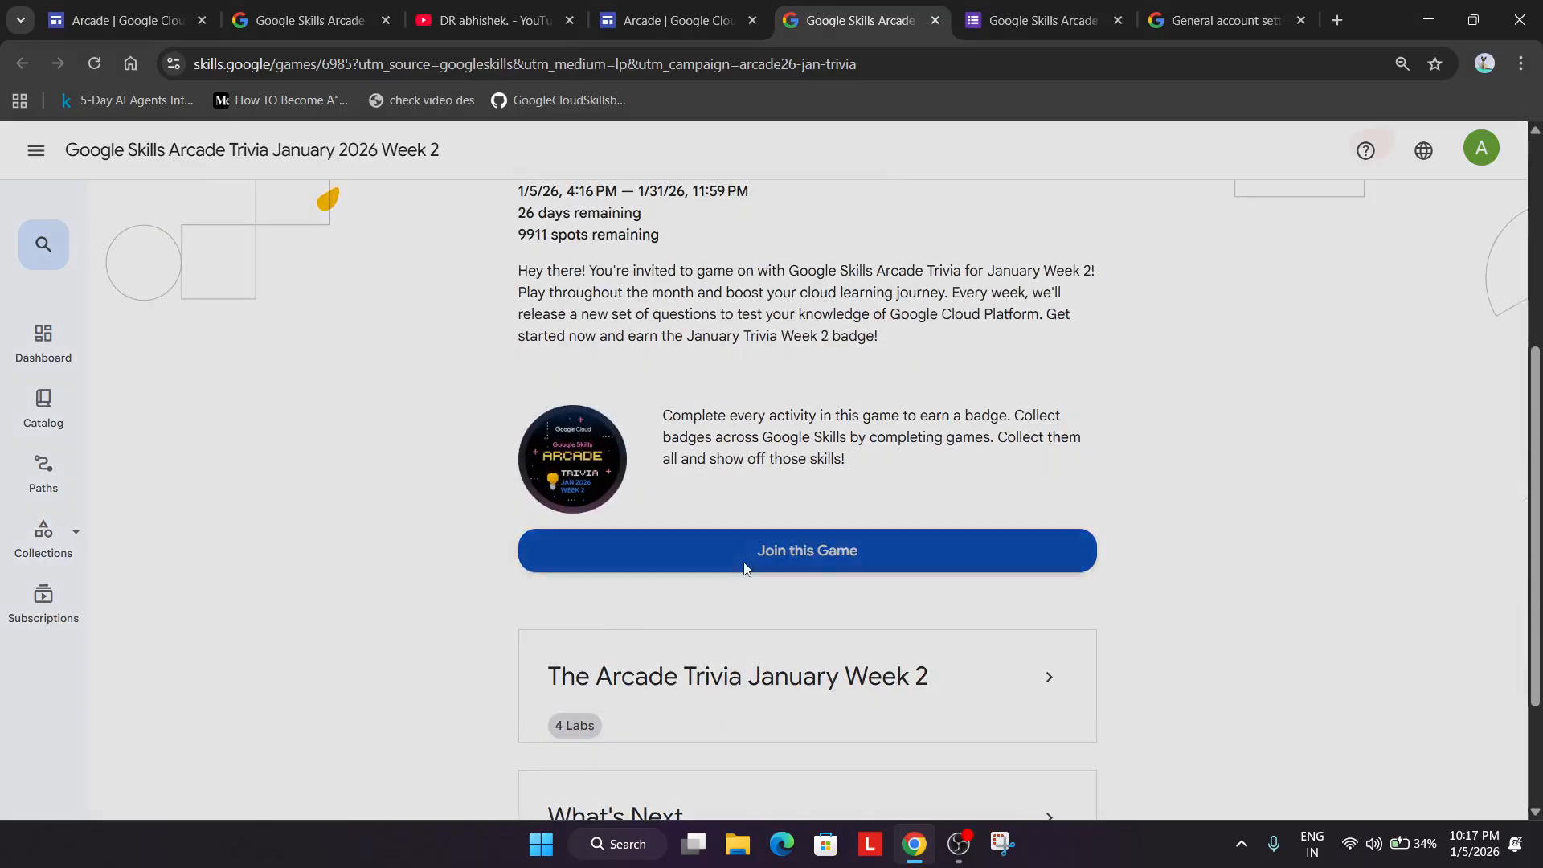
Step: Join the Week 2 trivia game with the access code and review its four labs
left_click(806, 550)
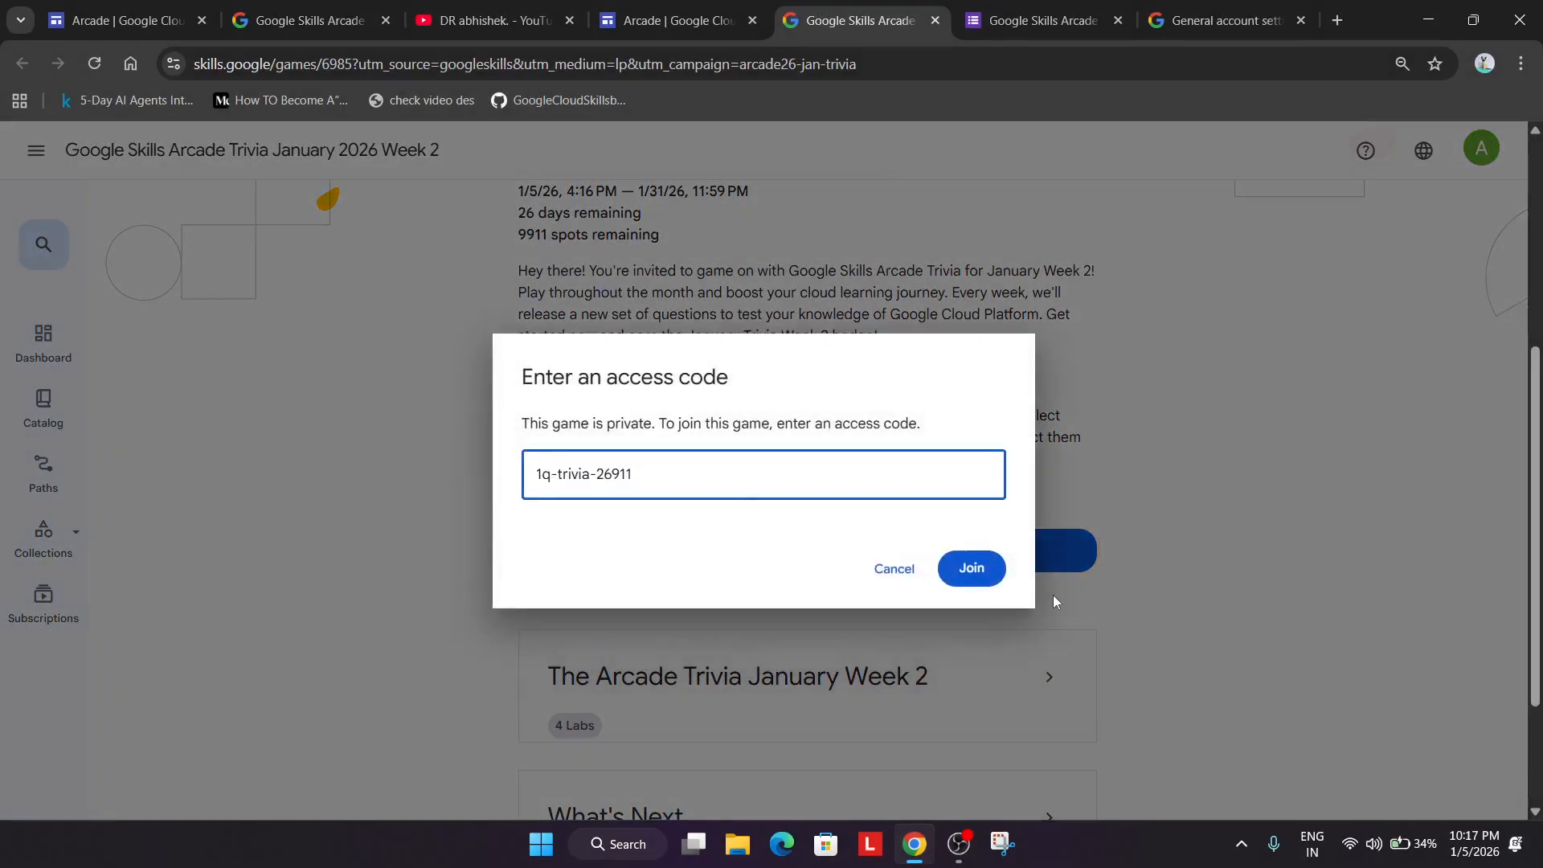
left_click(969, 569)
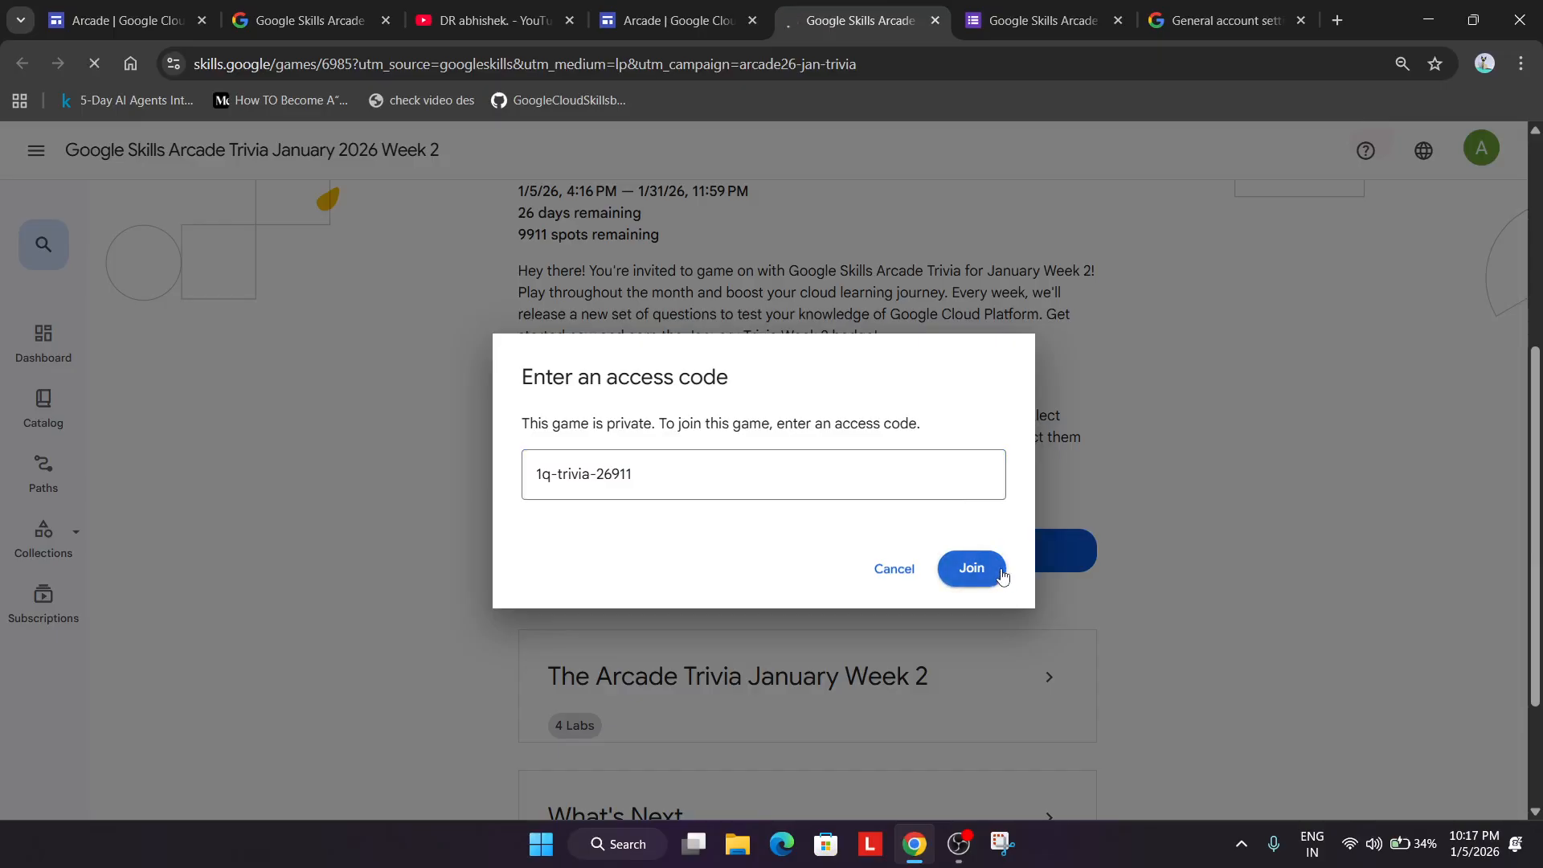
left_click(970, 568)
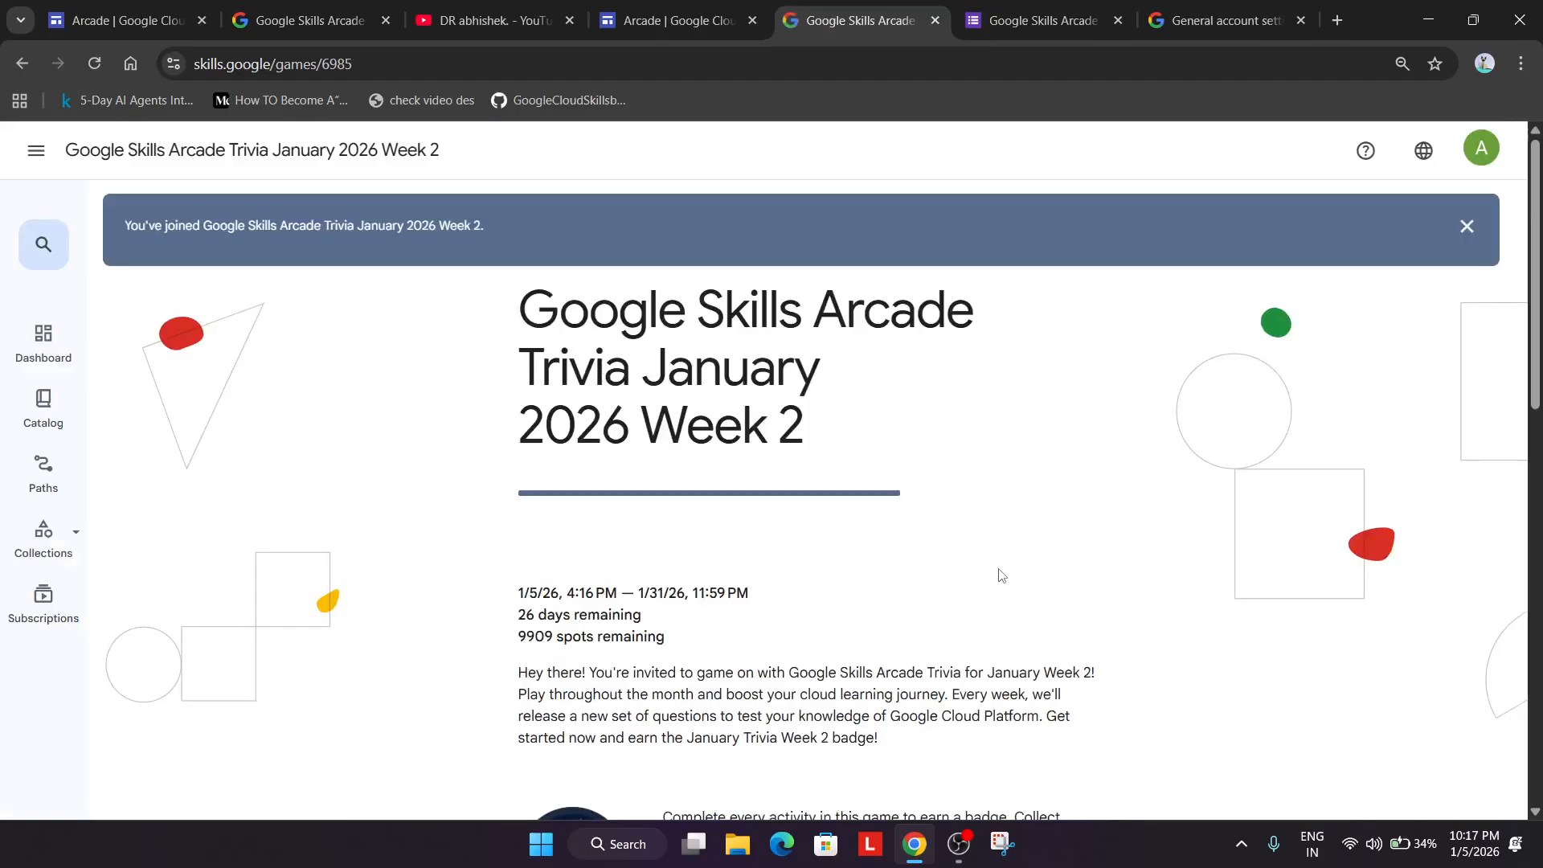
mouse_move(978, 588)
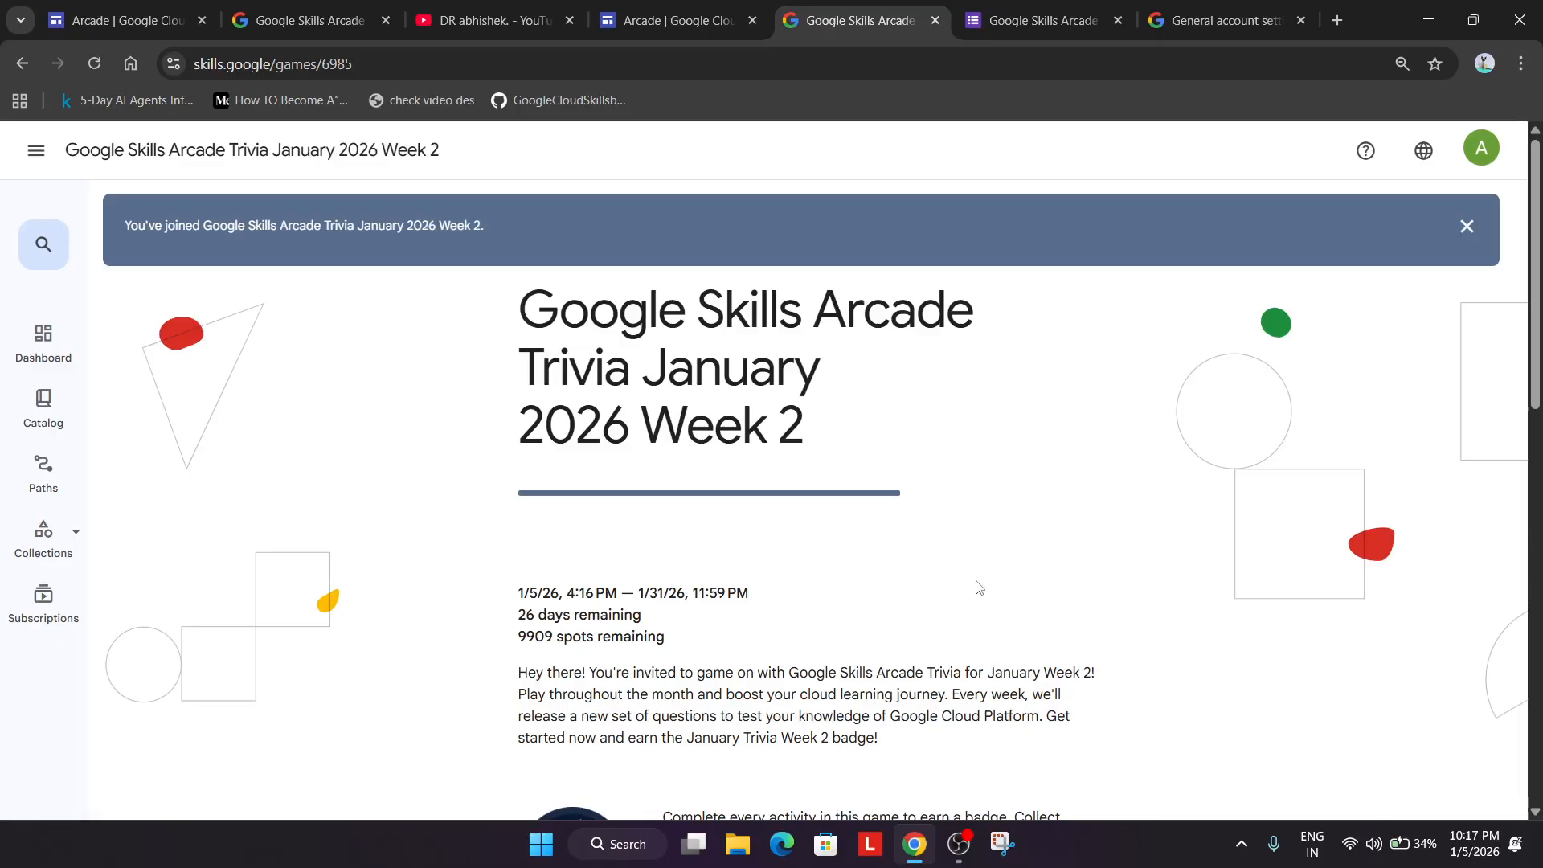
scroll("down", 3)
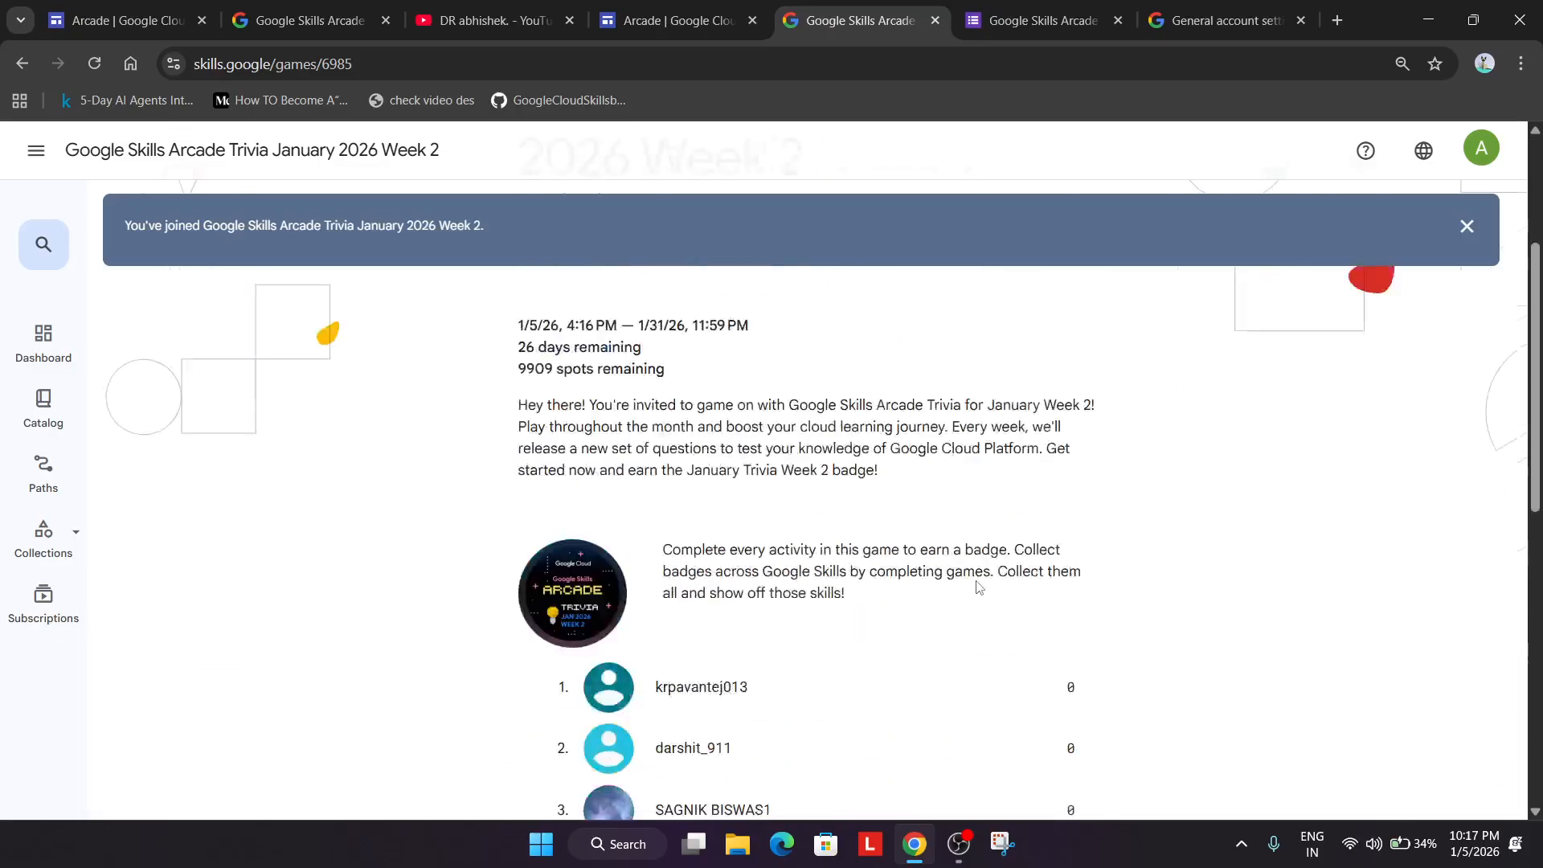
scroll("down", 3)
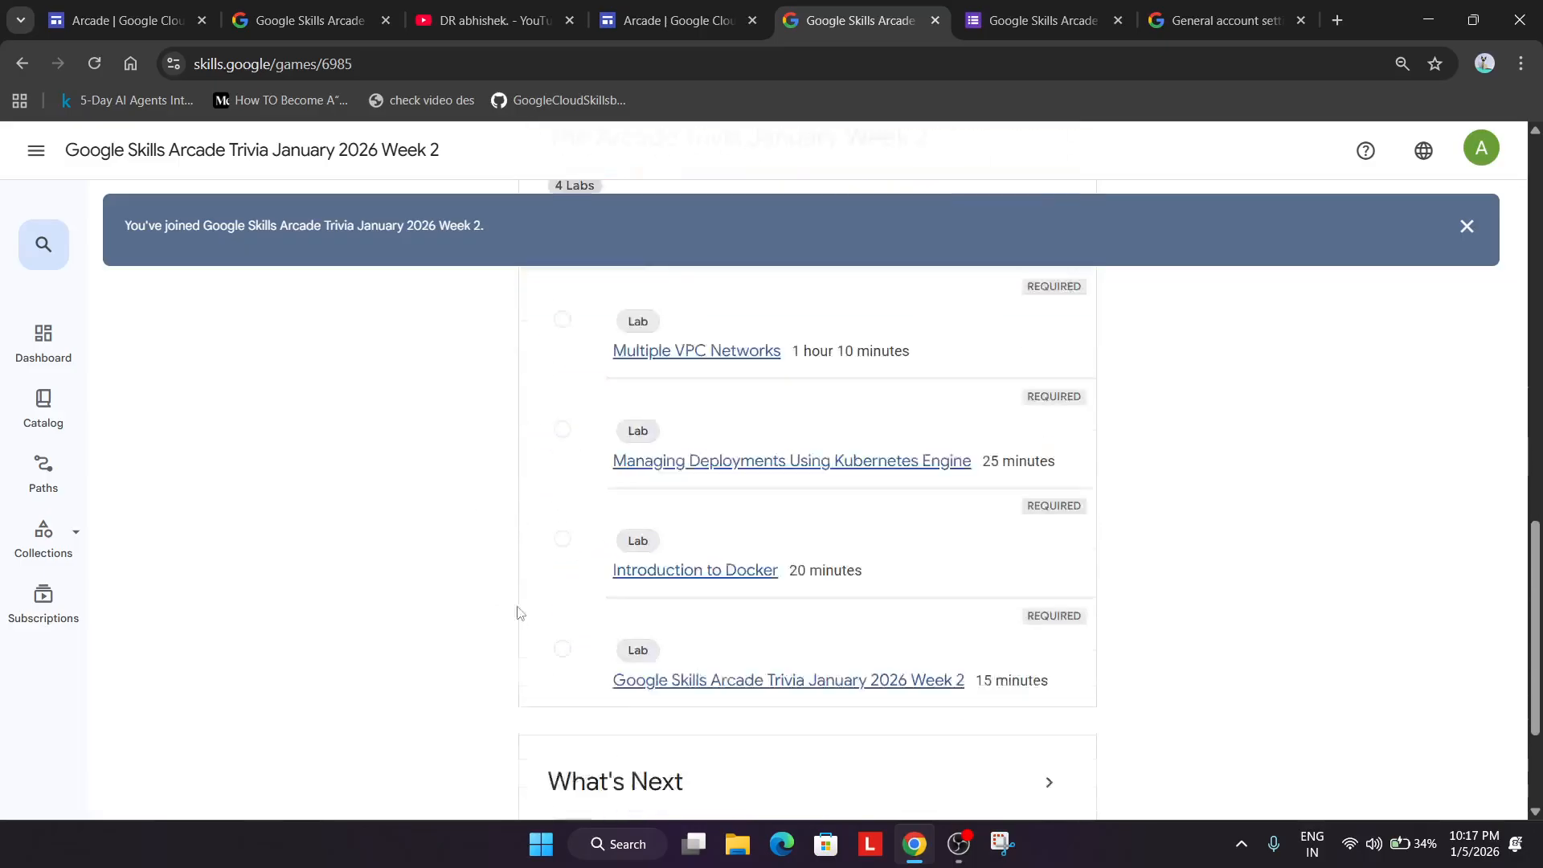
scroll("up", 3)
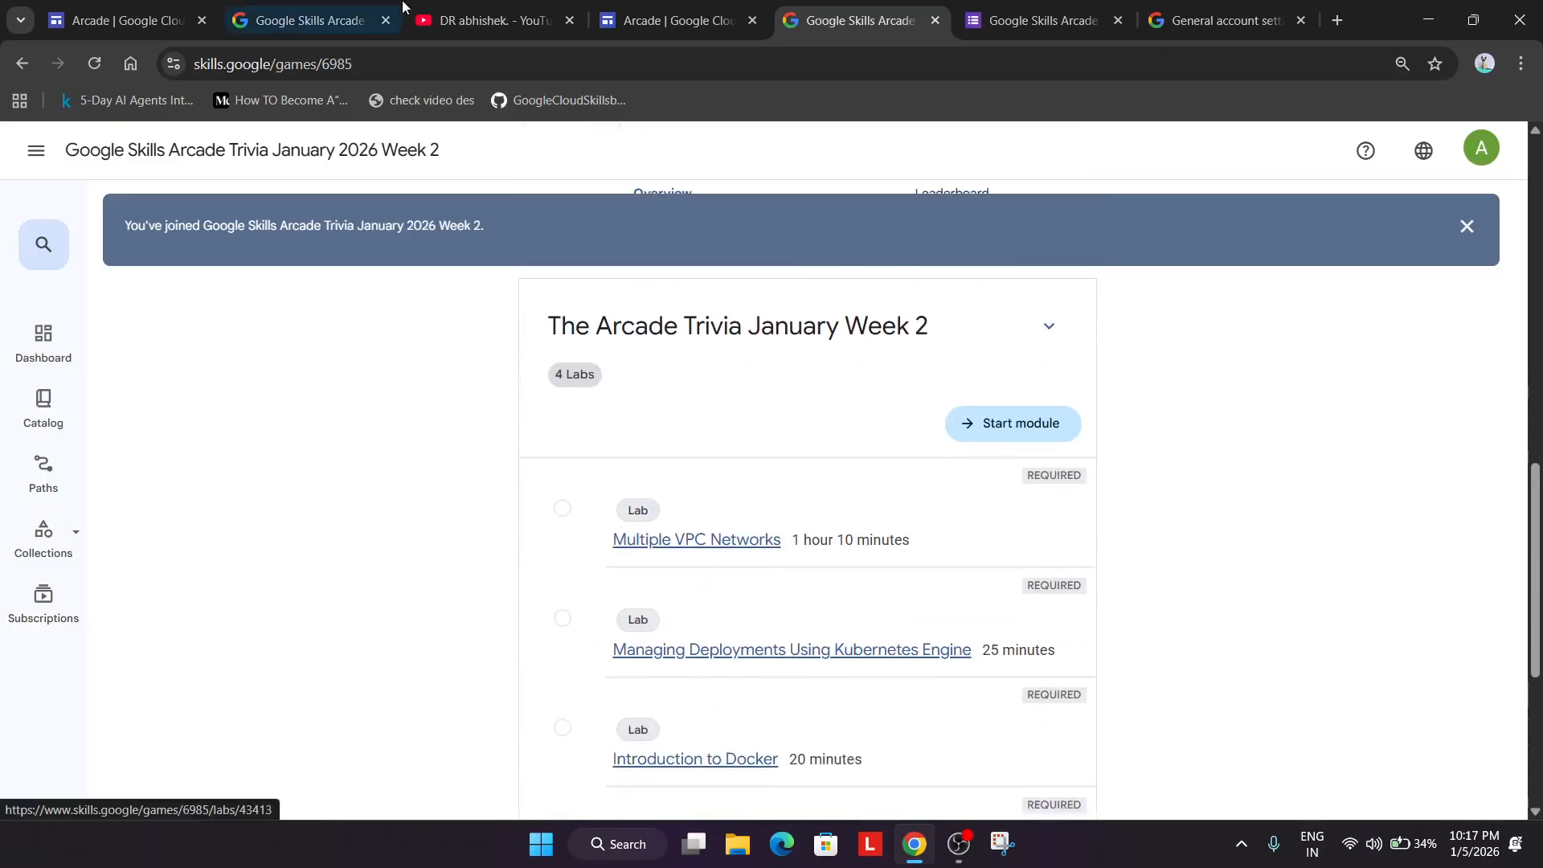
left_click(675, 19)
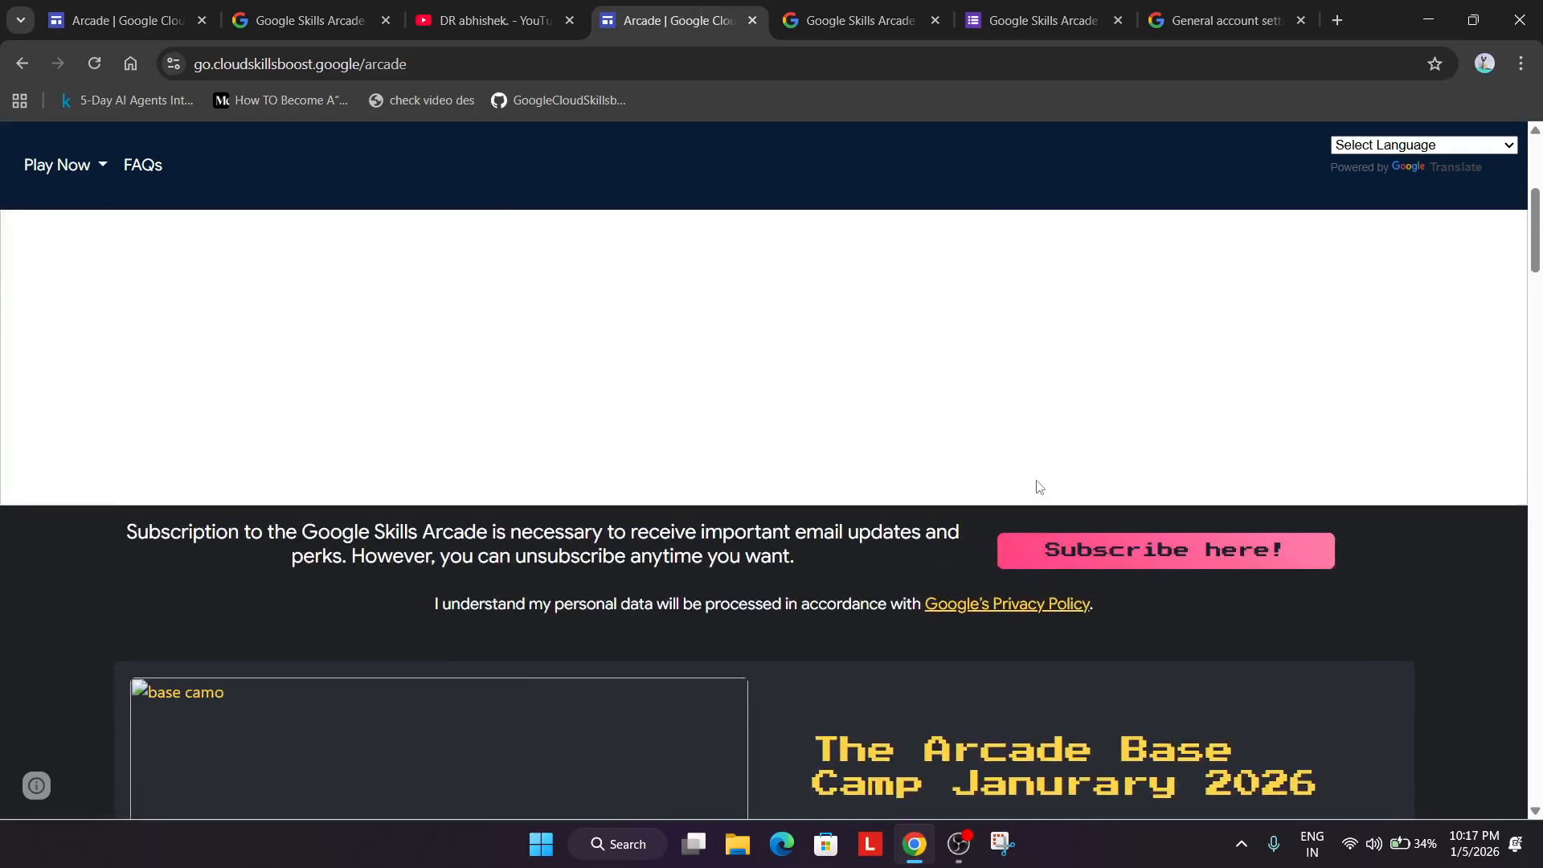
Step: Start the Multiple VPC Networks lab, then return to the Week 2 game page
left_click(856, 19)
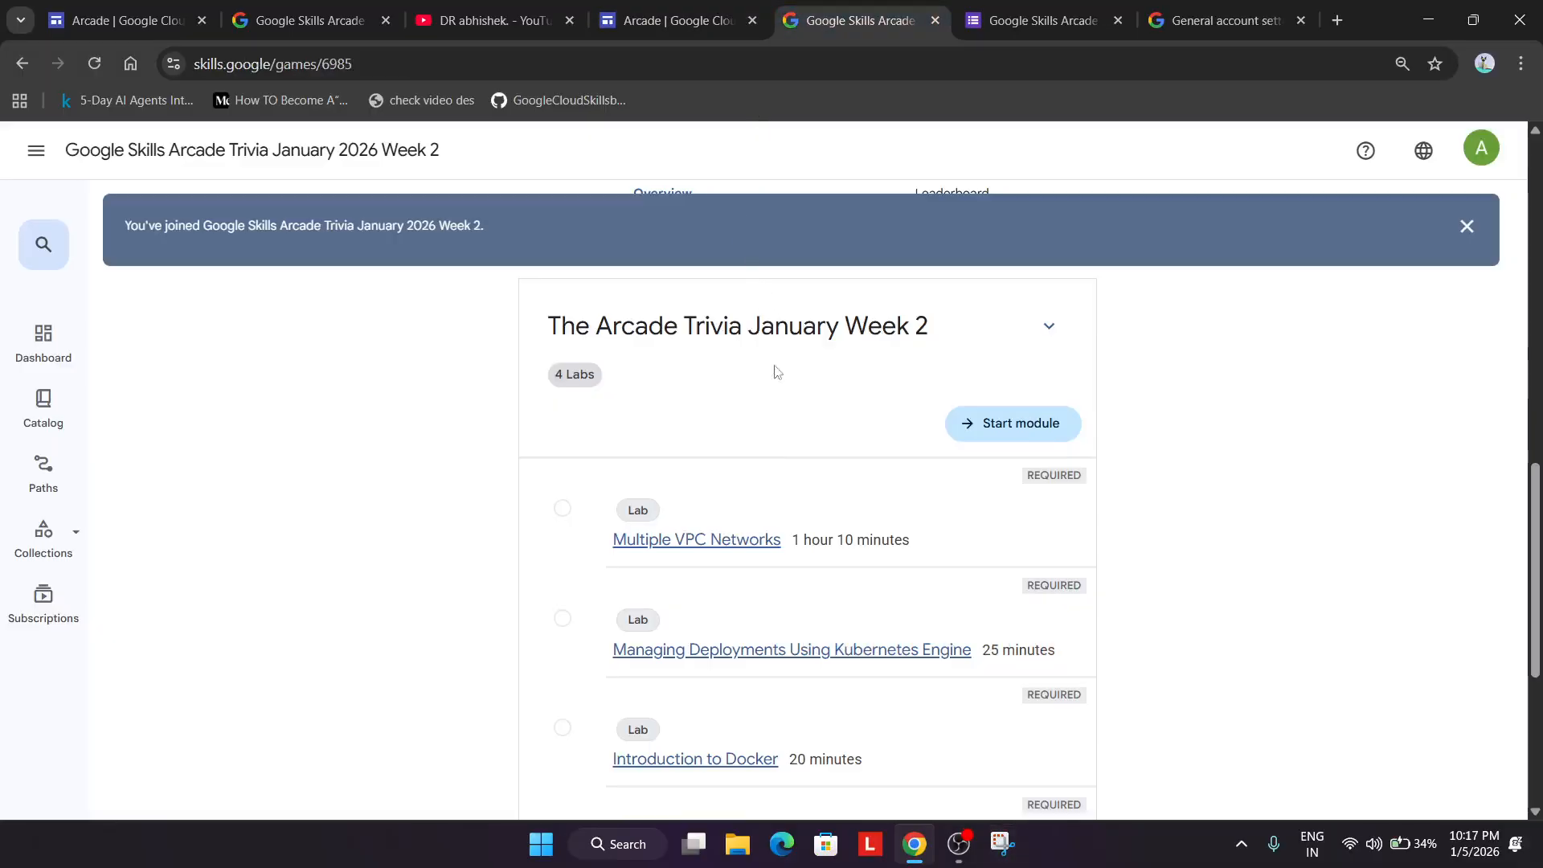
left_click(694, 540)
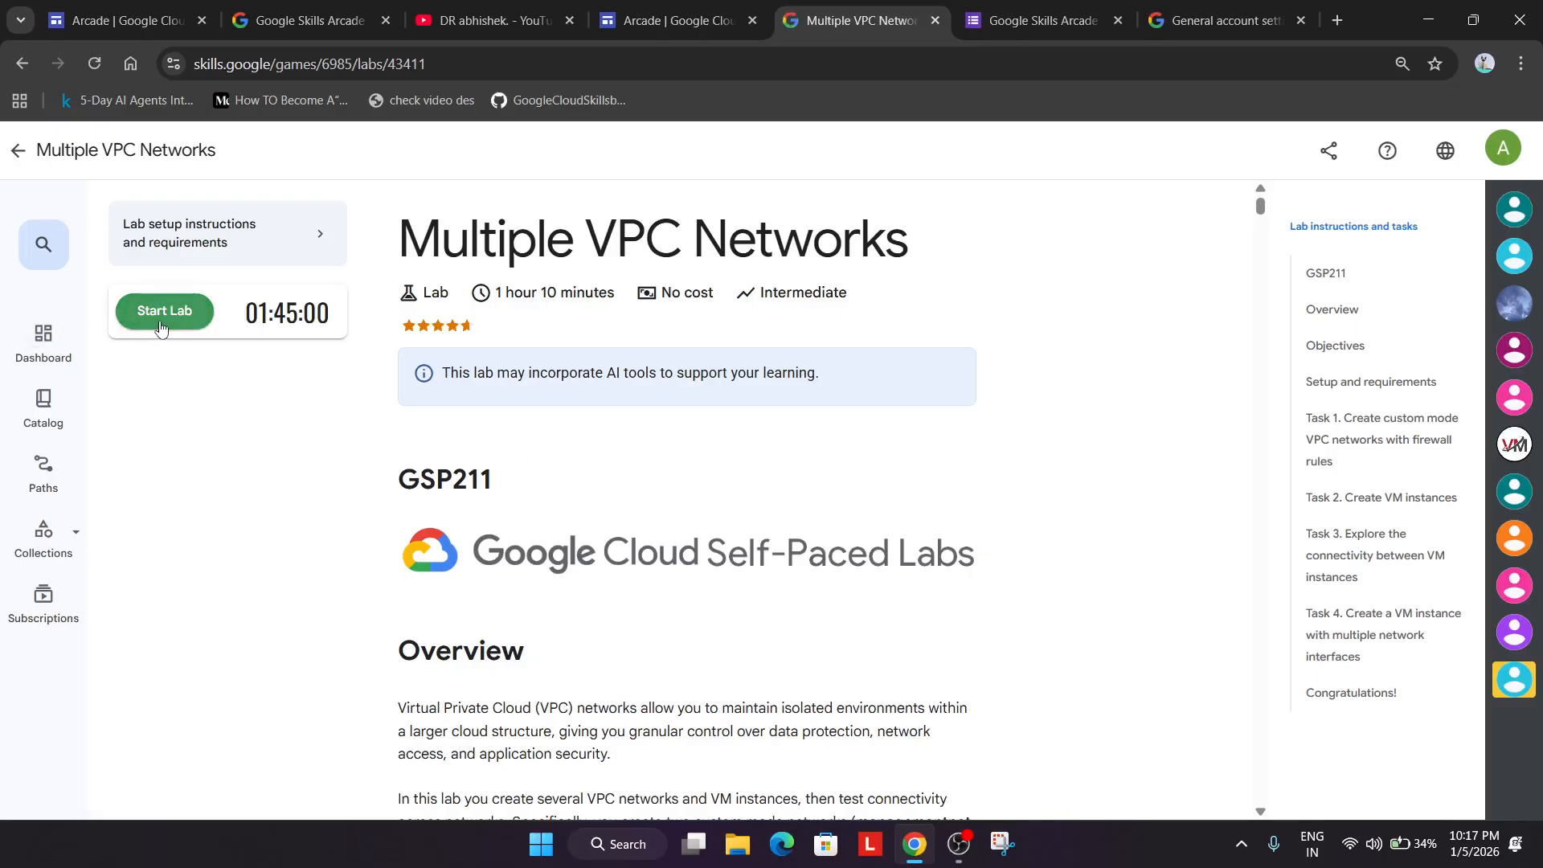
left_click(163, 311)
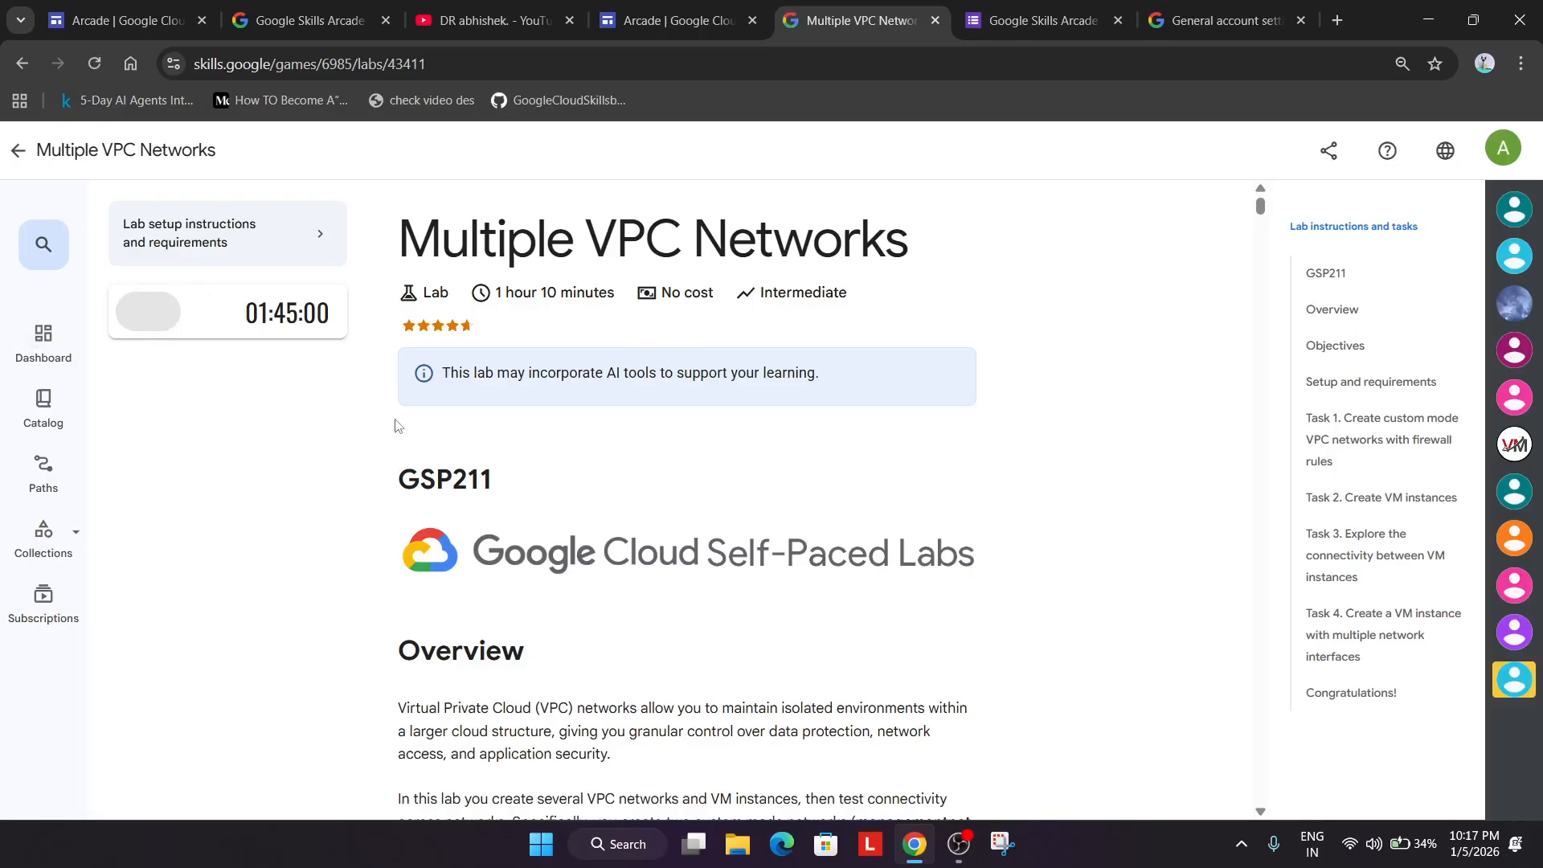
left_click(147, 311)
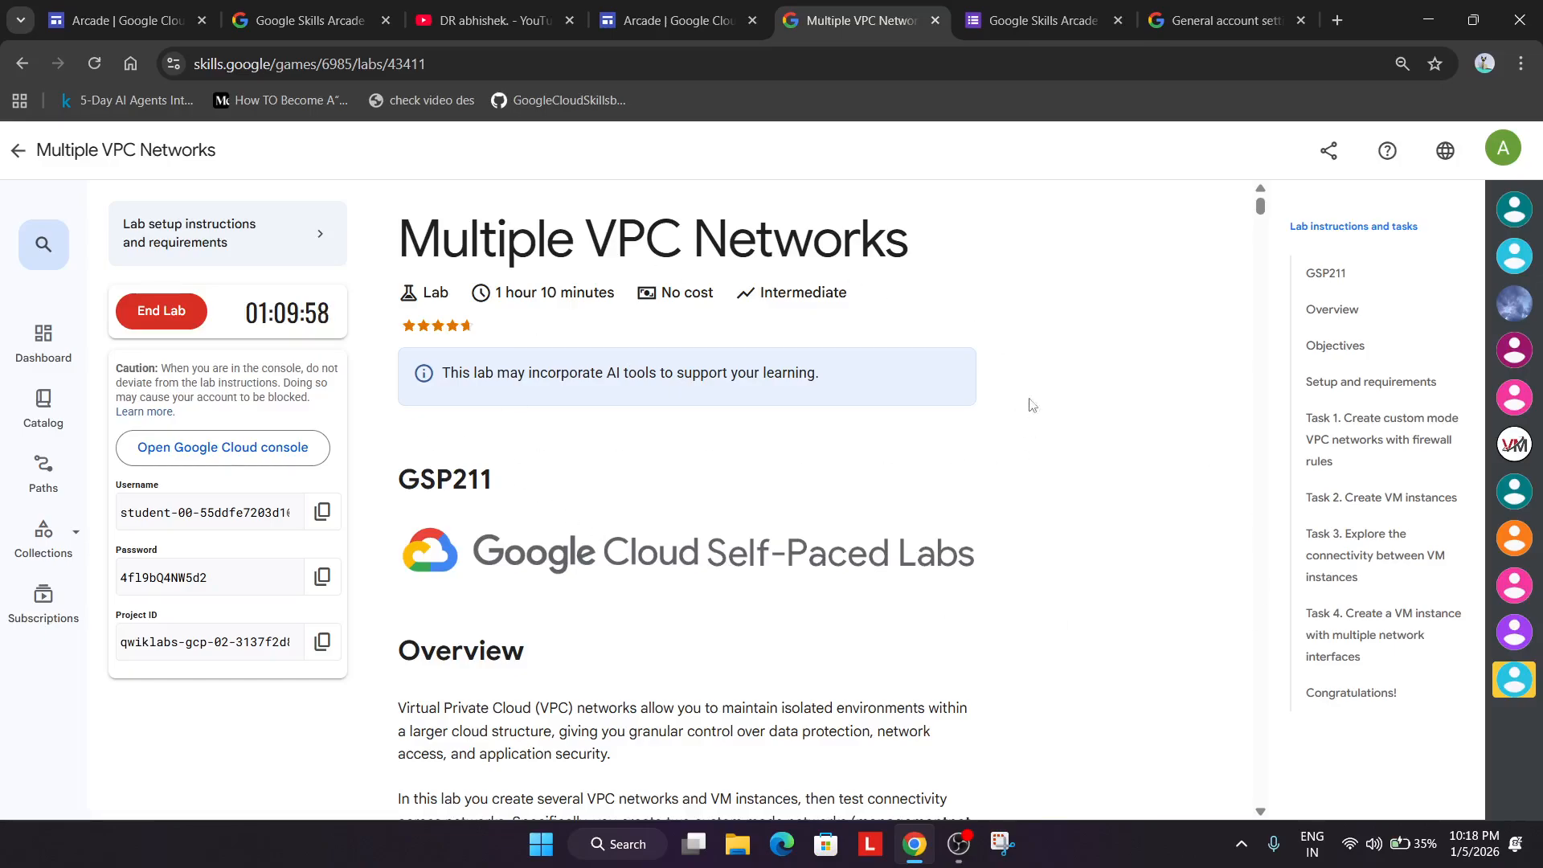
mouse_move(205, 491)
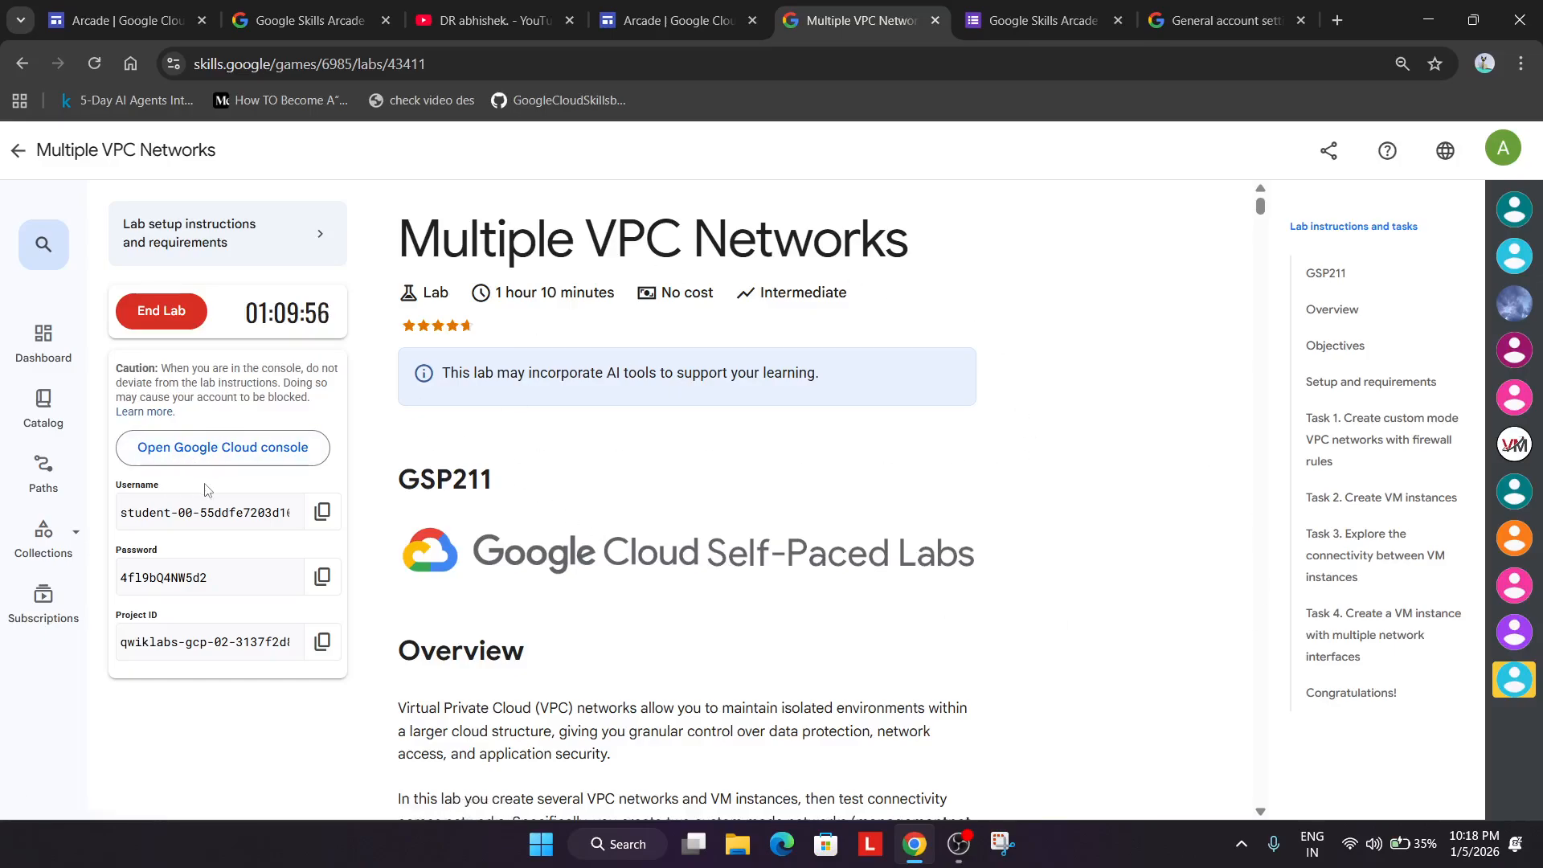
mouse_move(800, 748)
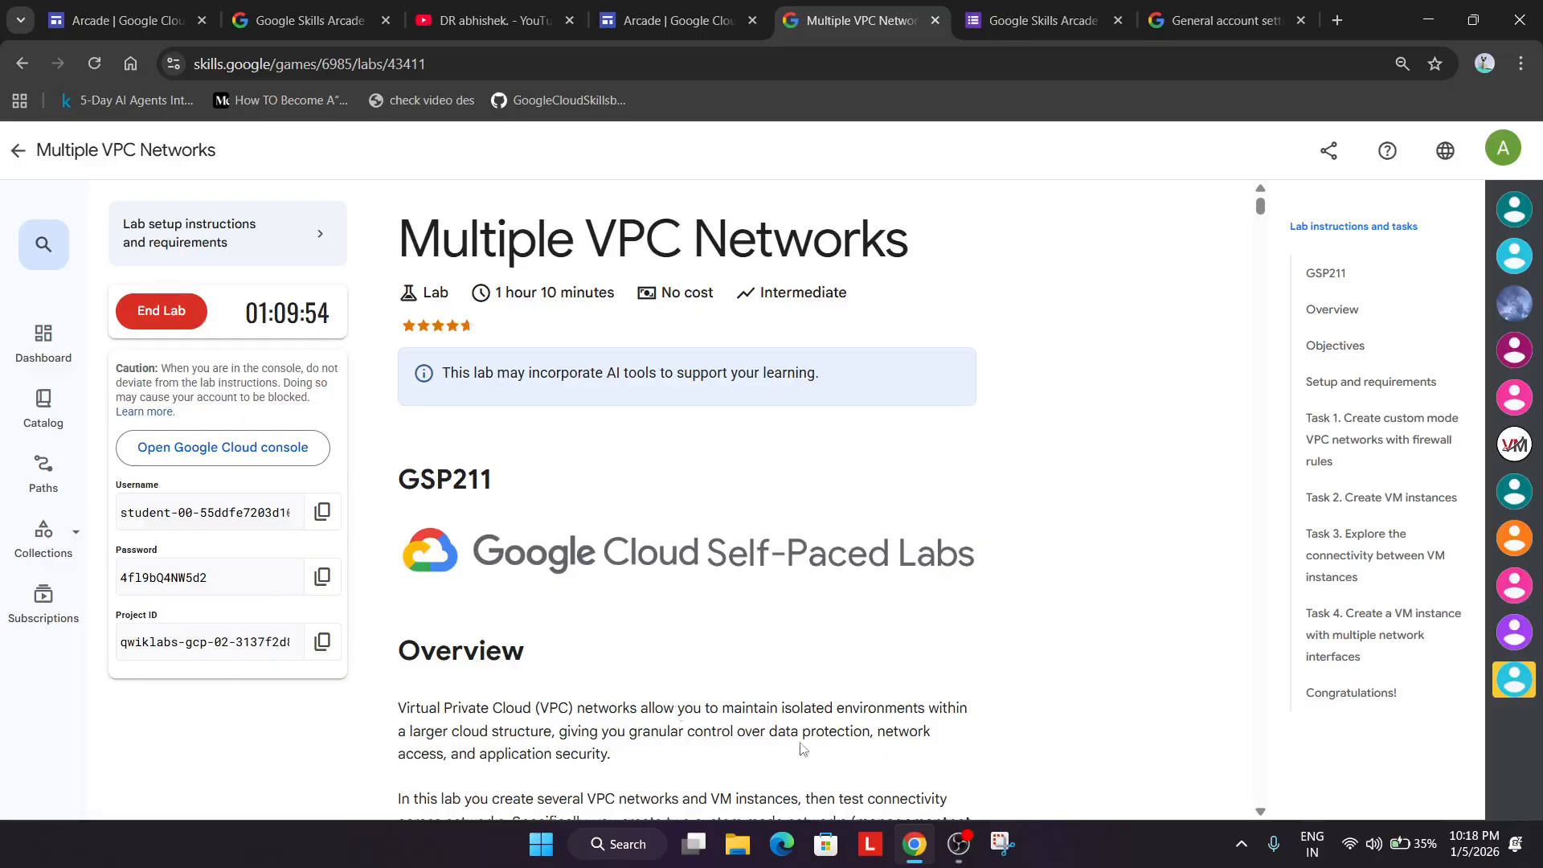
left_click(18, 150)
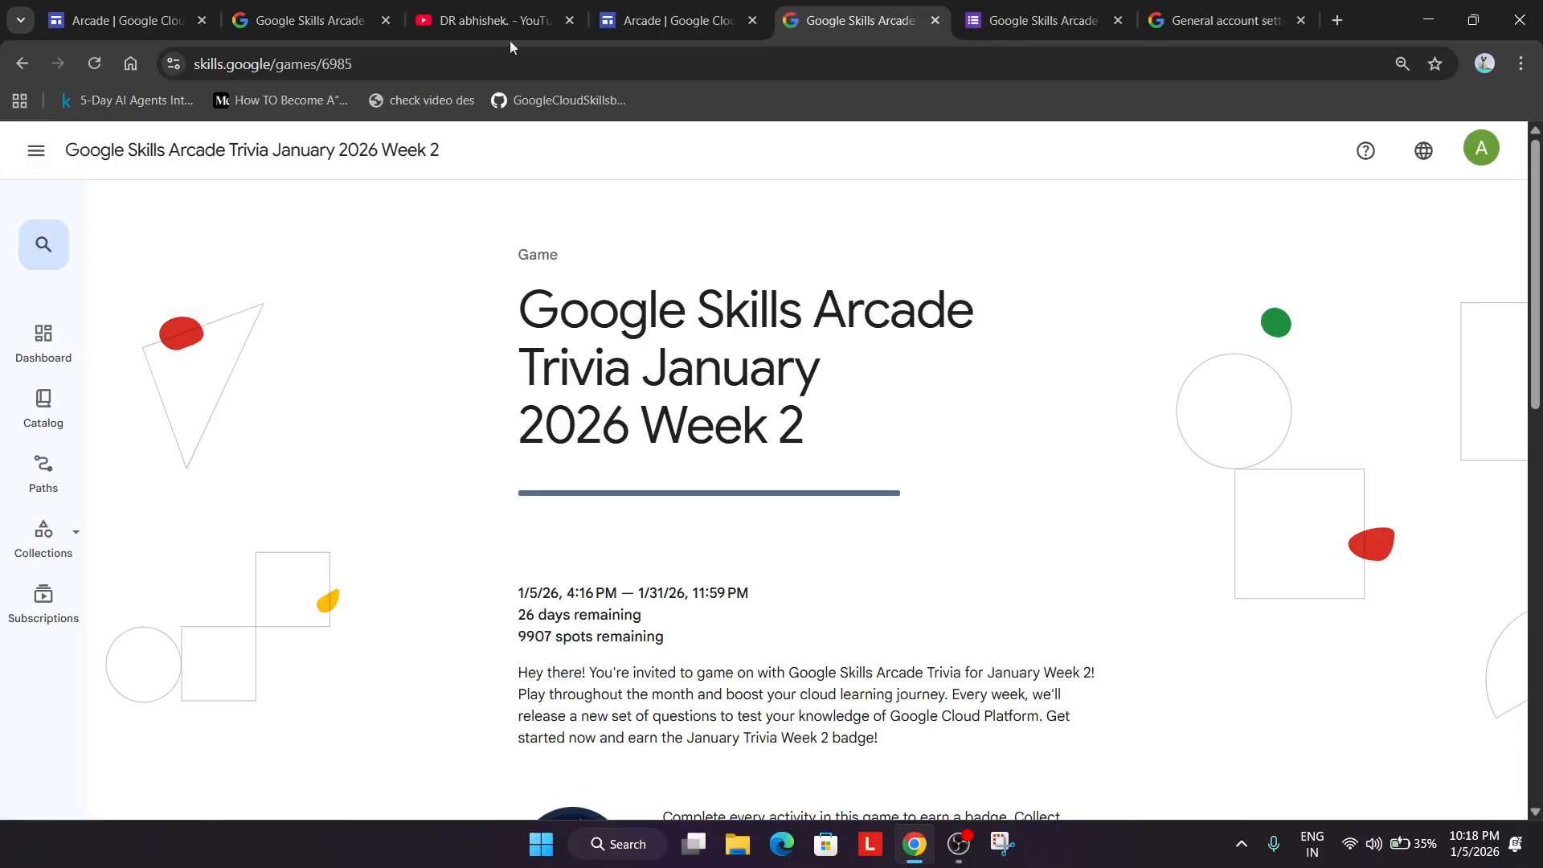
Step: Review the three-video Trivia January 2026 Week 2 YouTube playlist, then return to Arcade
left_click(492, 19)
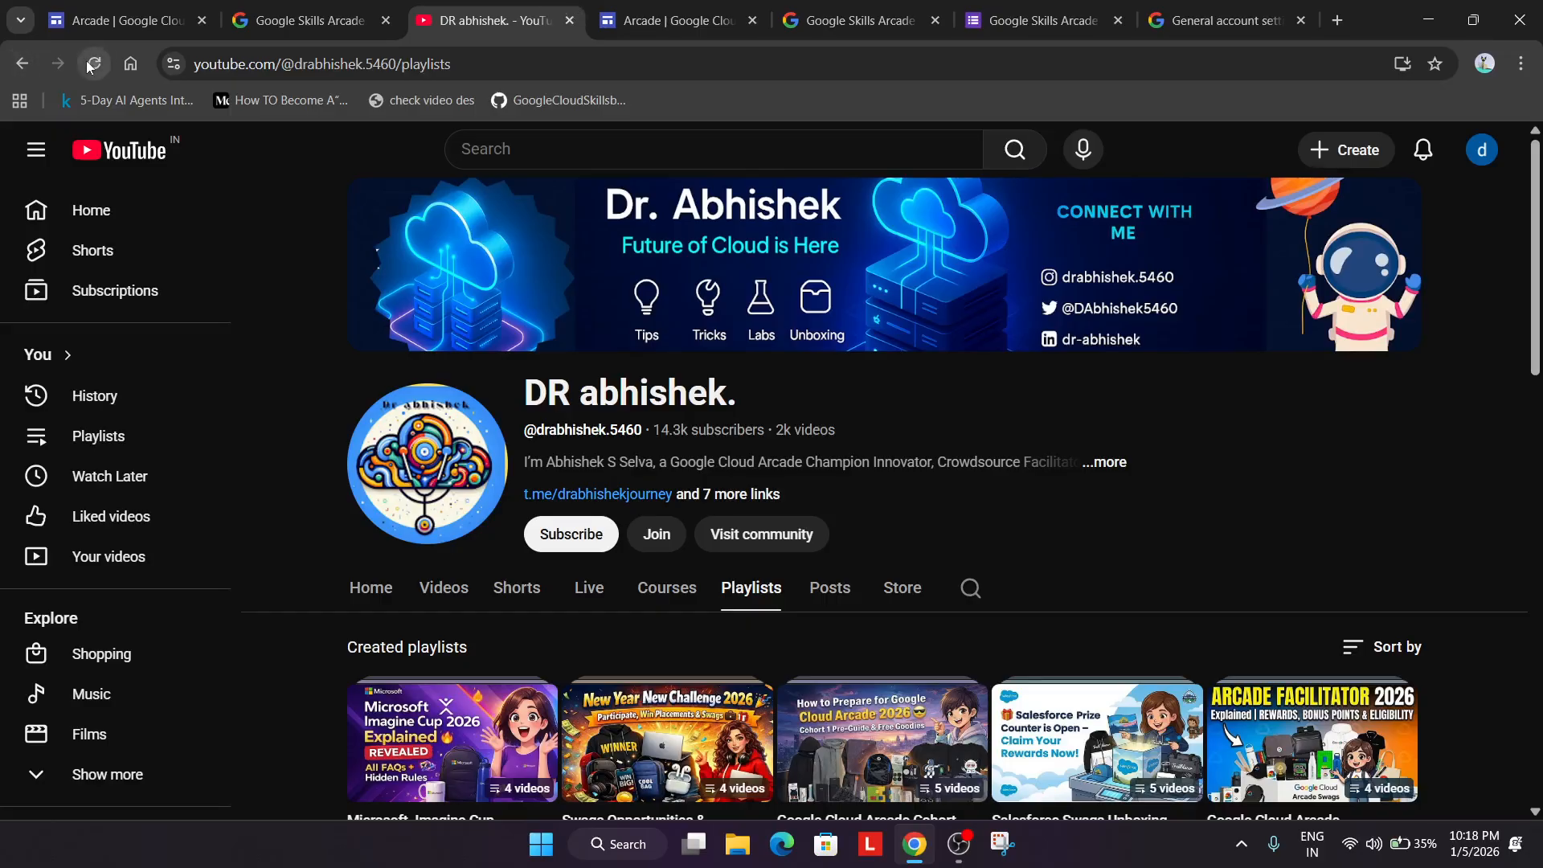
left_click(92, 62)
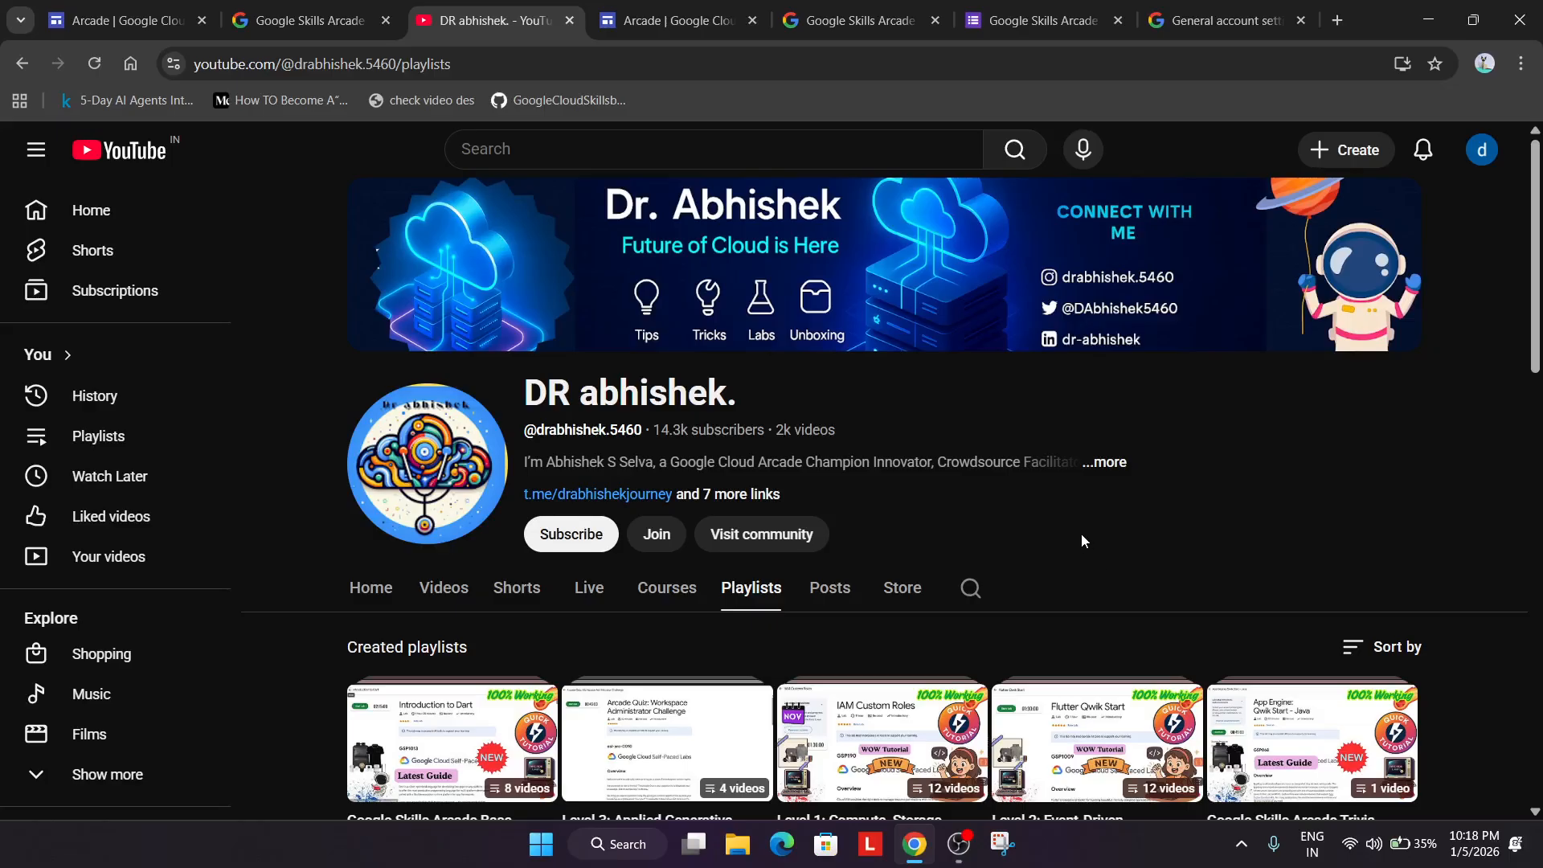
scroll("down", 3)
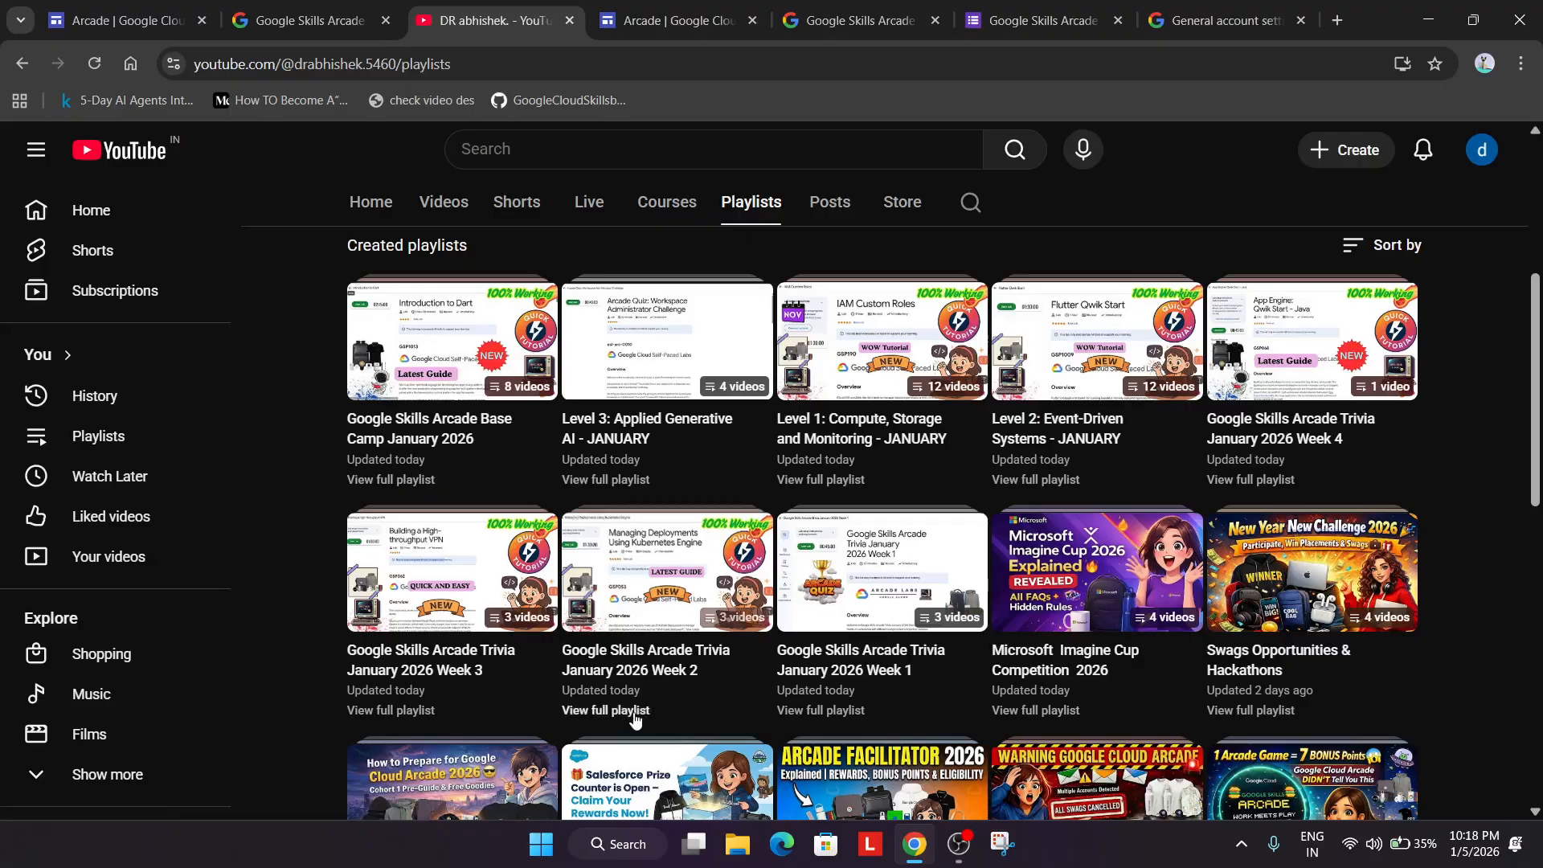
left_click(604, 710)
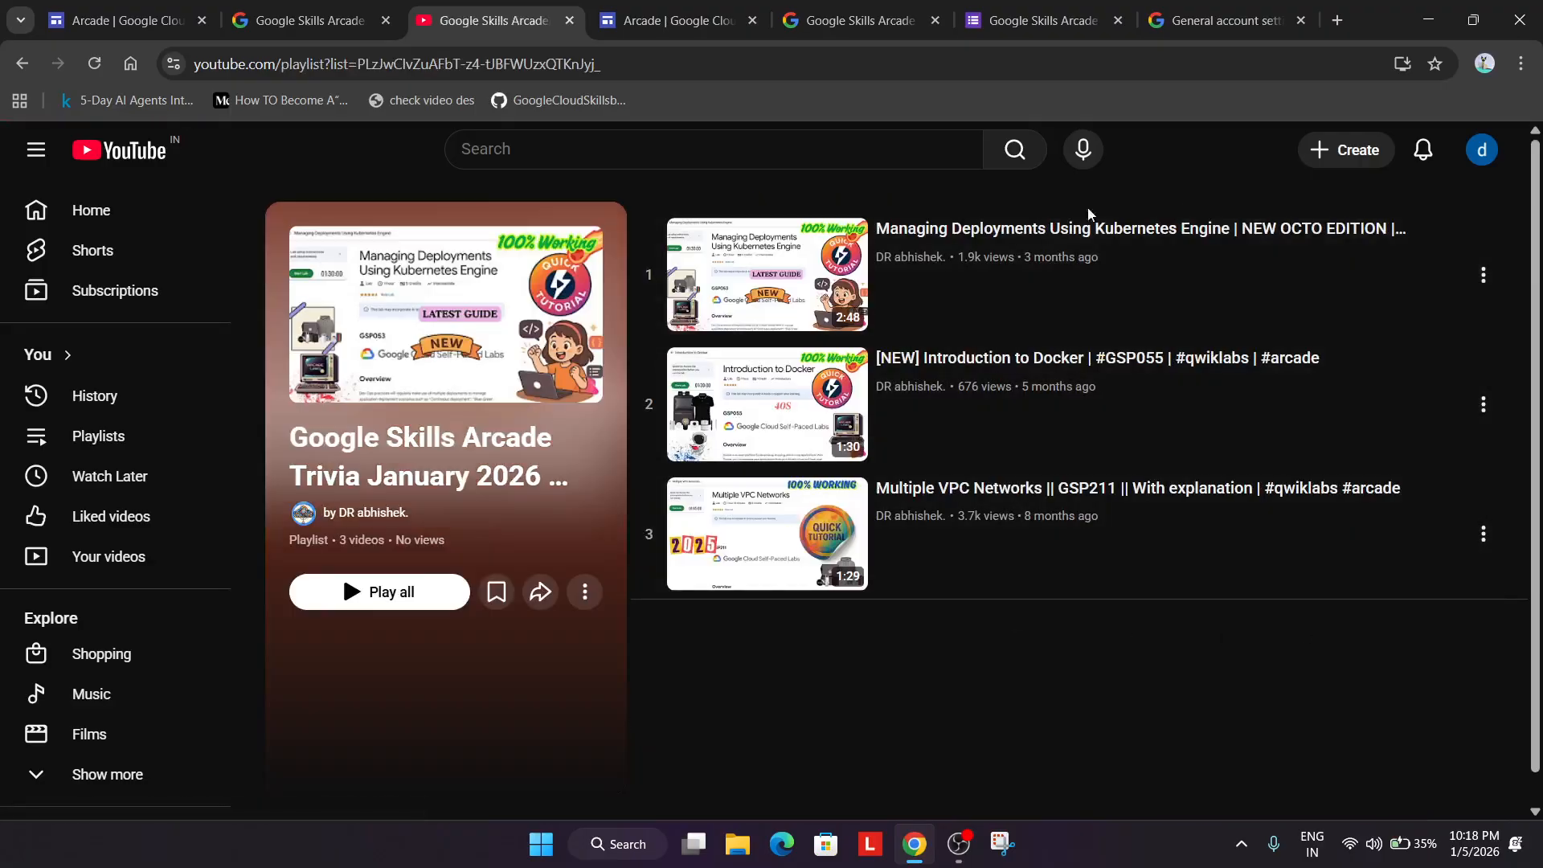
mouse_move(1187, 334)
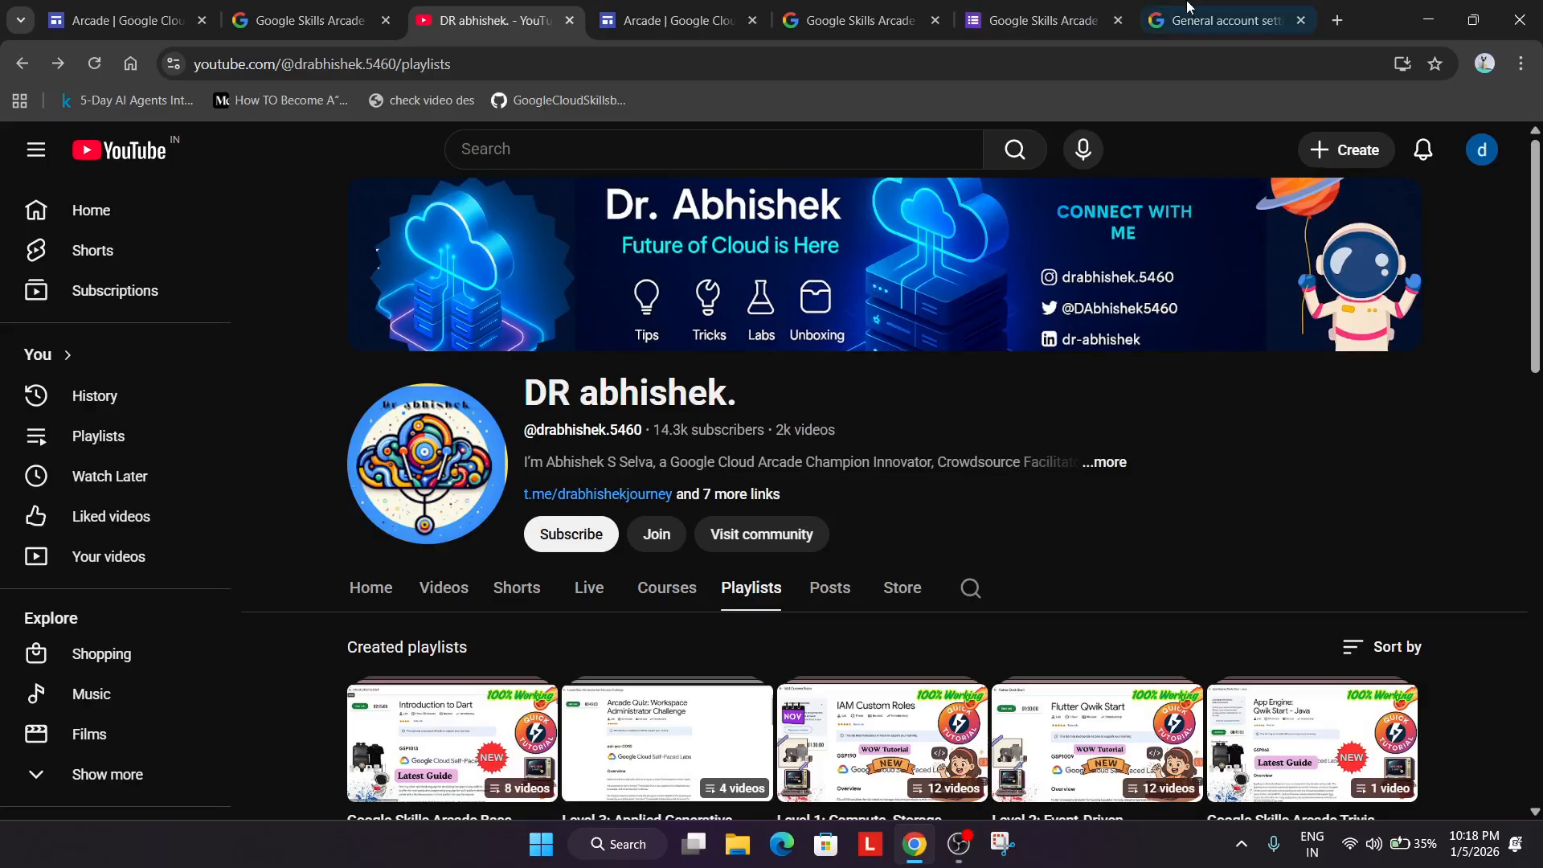
left_click(1224, 19)
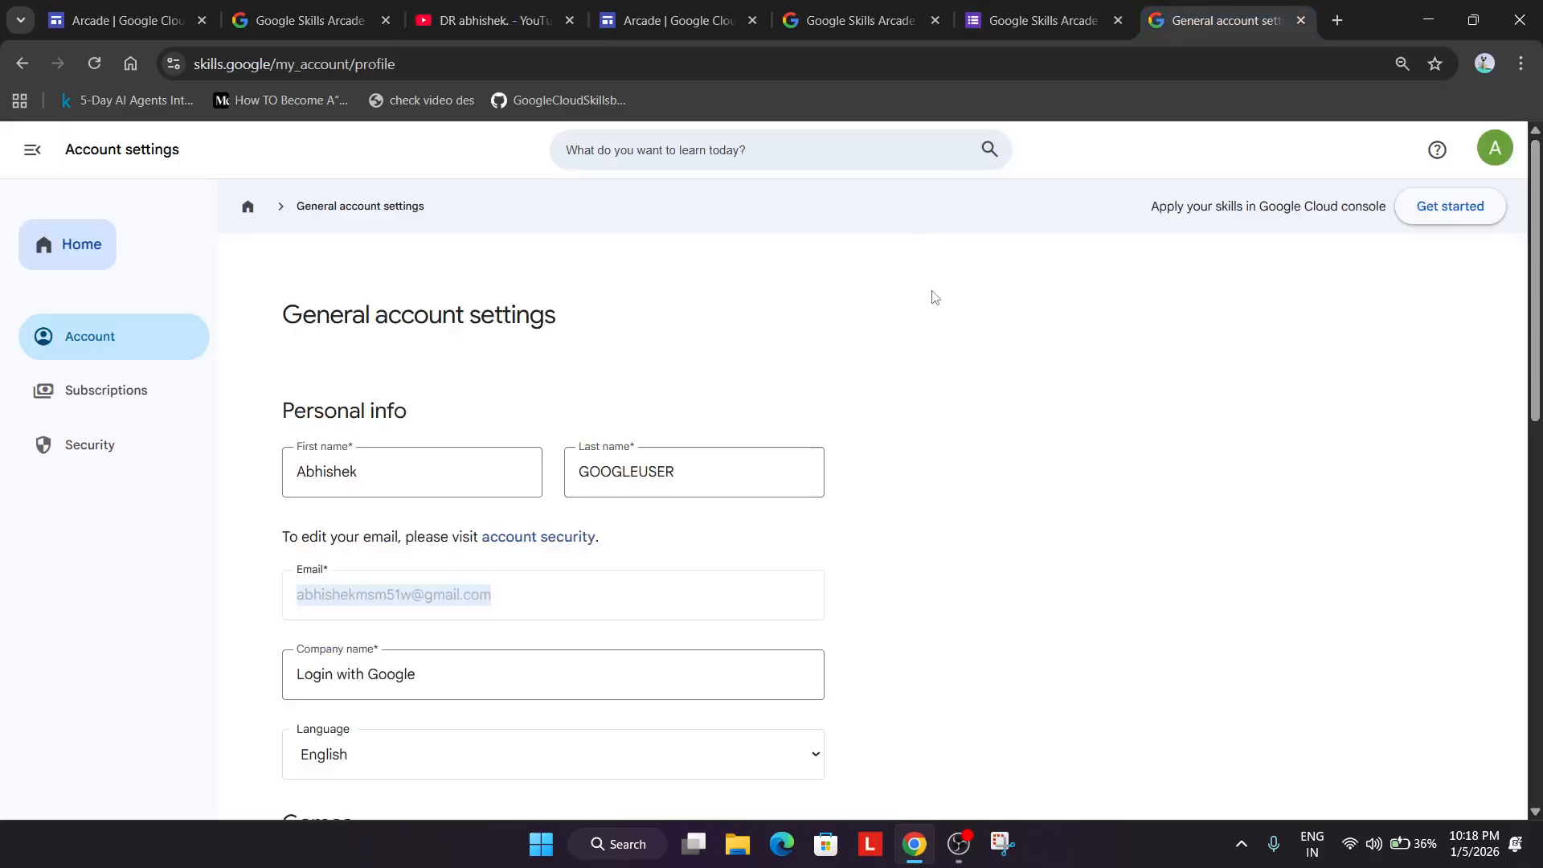
left_click(677, 19)
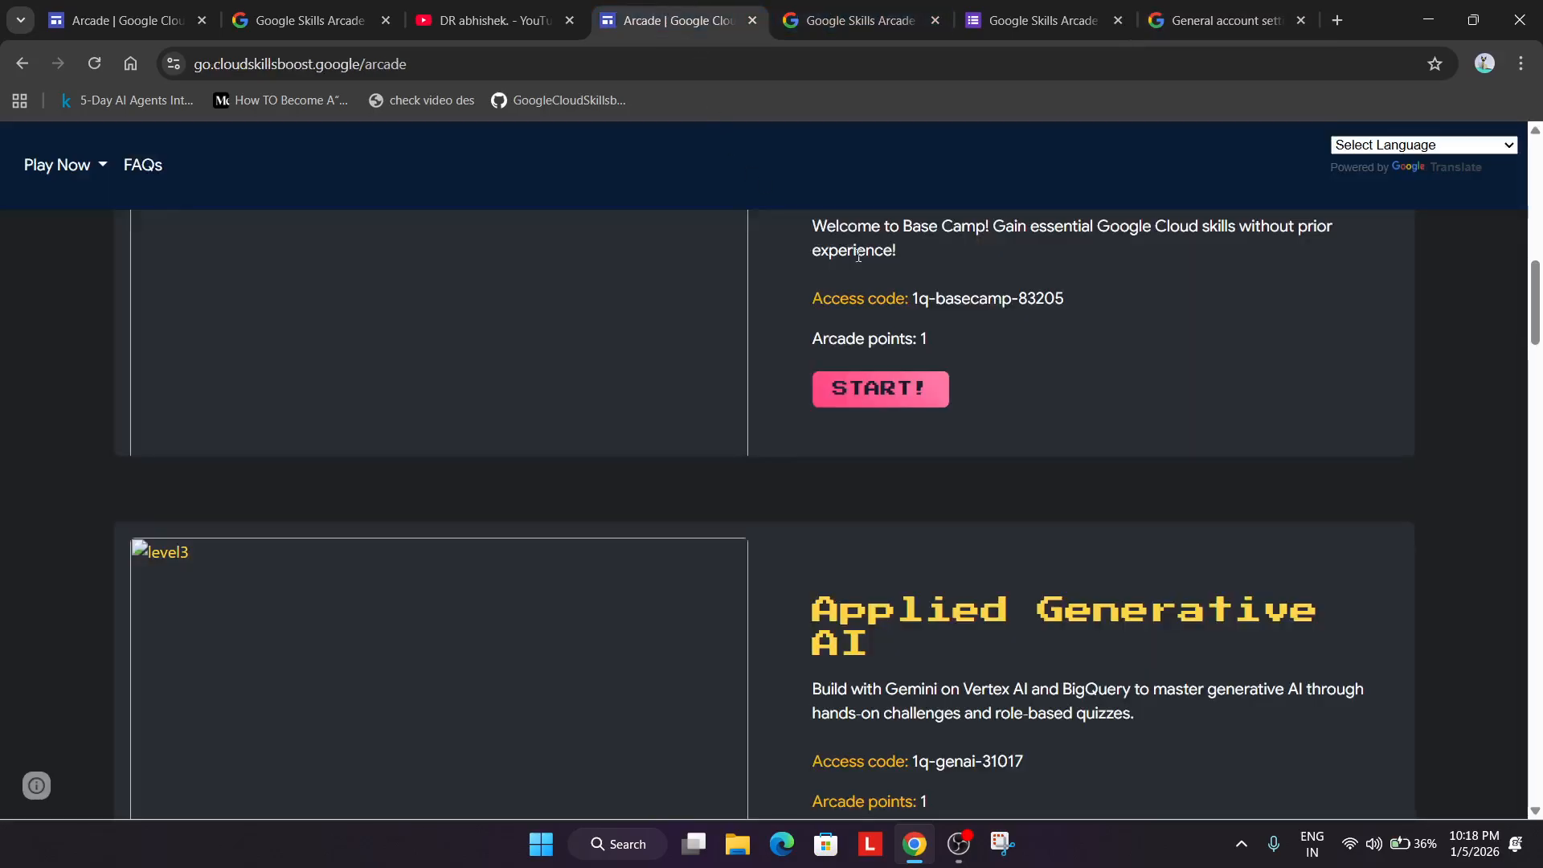